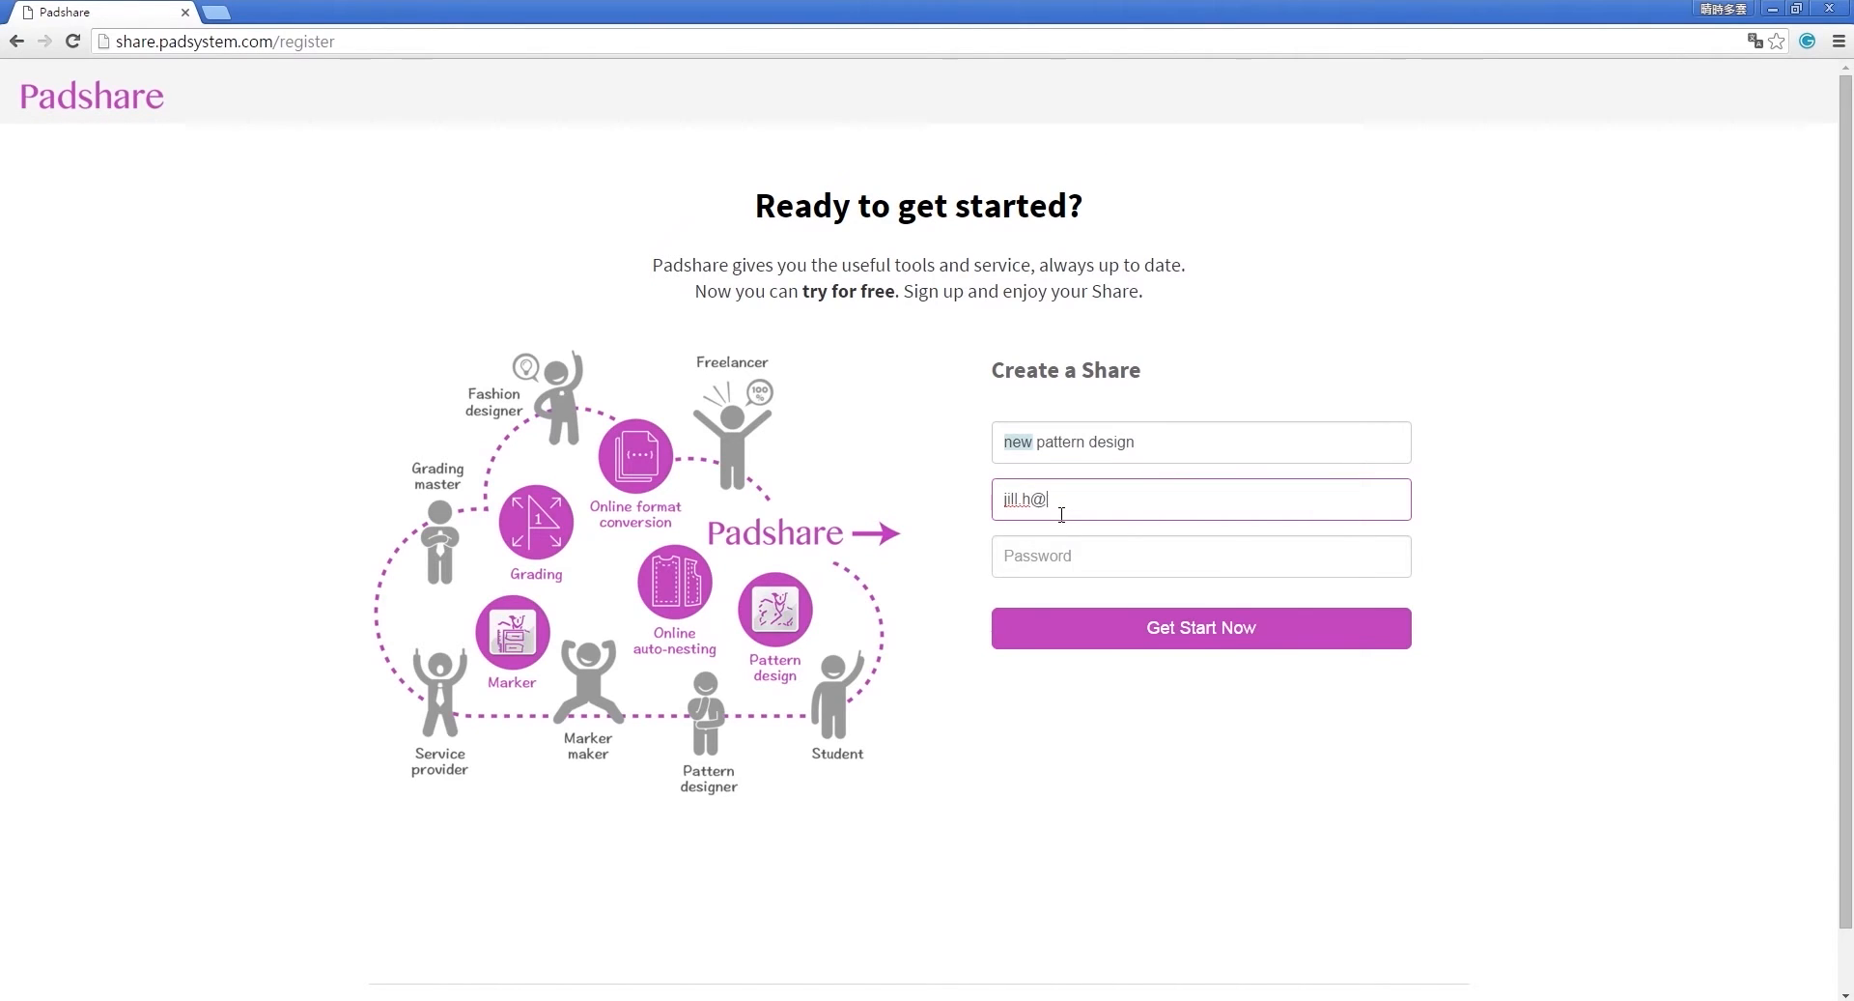
- Register the share 'new pattern design' with its password and try the sample store
{"action": "type", "text": "••••••"}
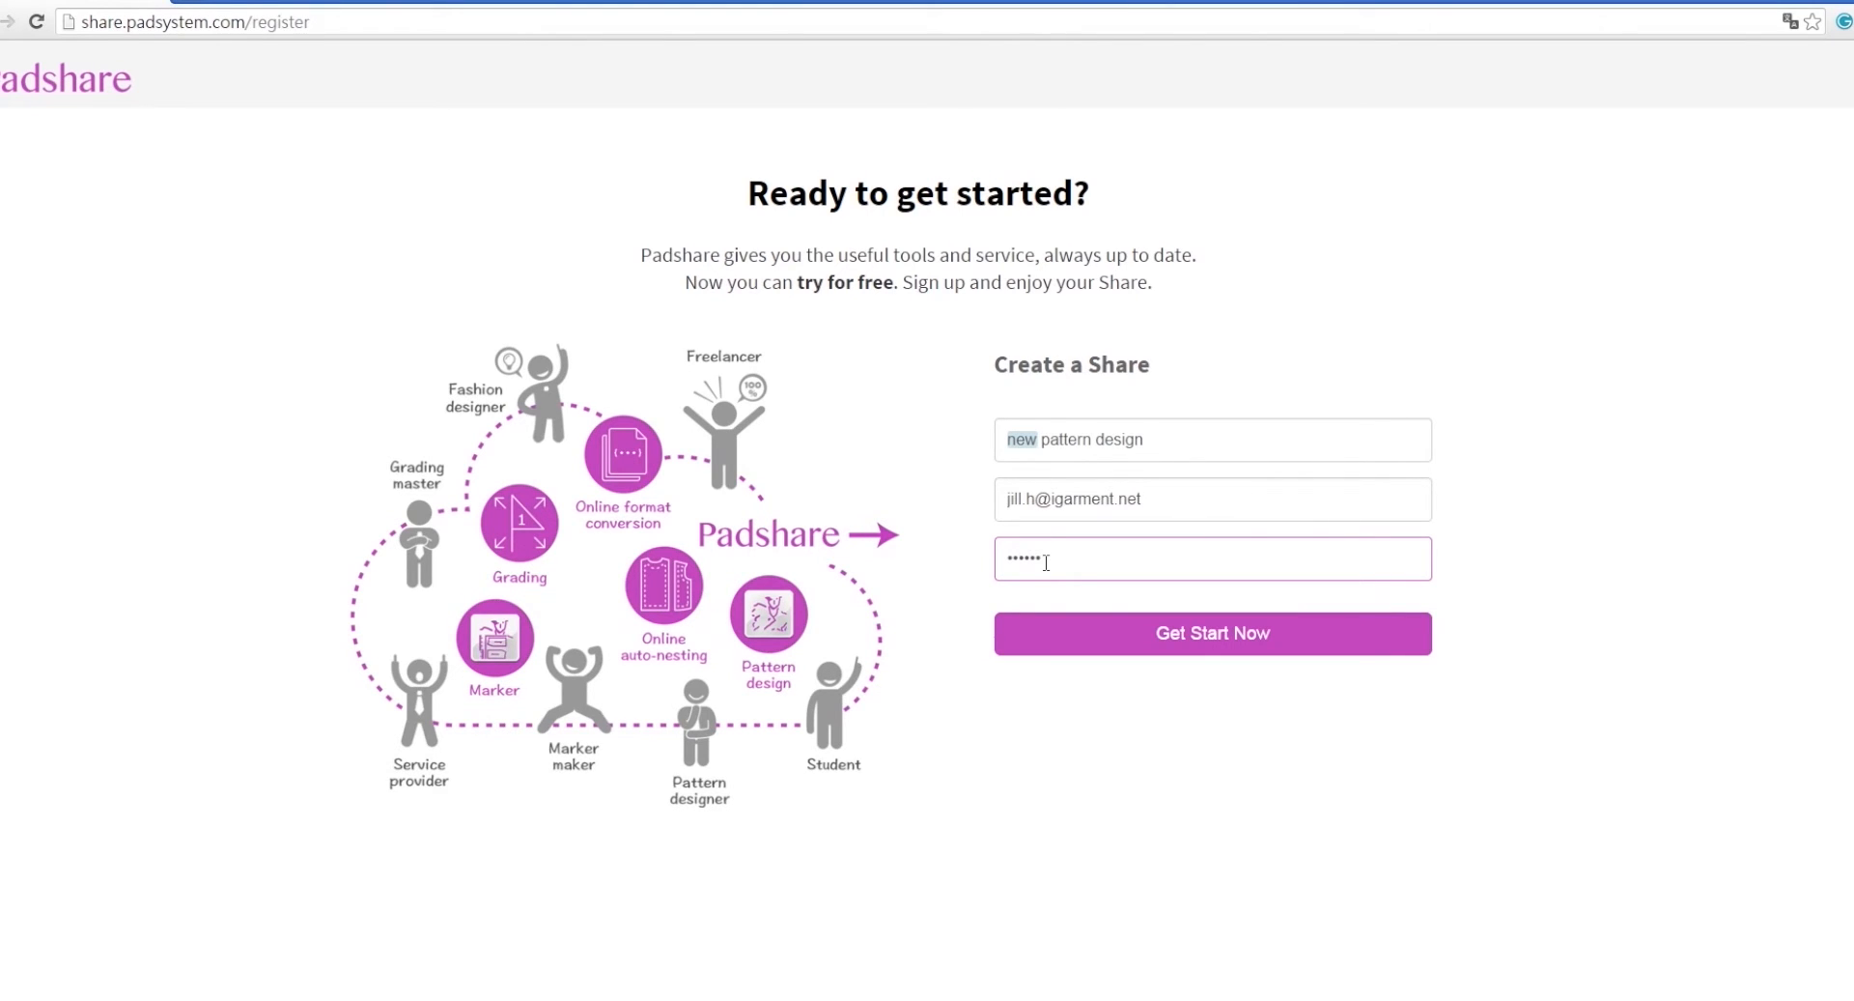
{"action": "left_click", "coordinate": [1211, 633]}
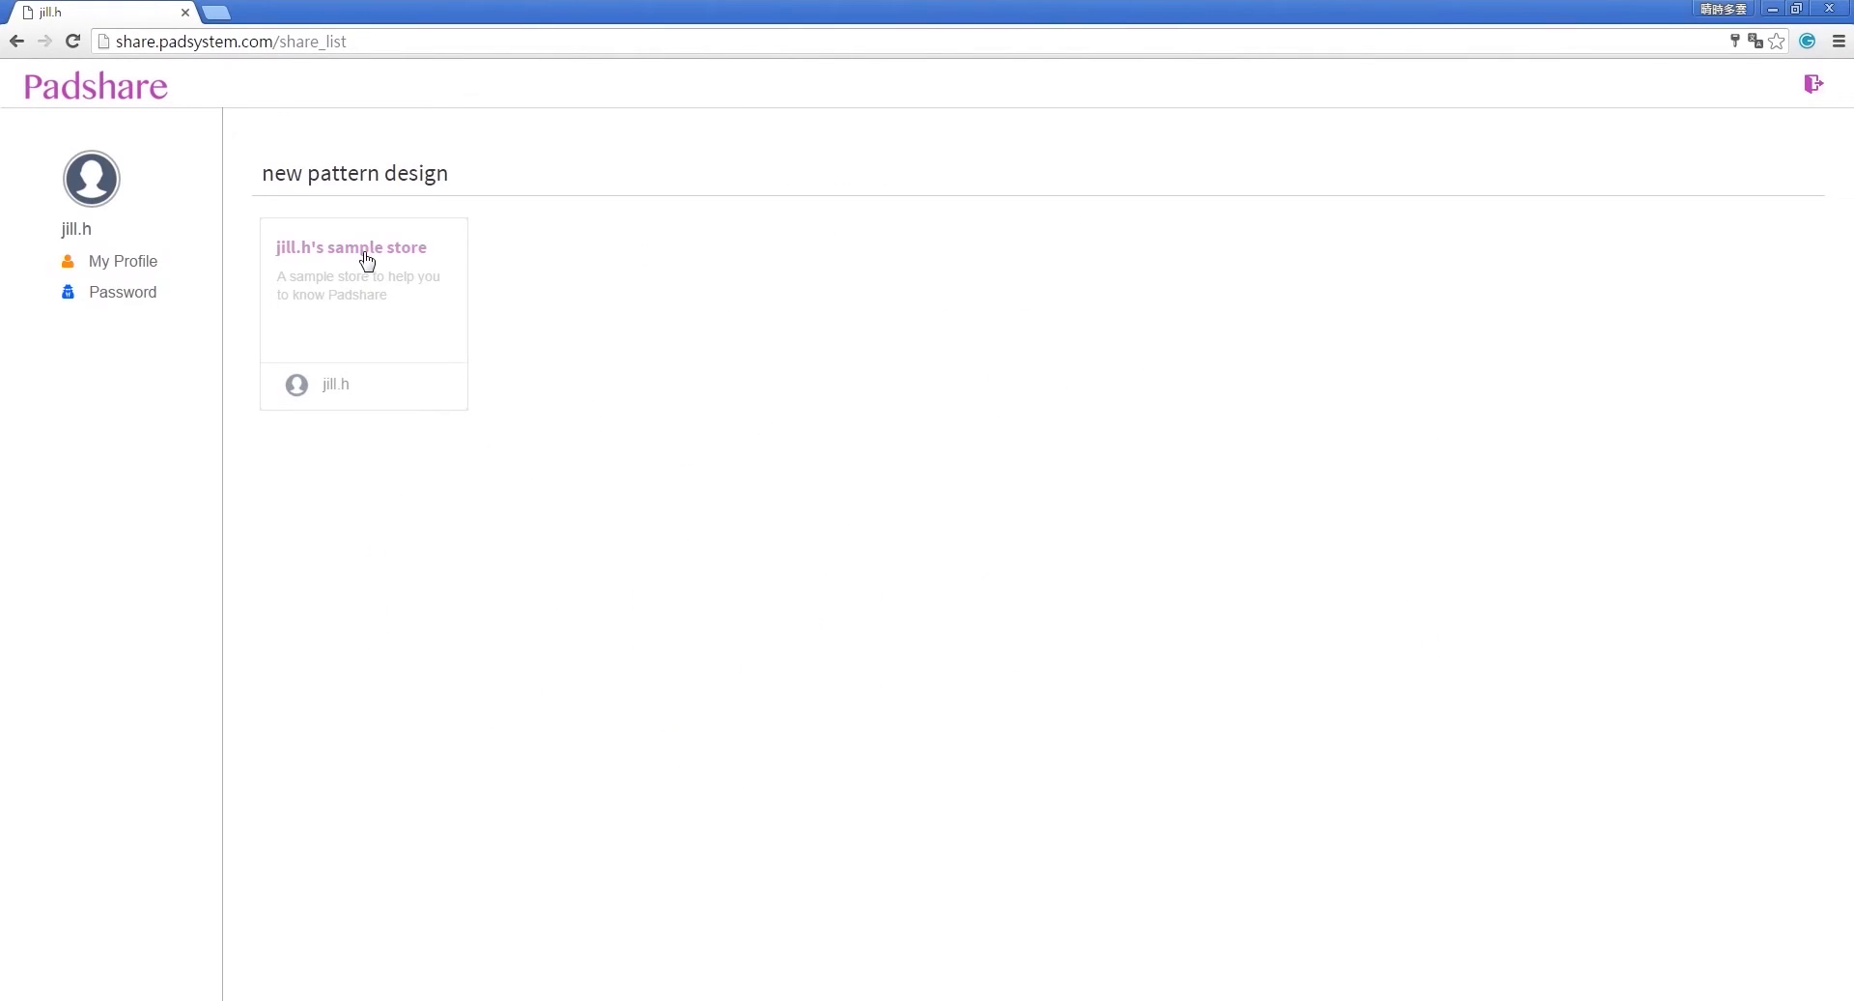
{"action": "left_click", "coordinate": [365, 248]}
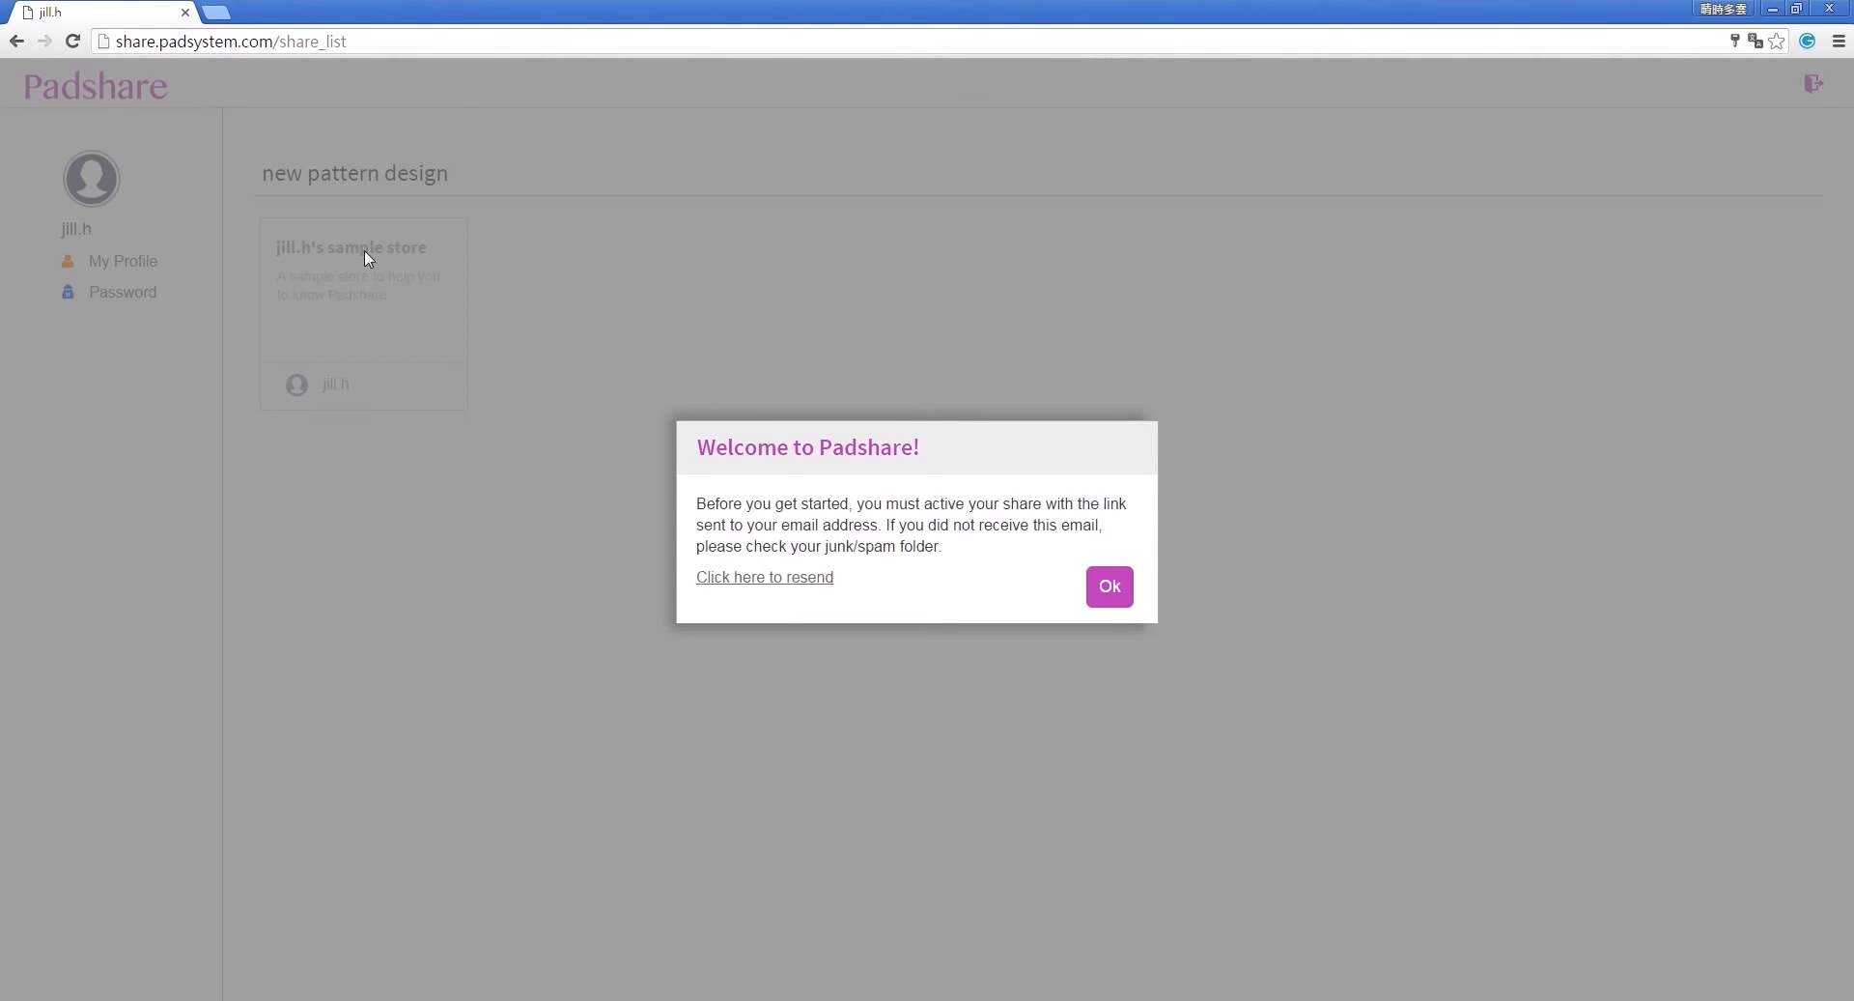
{"action": "mouse_move", "coordinate": [997, 550]}
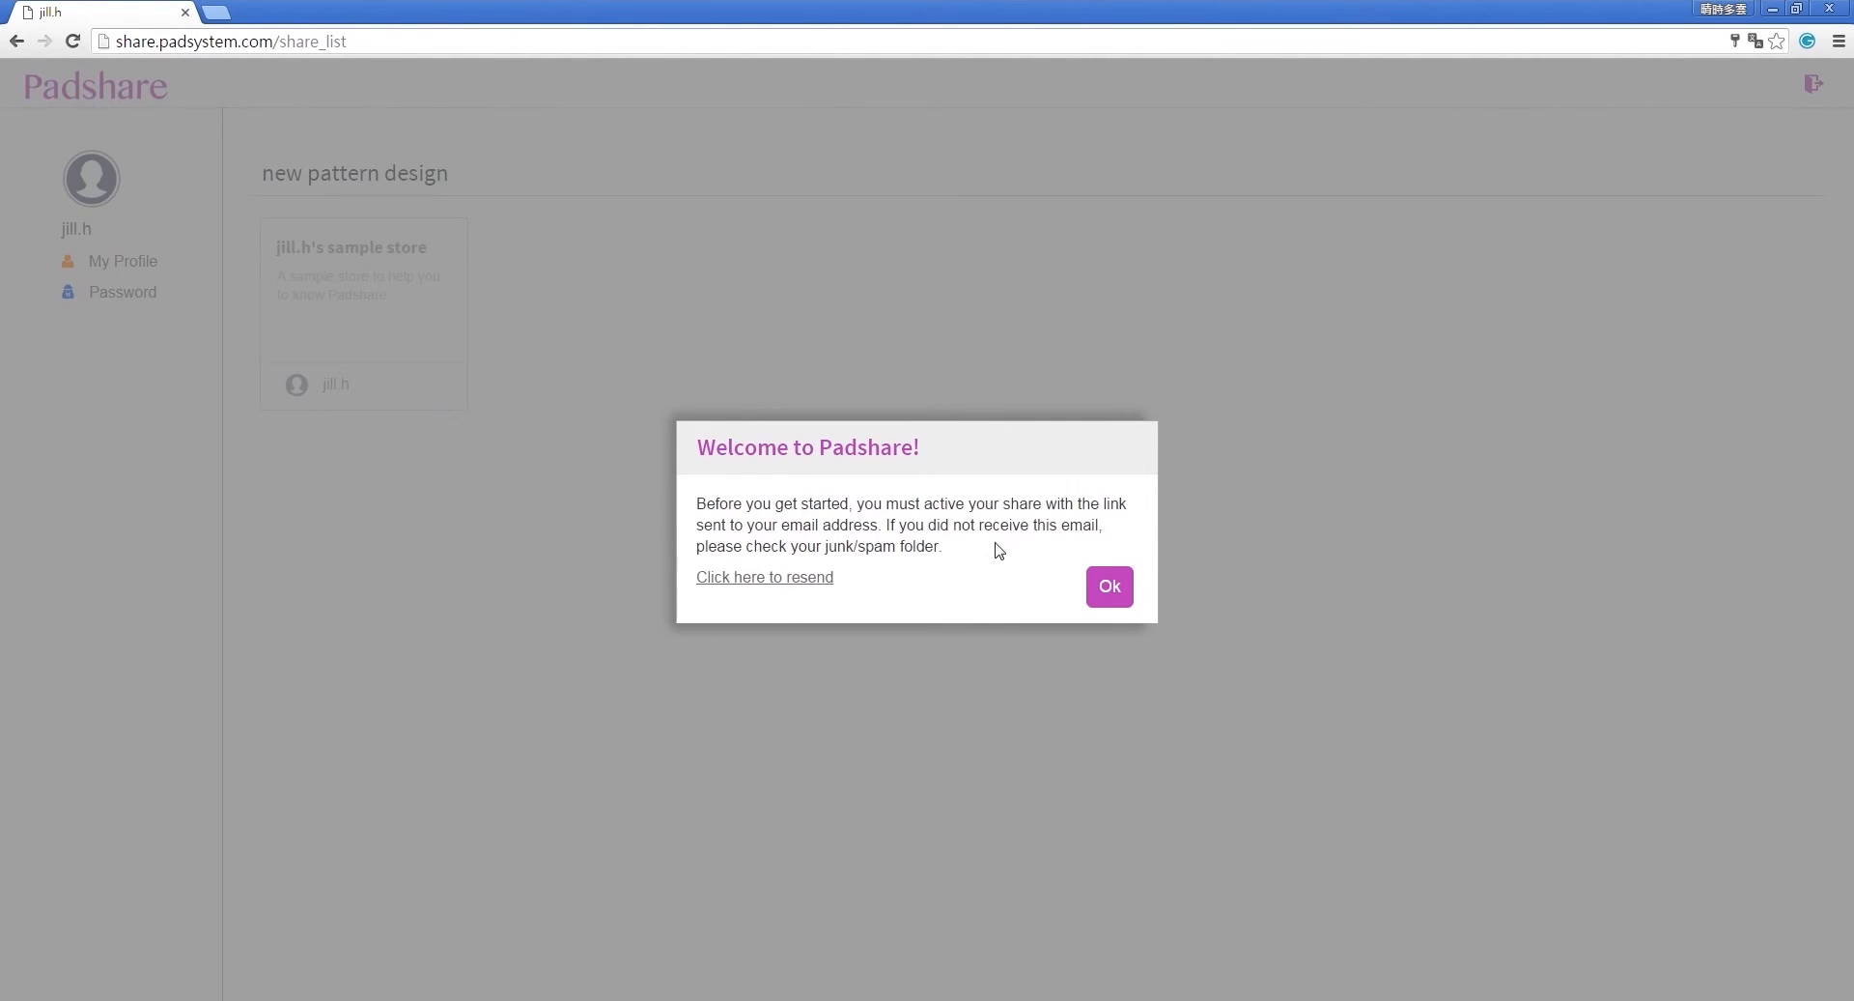
{"action": "mouse_move", "coordinate": [1109, 585]}
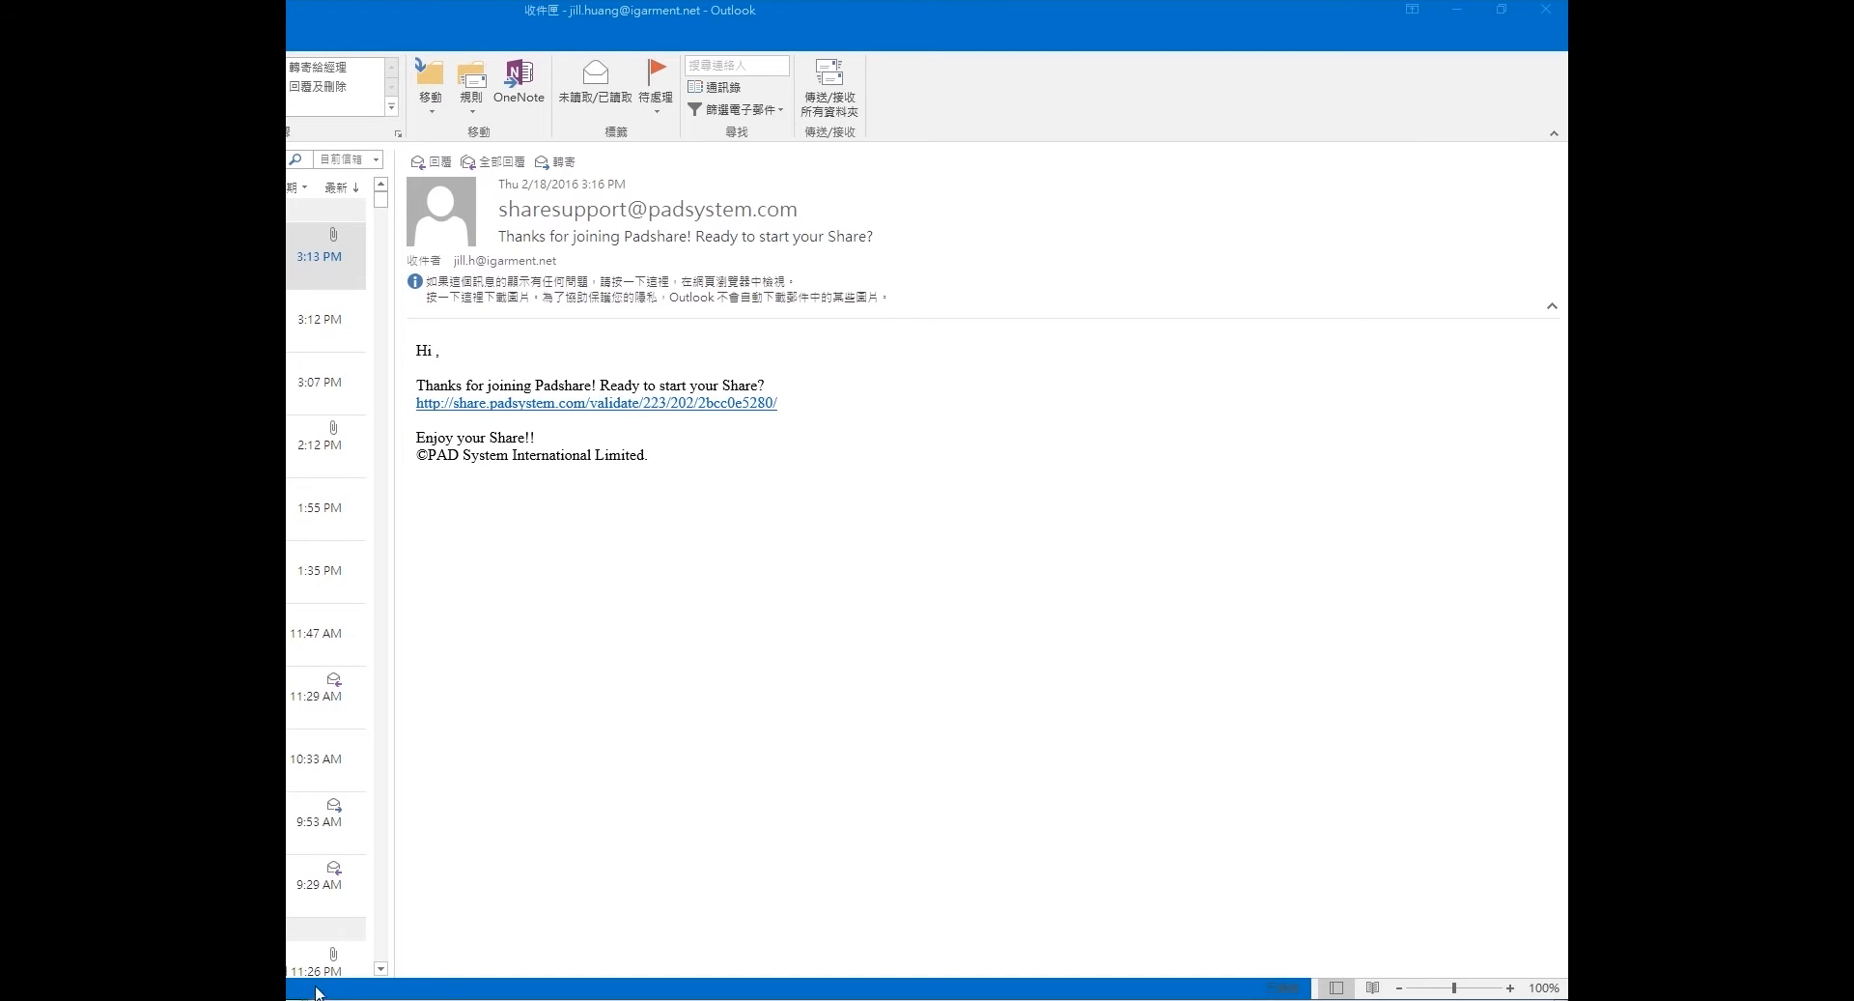
{"action": "mouse_move", "coordinate": [552, 413]}
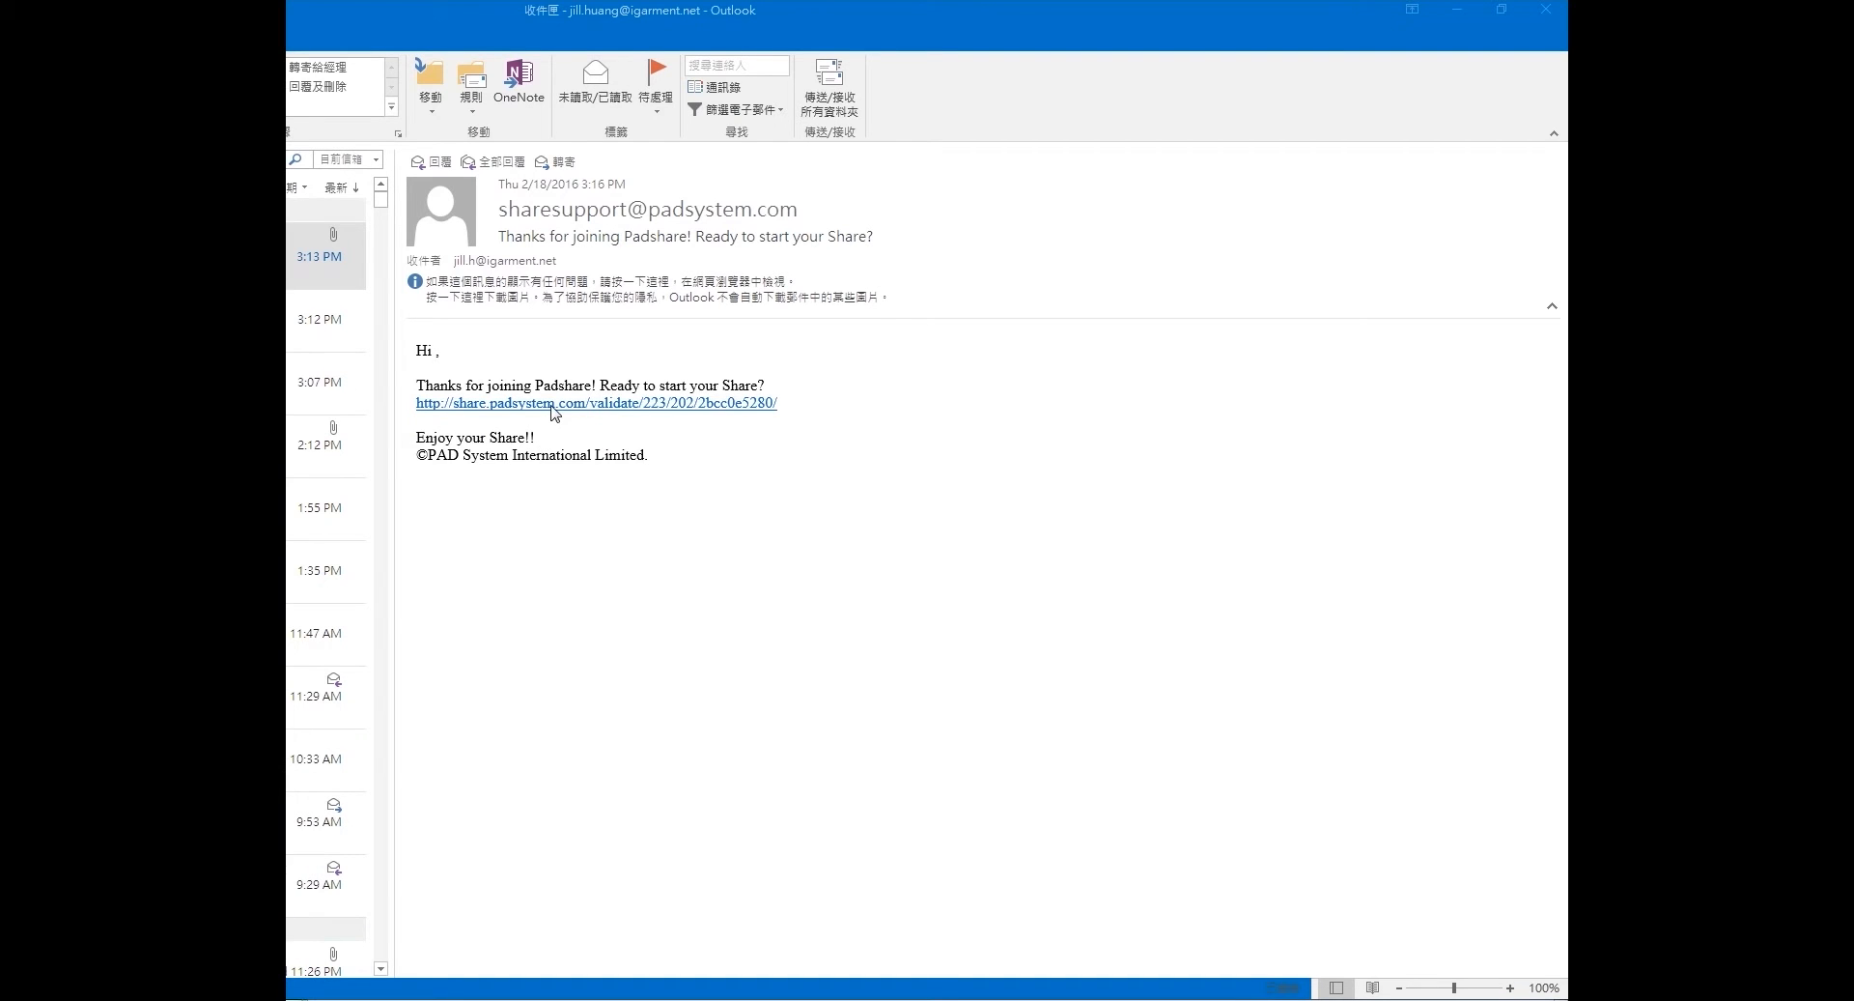
{"action": "mouse_move", "coordinate": [651, 411]}
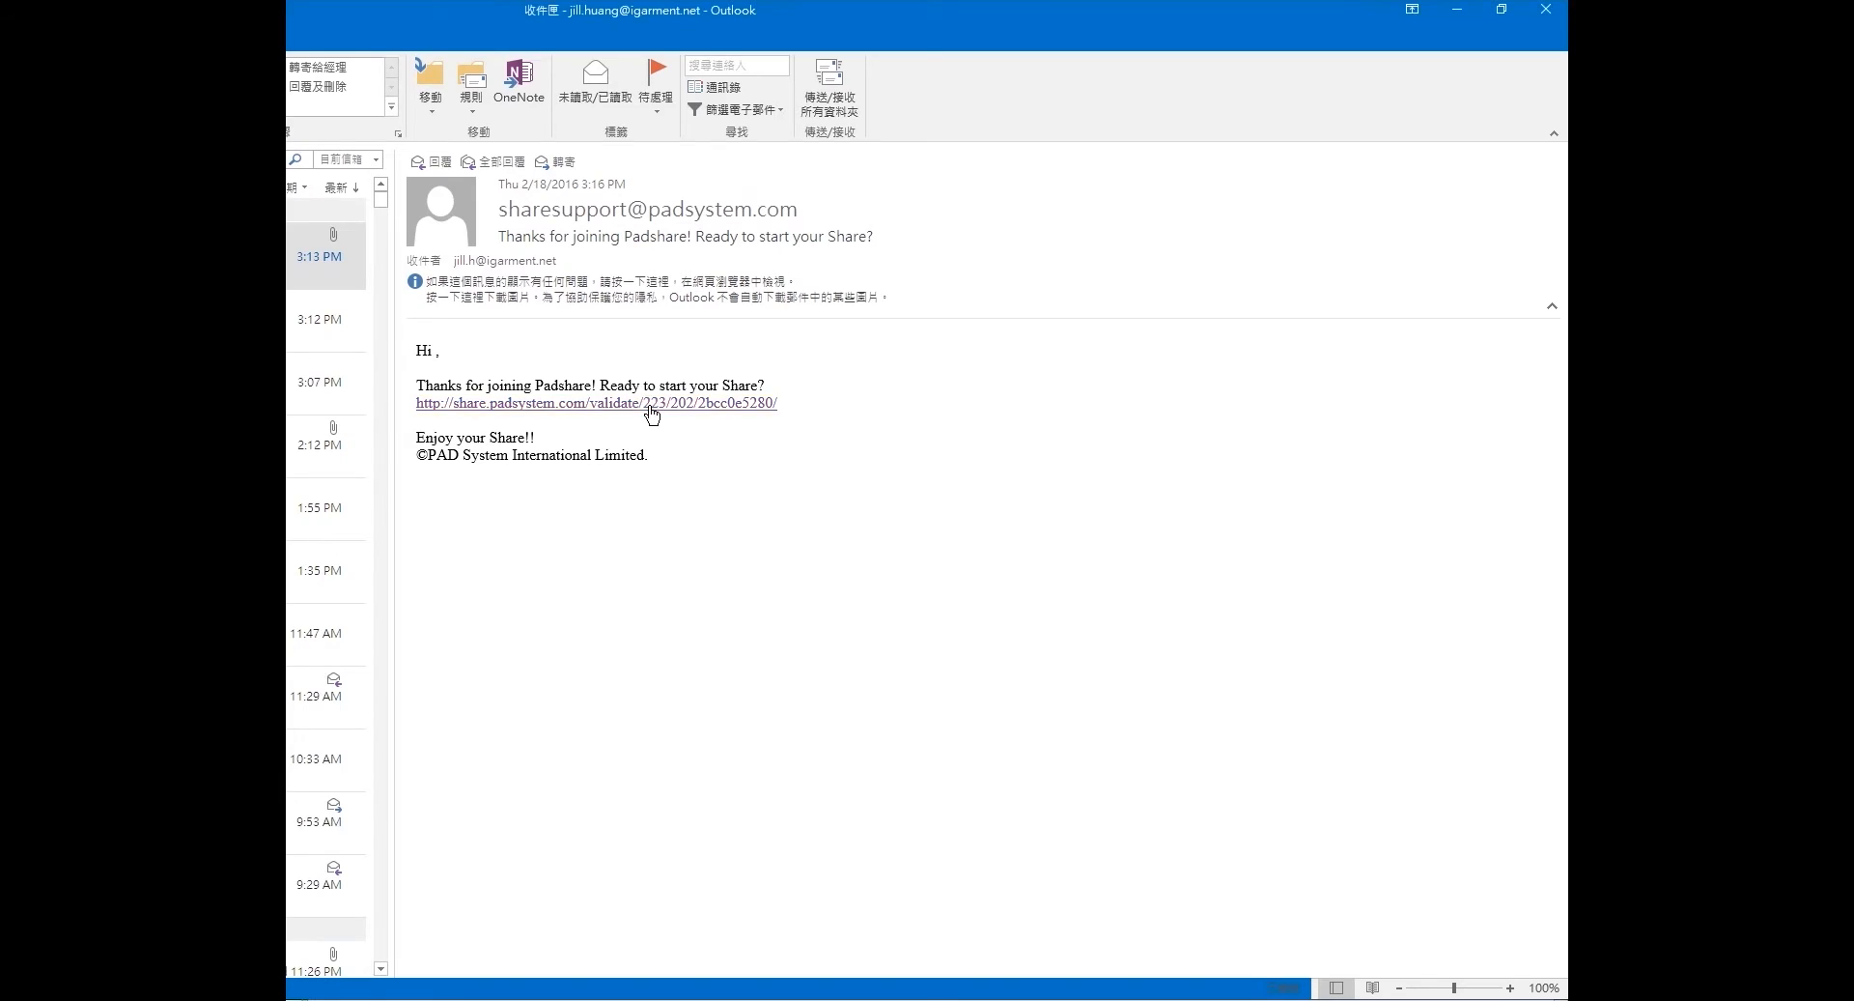
- Follow the activation link in the Padshare welcome email to validate the share
{"action": "left_click", "coordinate": [595, 401]}
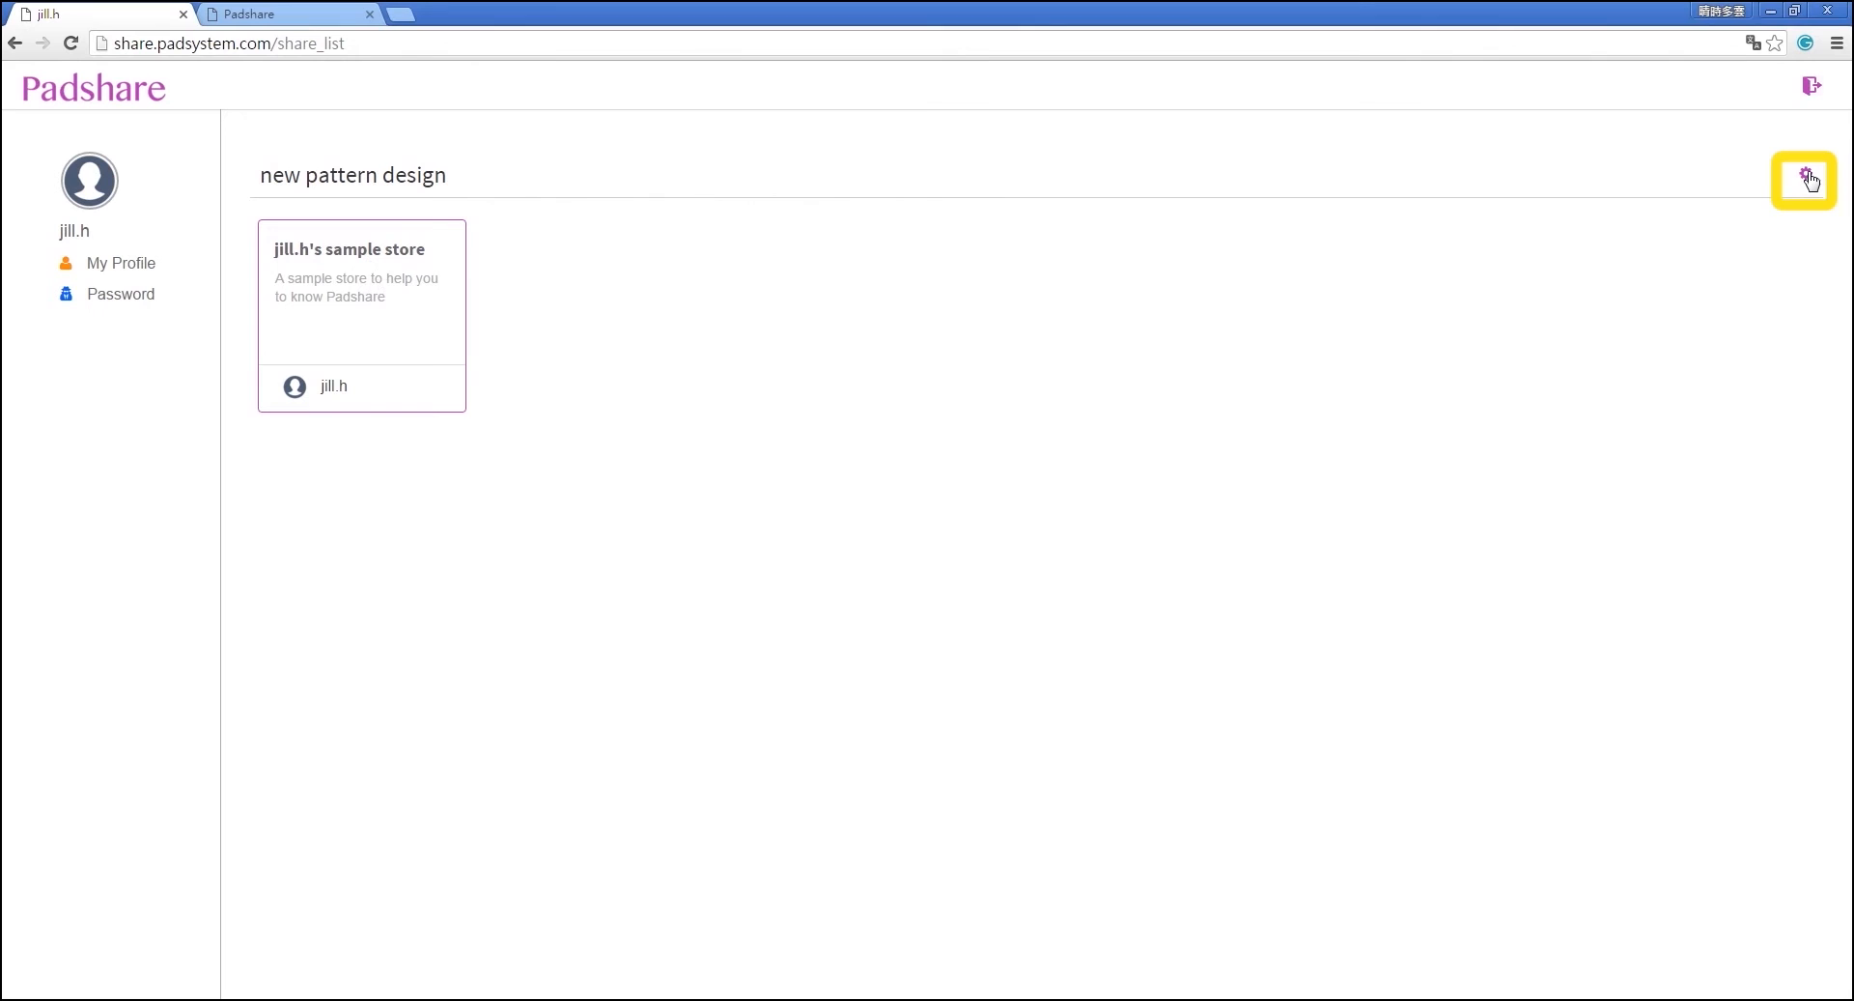
{"action": "mouse_move", "coordinate": [385, 259]}
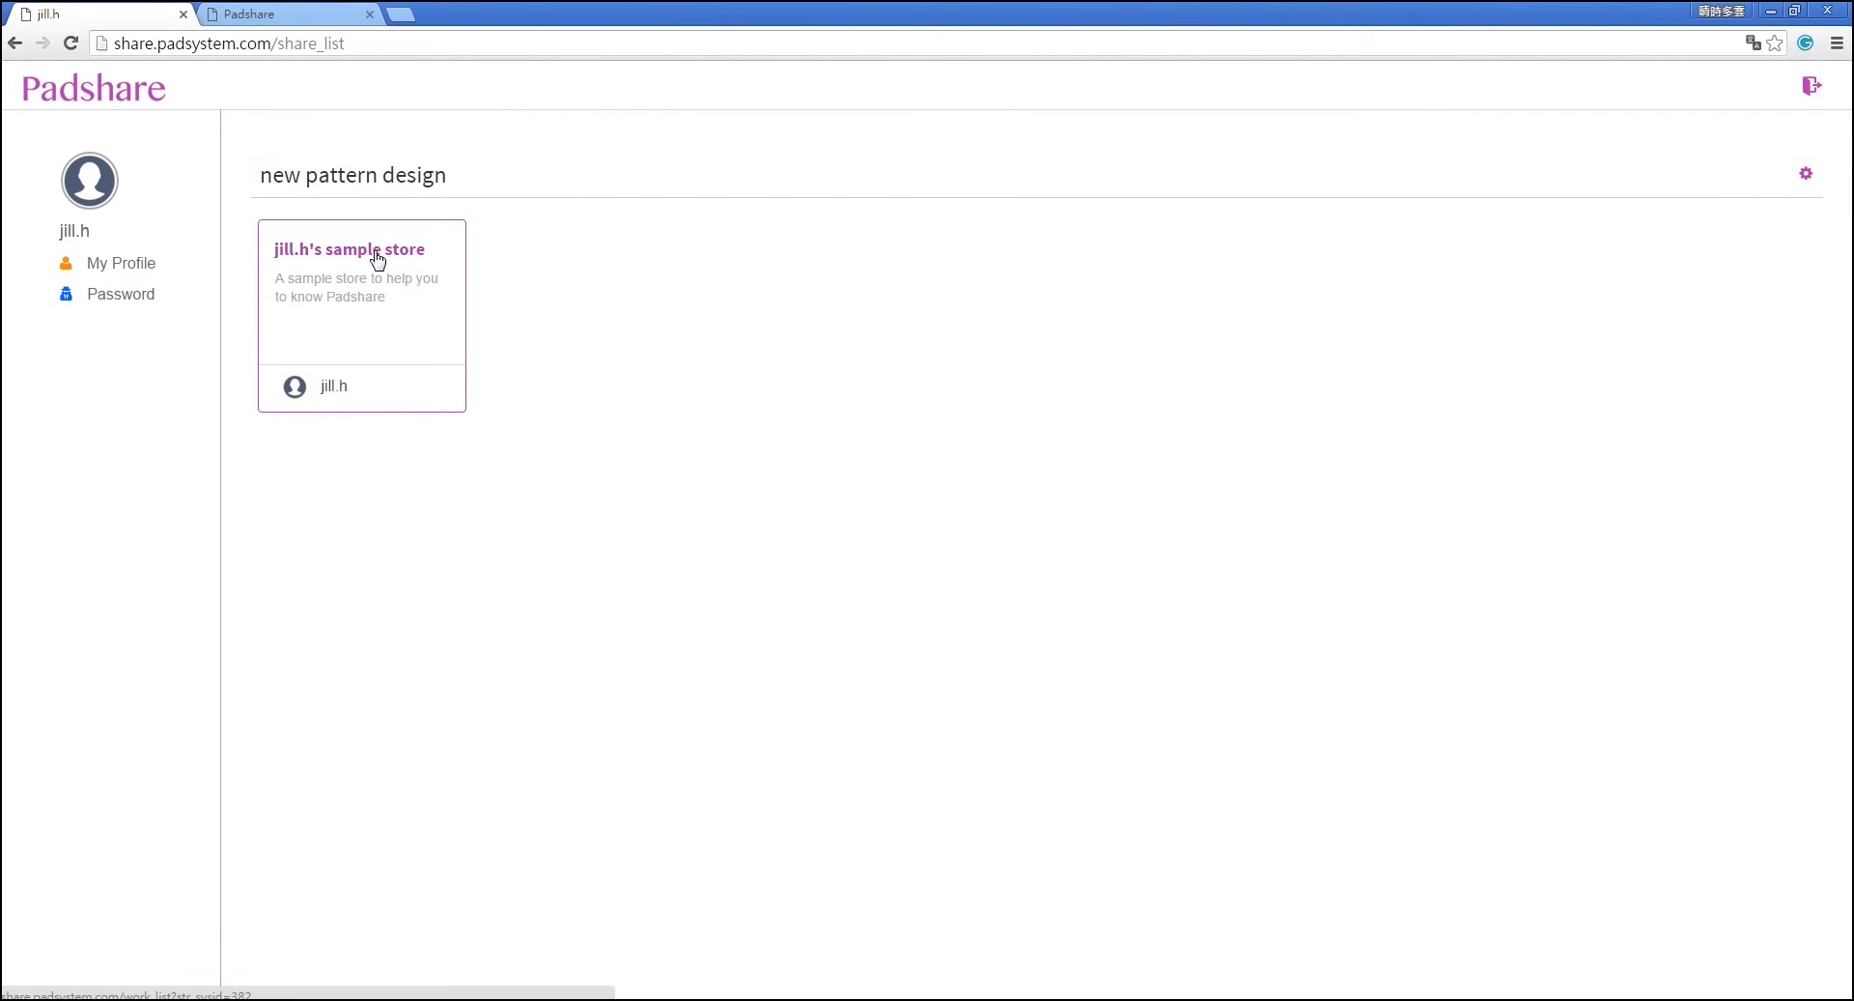
{"action": "left_click", "coordinate": [349, 249]}
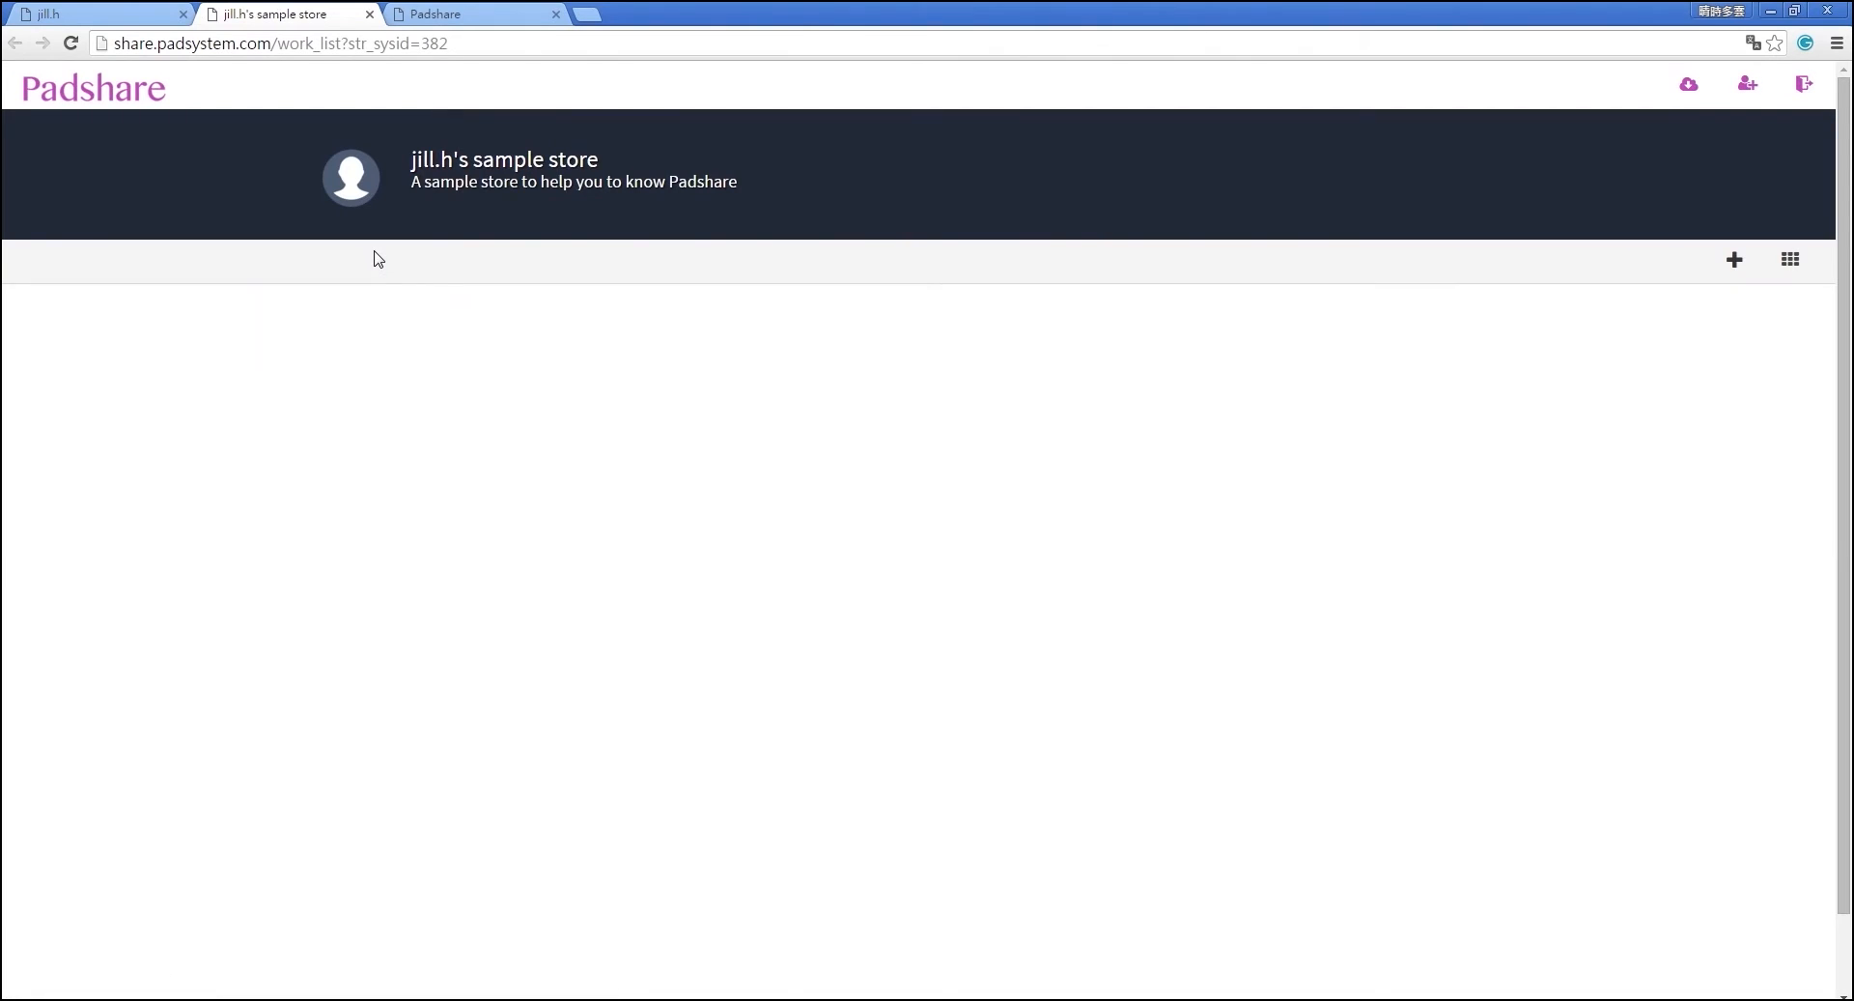
{"action": "mouse_move", "coordinate": [458, 693]}
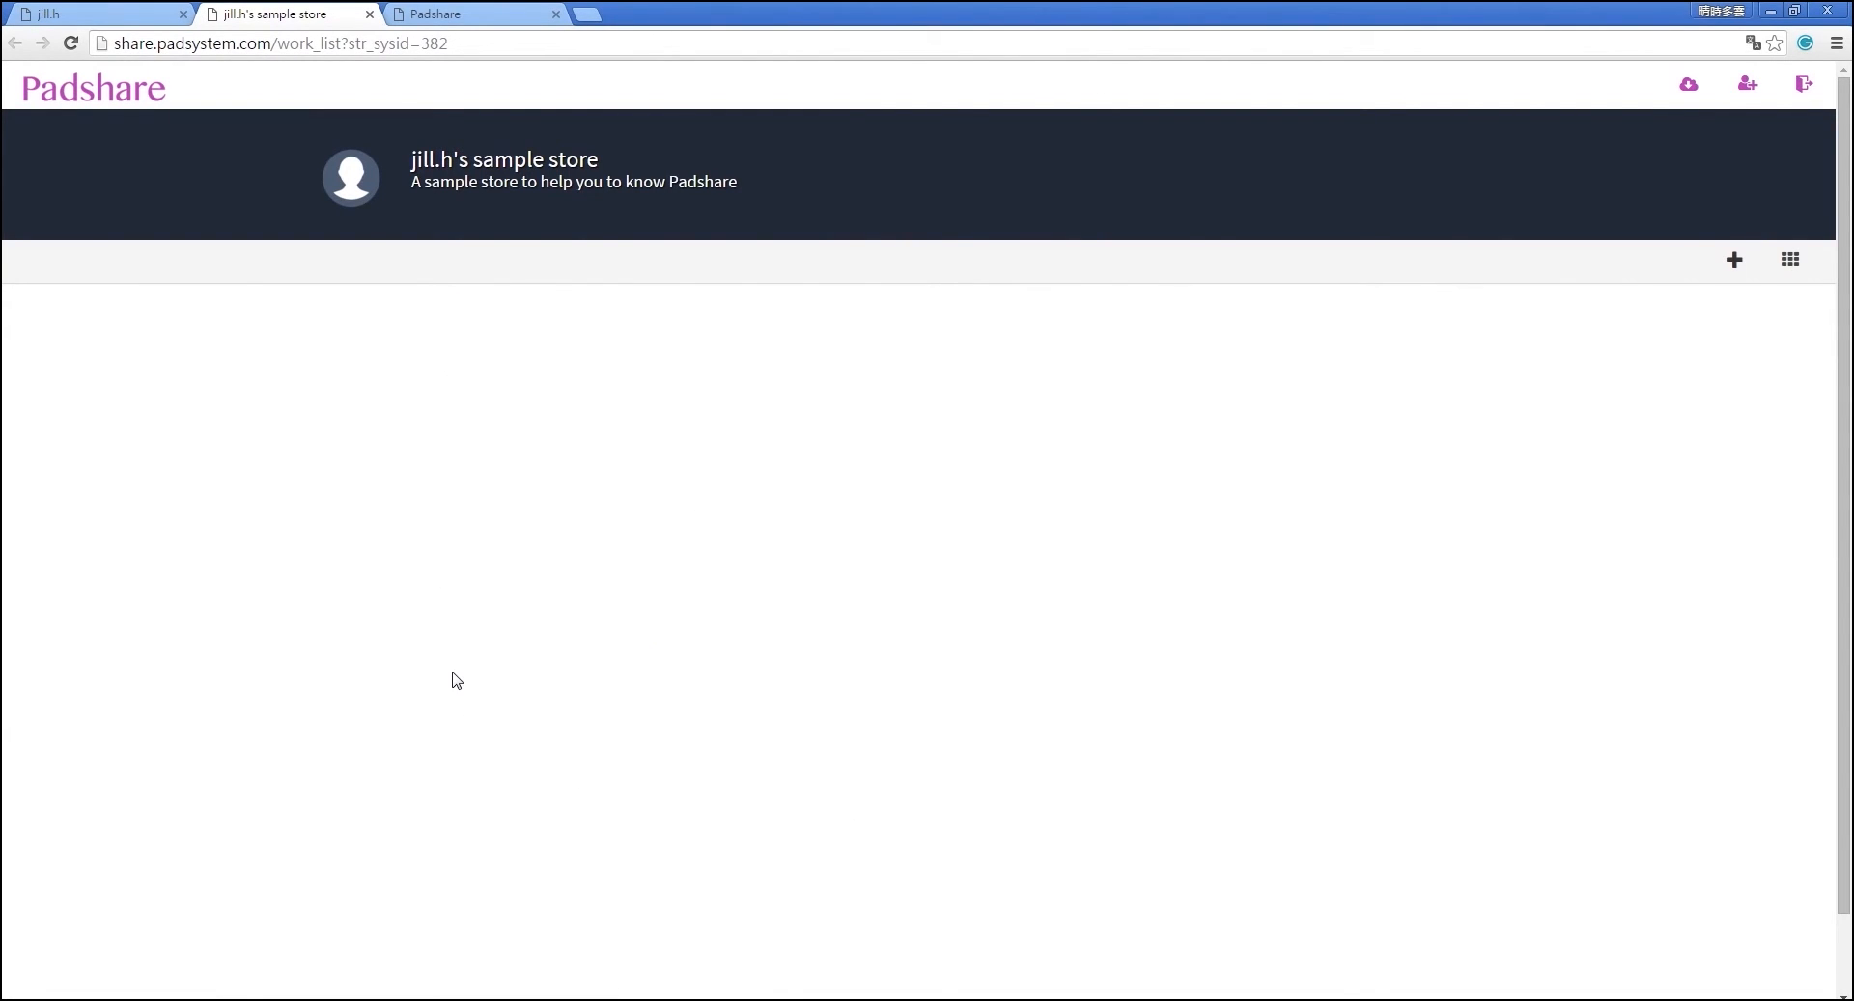
{"action": "mouse_move", "coordinate": [1630, 303]}
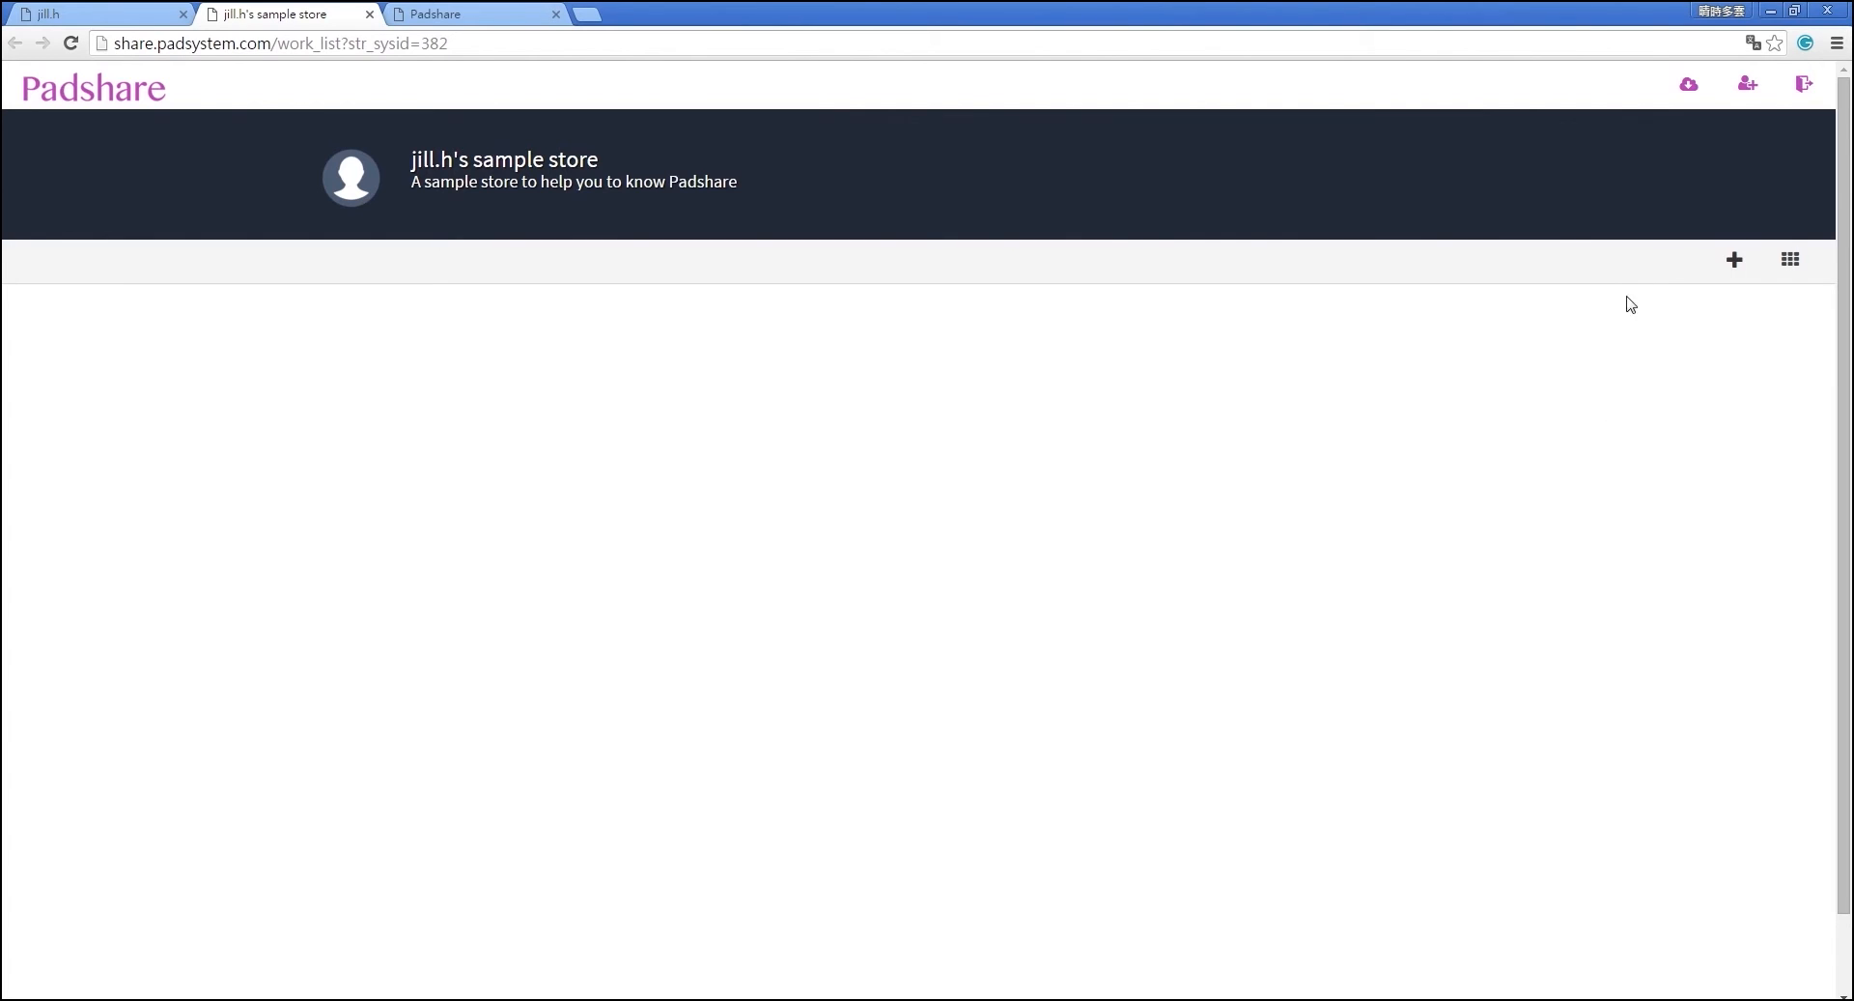
{"action": "mouse_move", "coordinate": [1688, 85]}
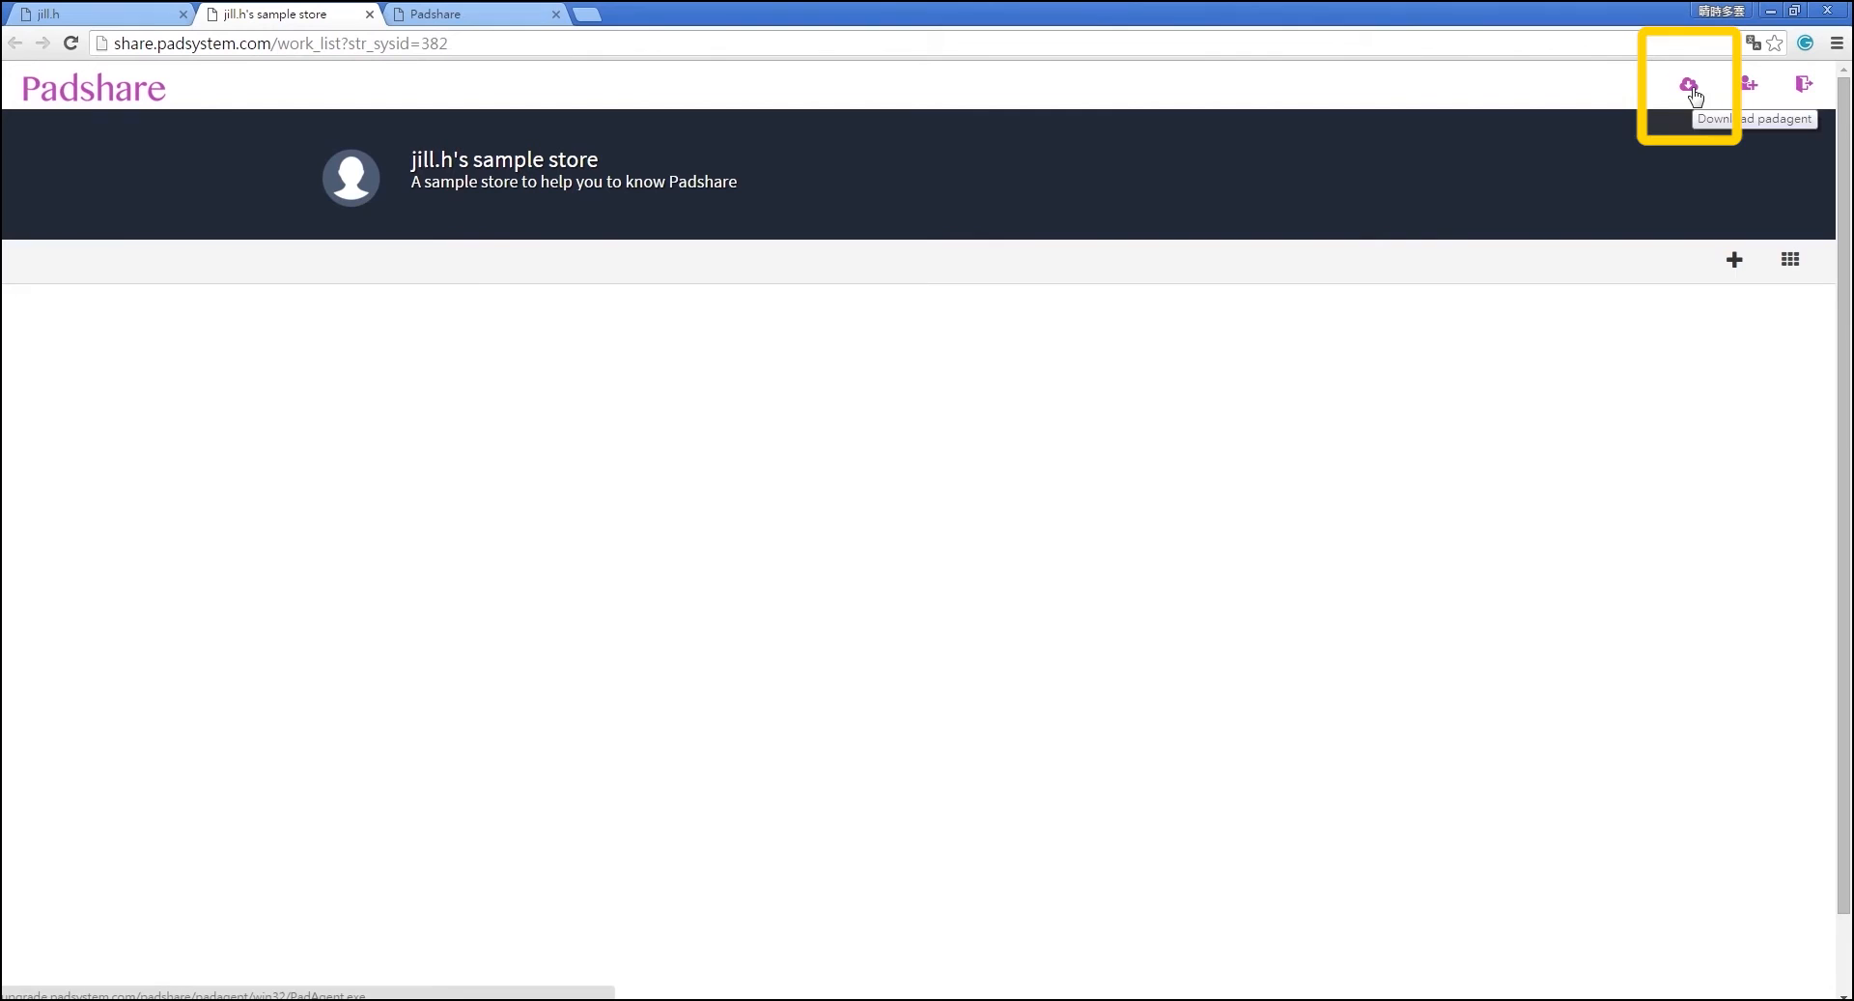
- Download the PadAgent.exe installer from the store's top bar
{"action": "left_click", "coordinate": [1690, 83]}
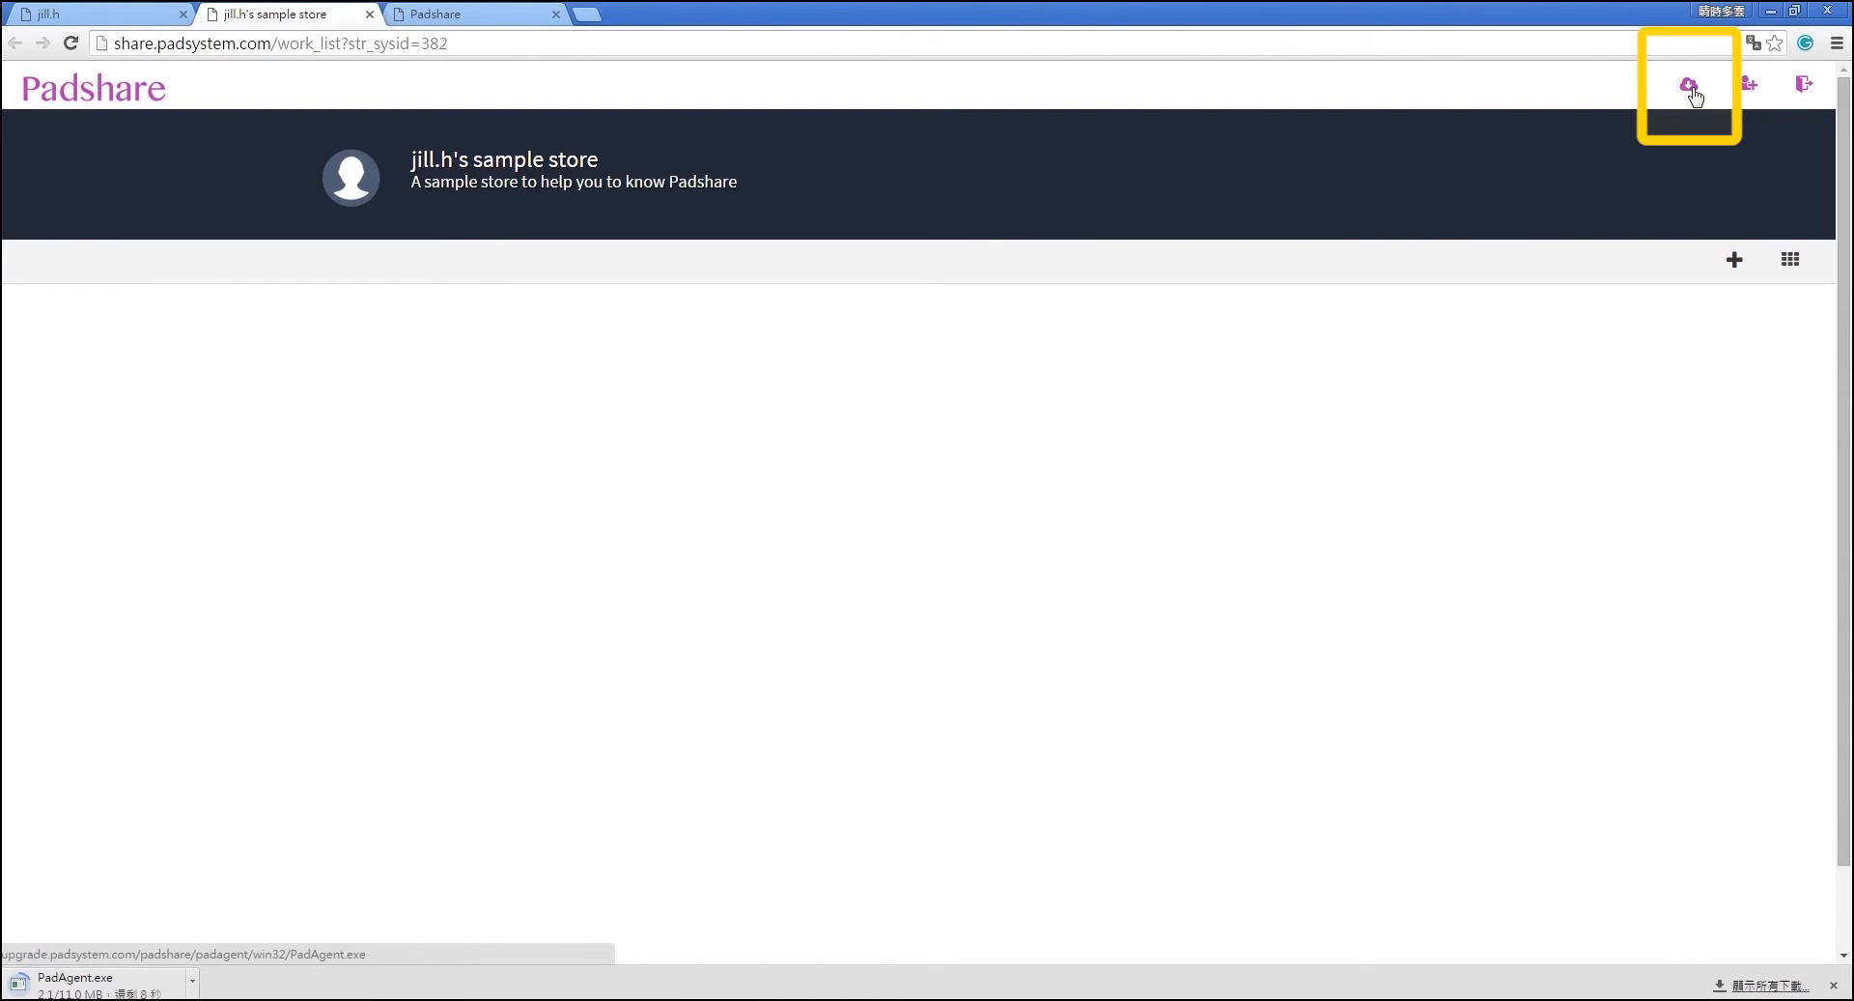
{"action": "mouse_move", "coordinate": [434, 931]}
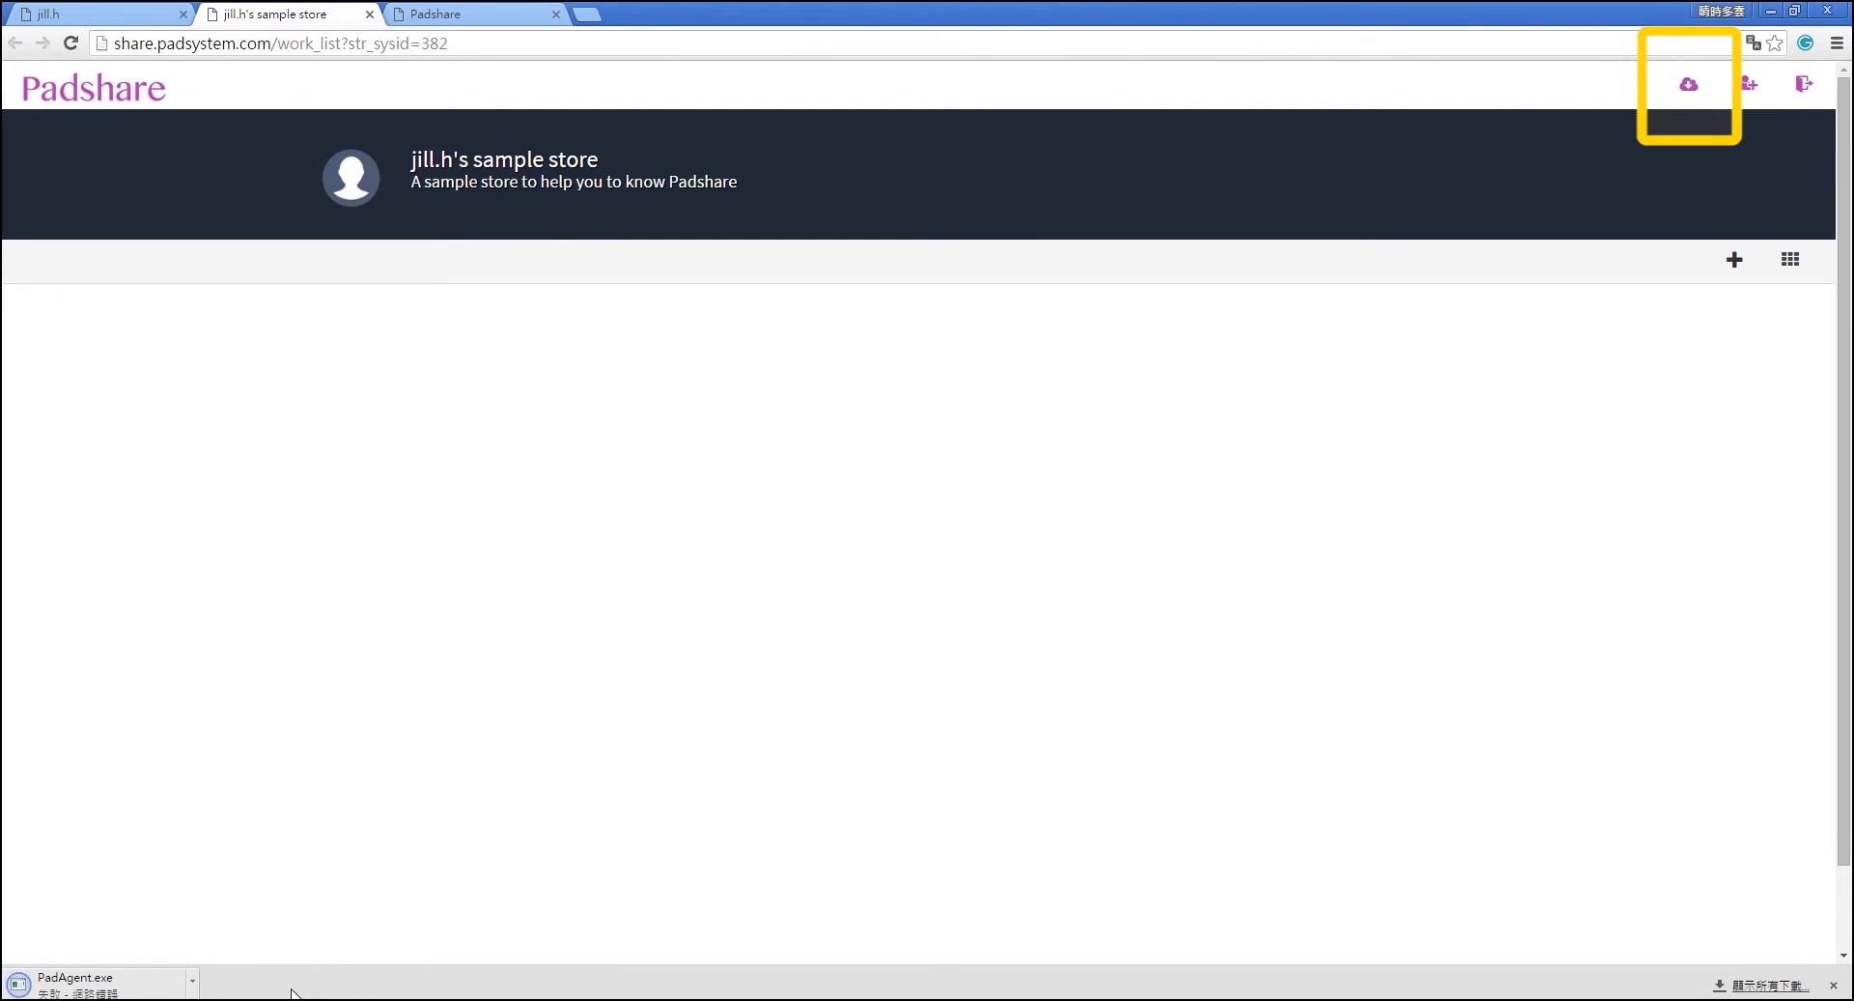
- Run PadAgent.exe, allow it, accept the license and finish the PadAgent 7.0 setup
{"action": "left_click", "coordinate": [102, 983]}
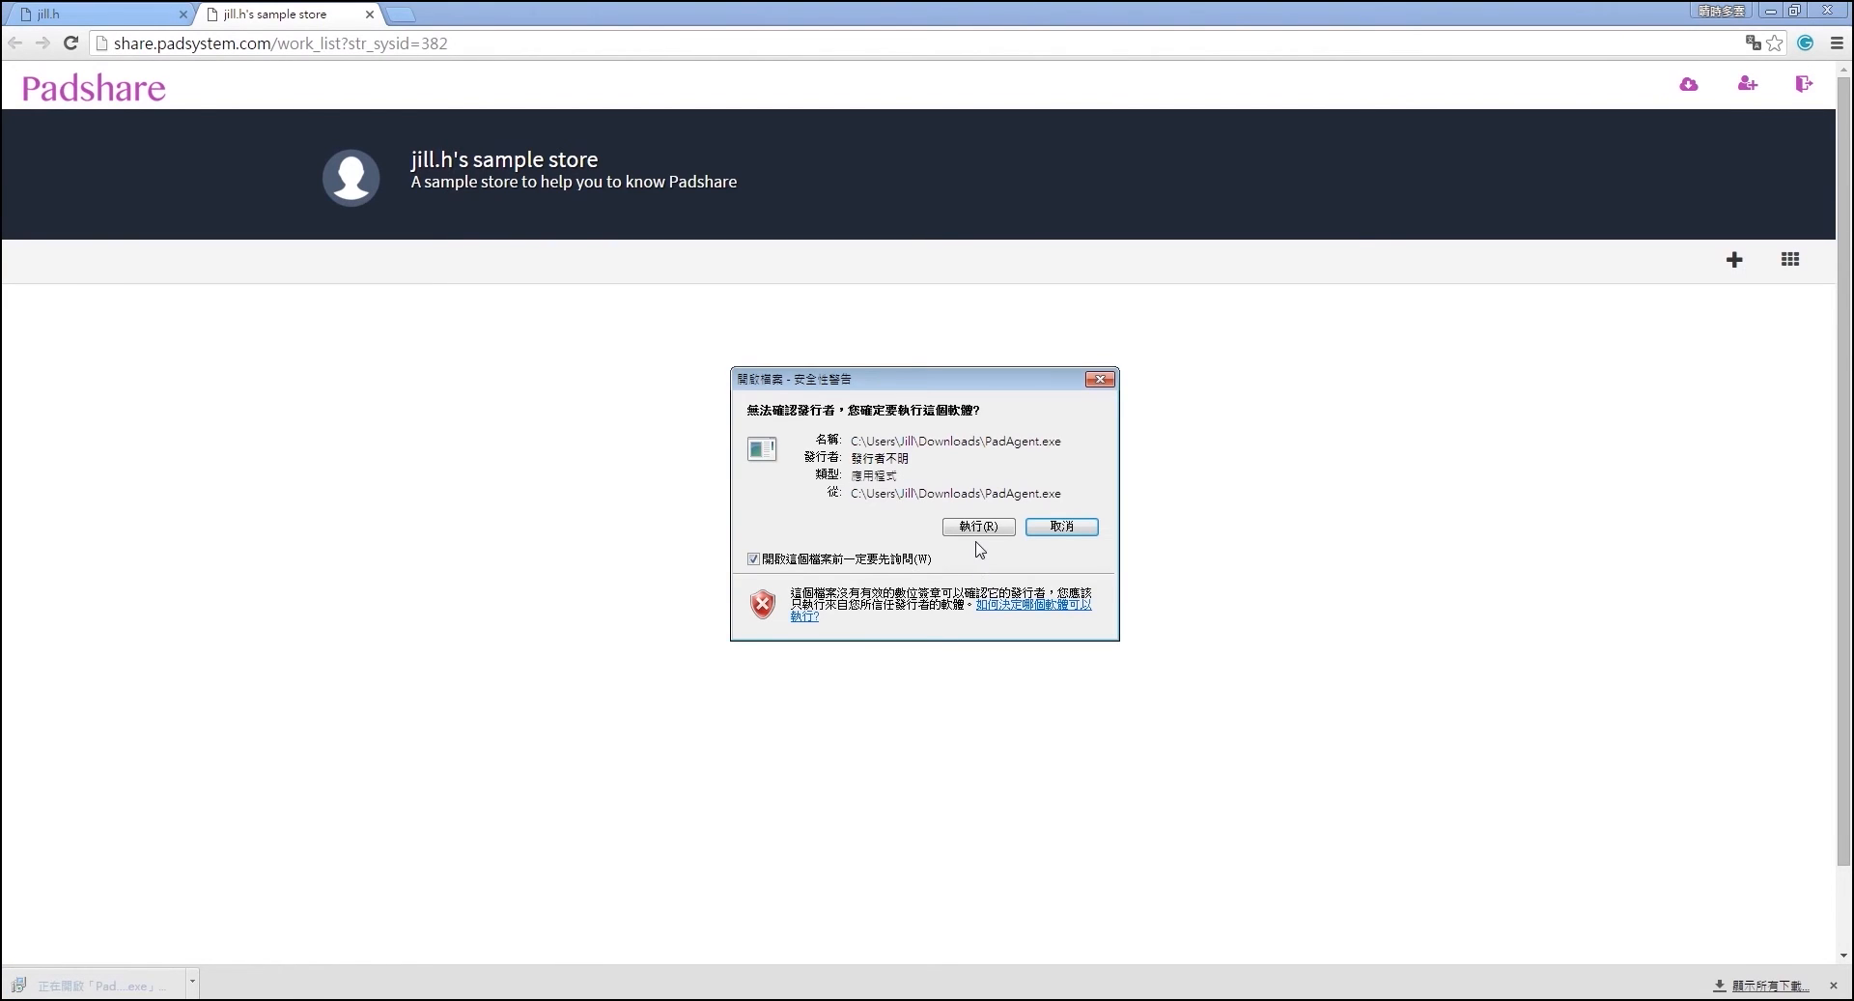
{"action": "left_click", "coordinate": [1060, 525]}
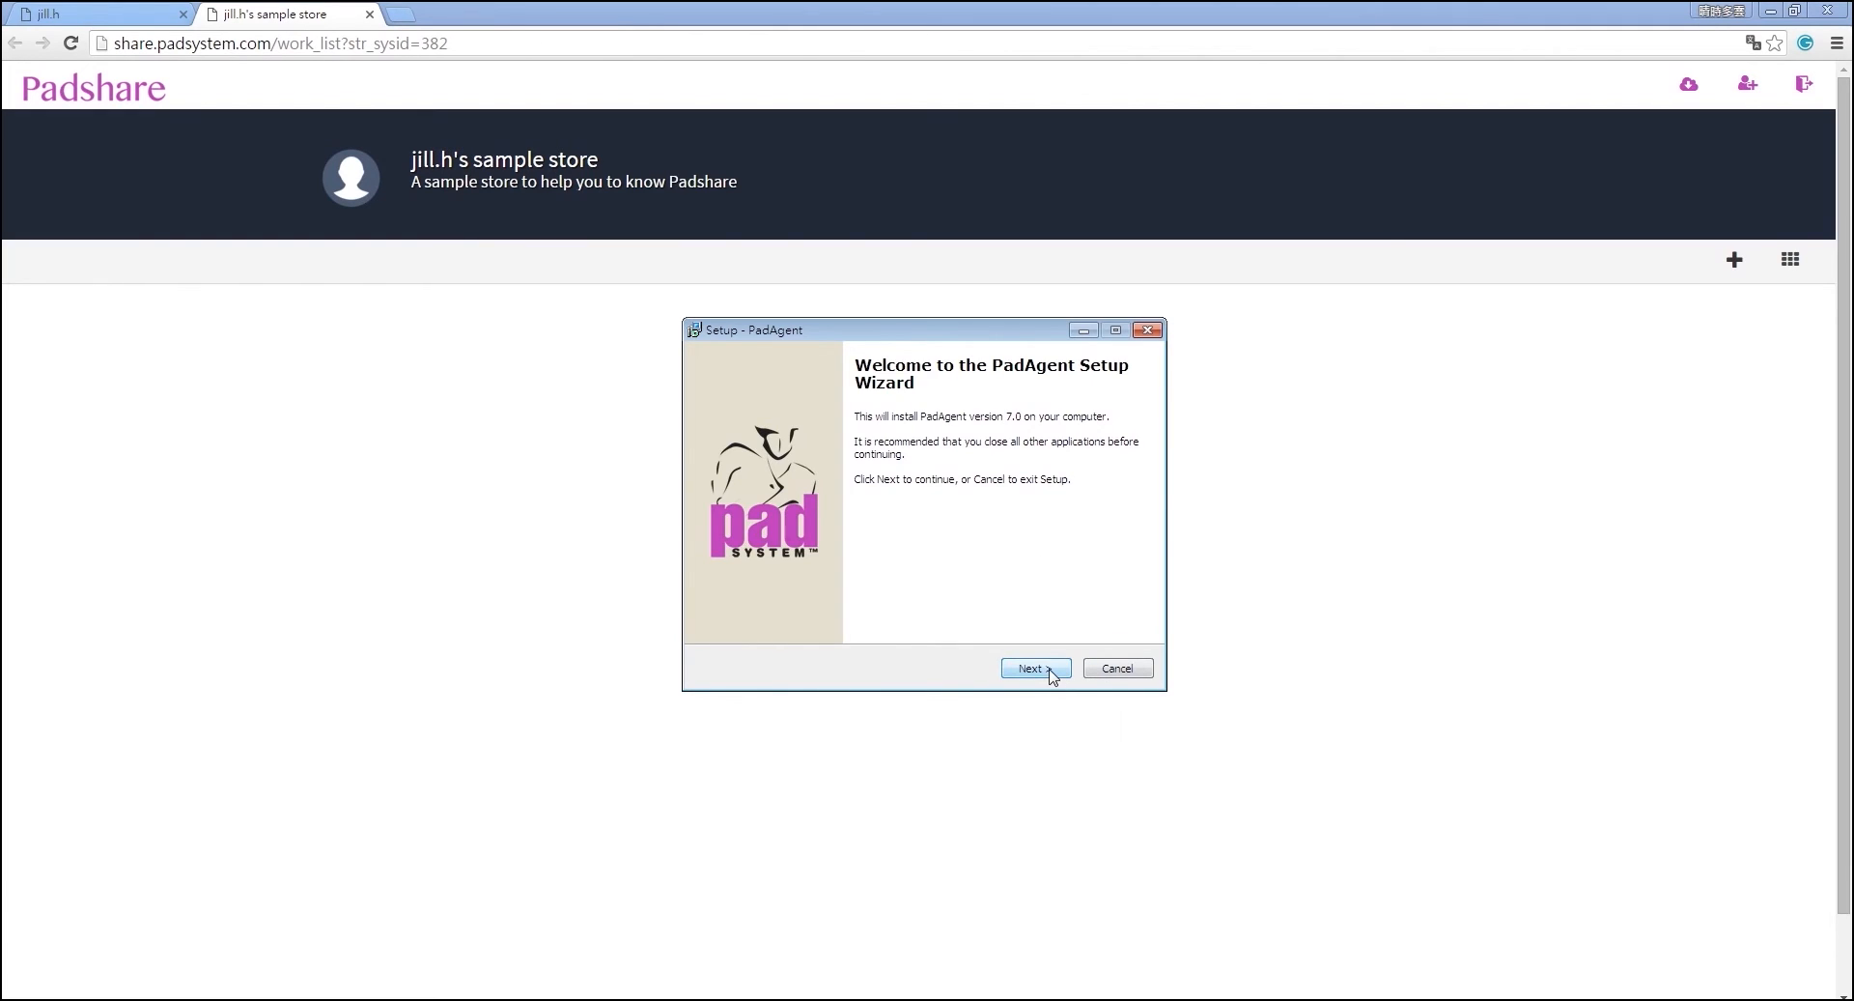
{"action": "left_click", "coordinate": [1033, 667]}
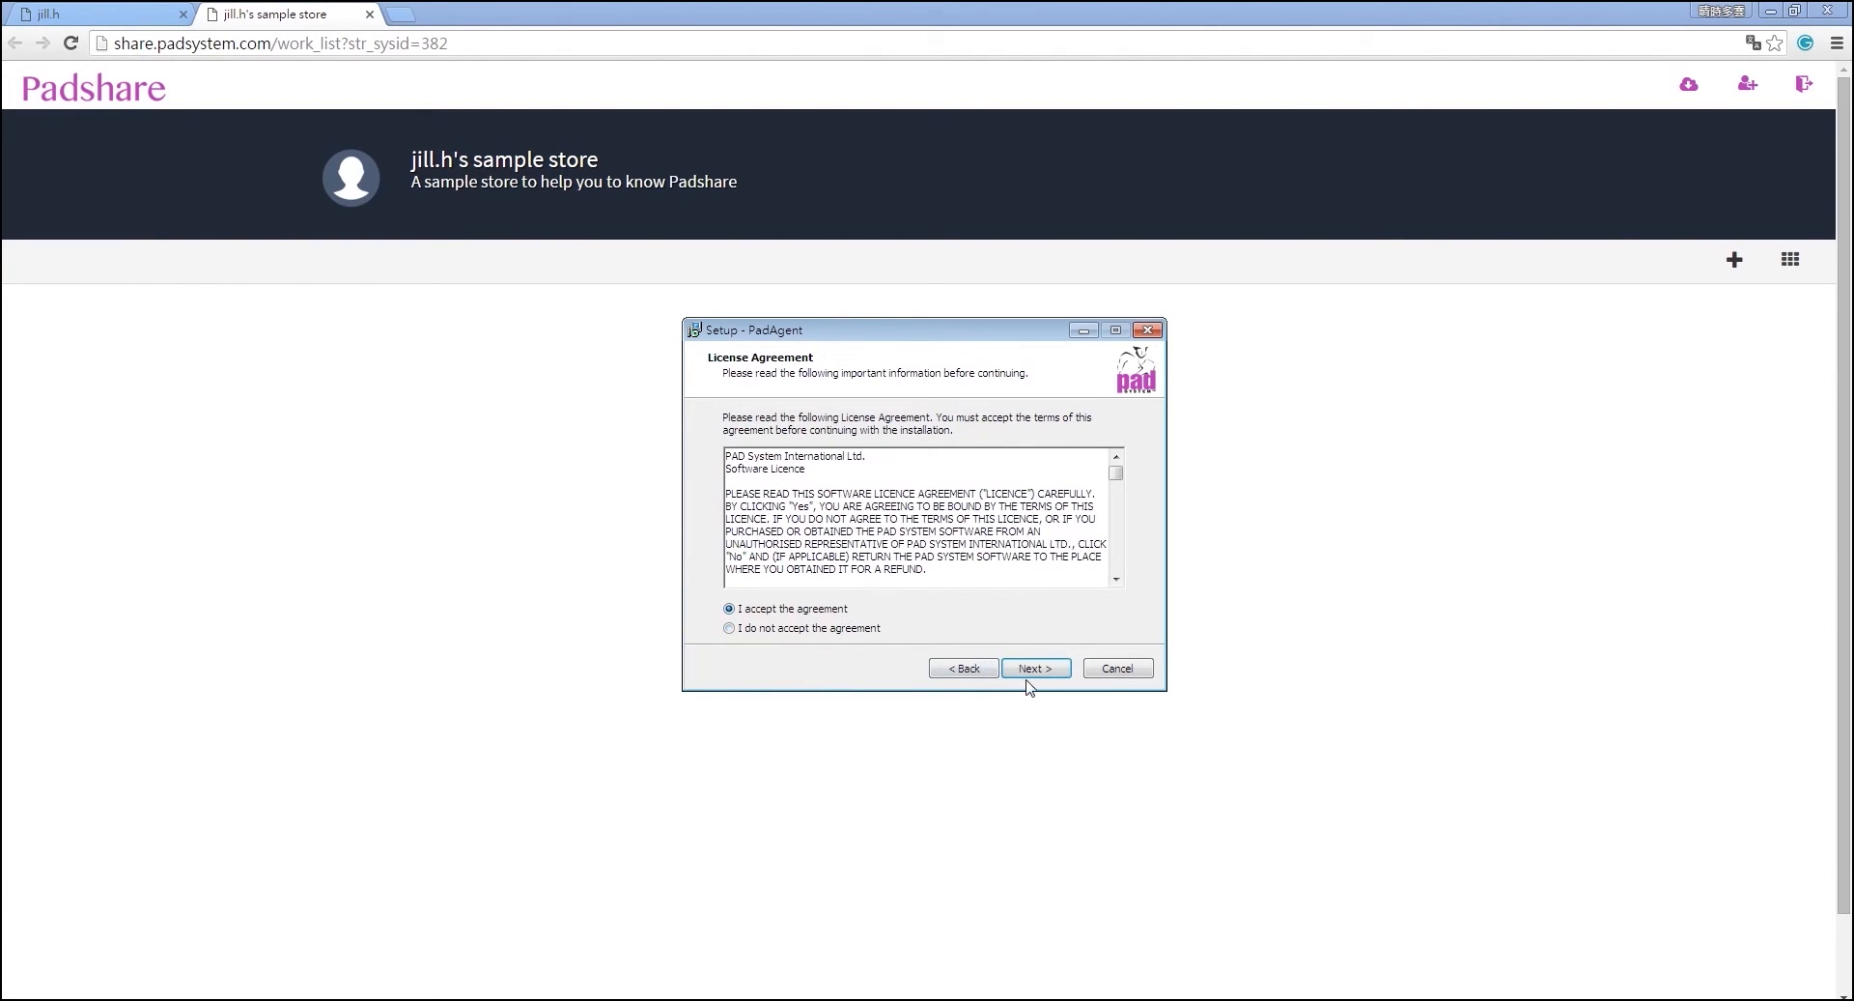
{"action": "left_click", "coordinate": [1033, 666]}
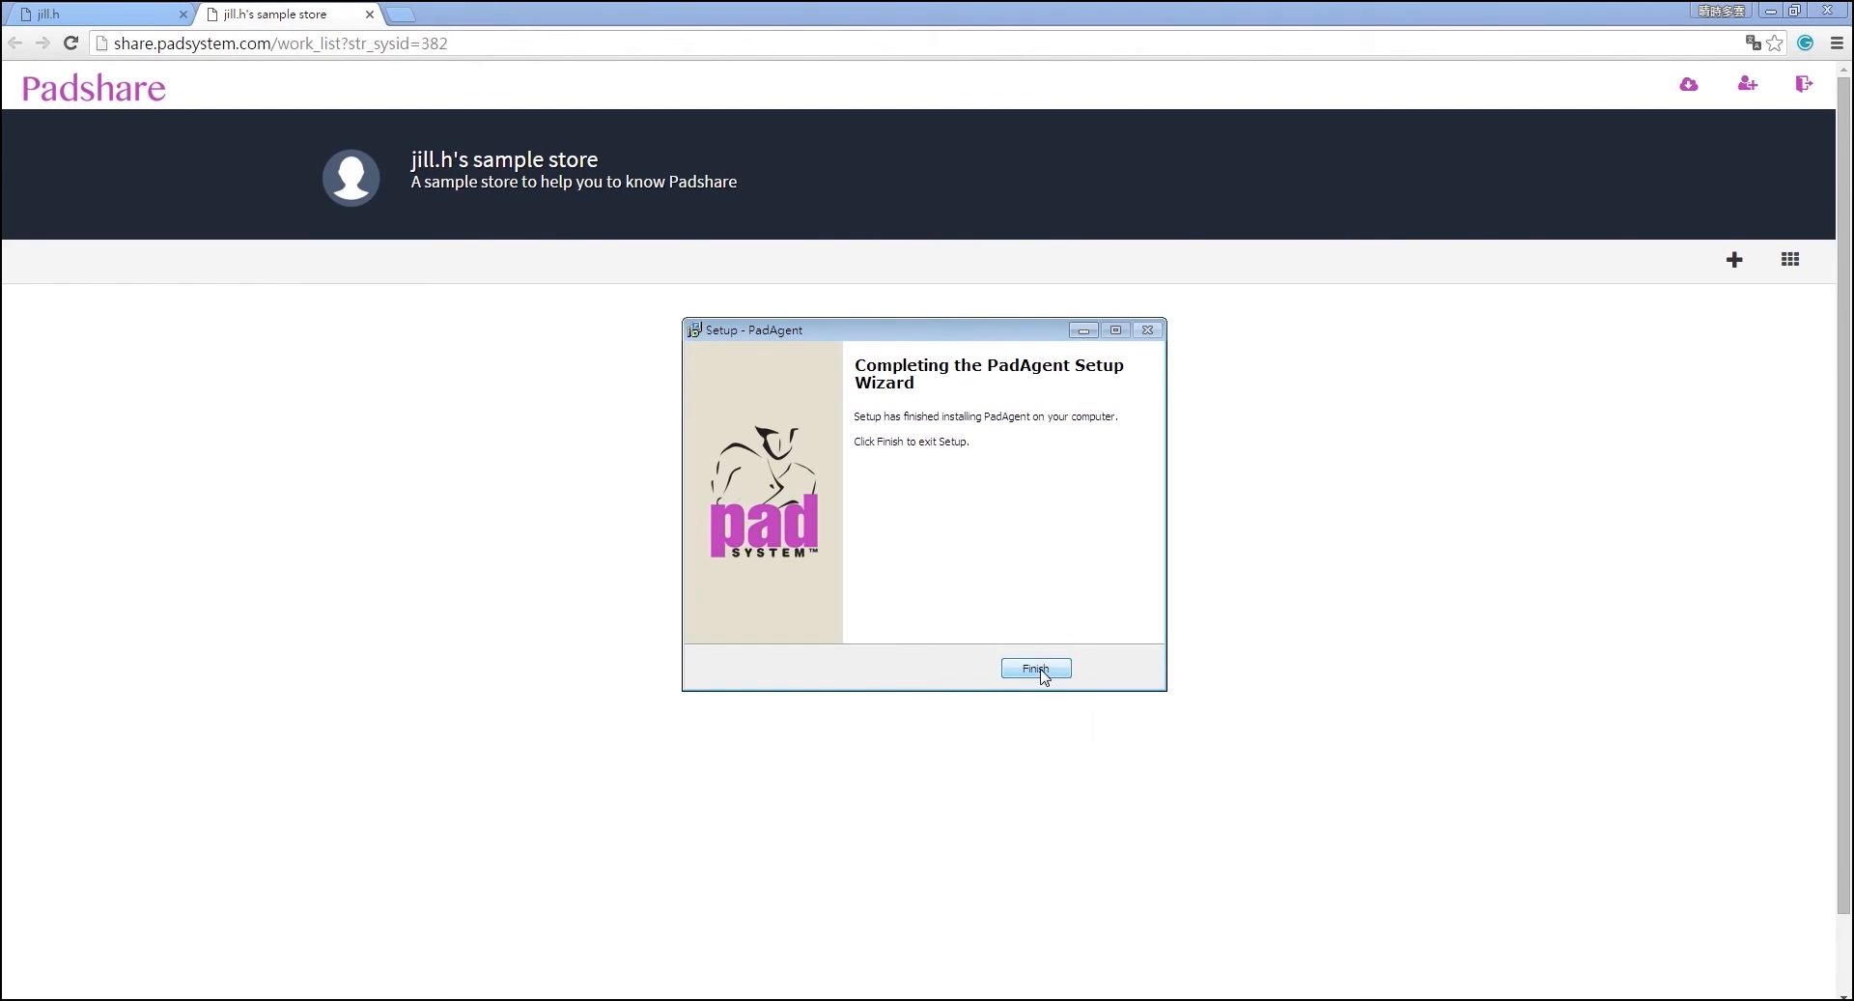
{"action": "left_click", "coordinate": [1035, 669]}
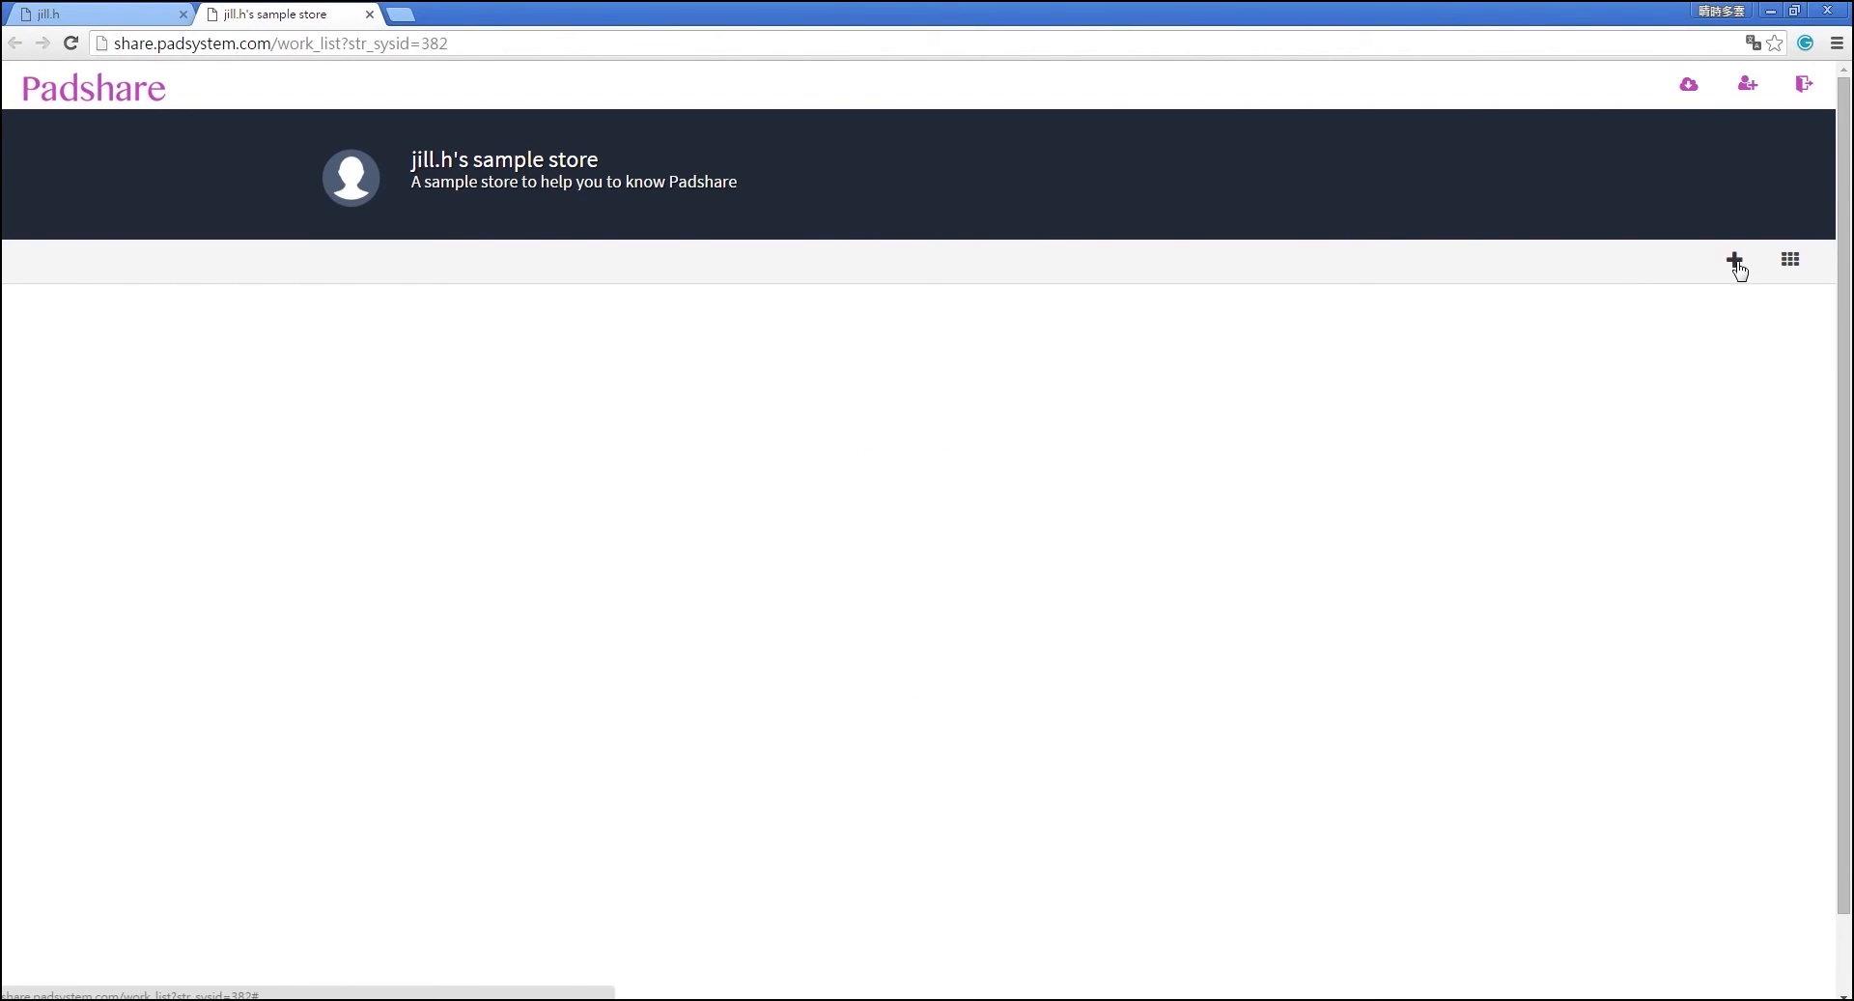
- Add a new pattern work named 'winter jacket' to the store
{"action": "left_click", "coordinate": [1734, 261]}
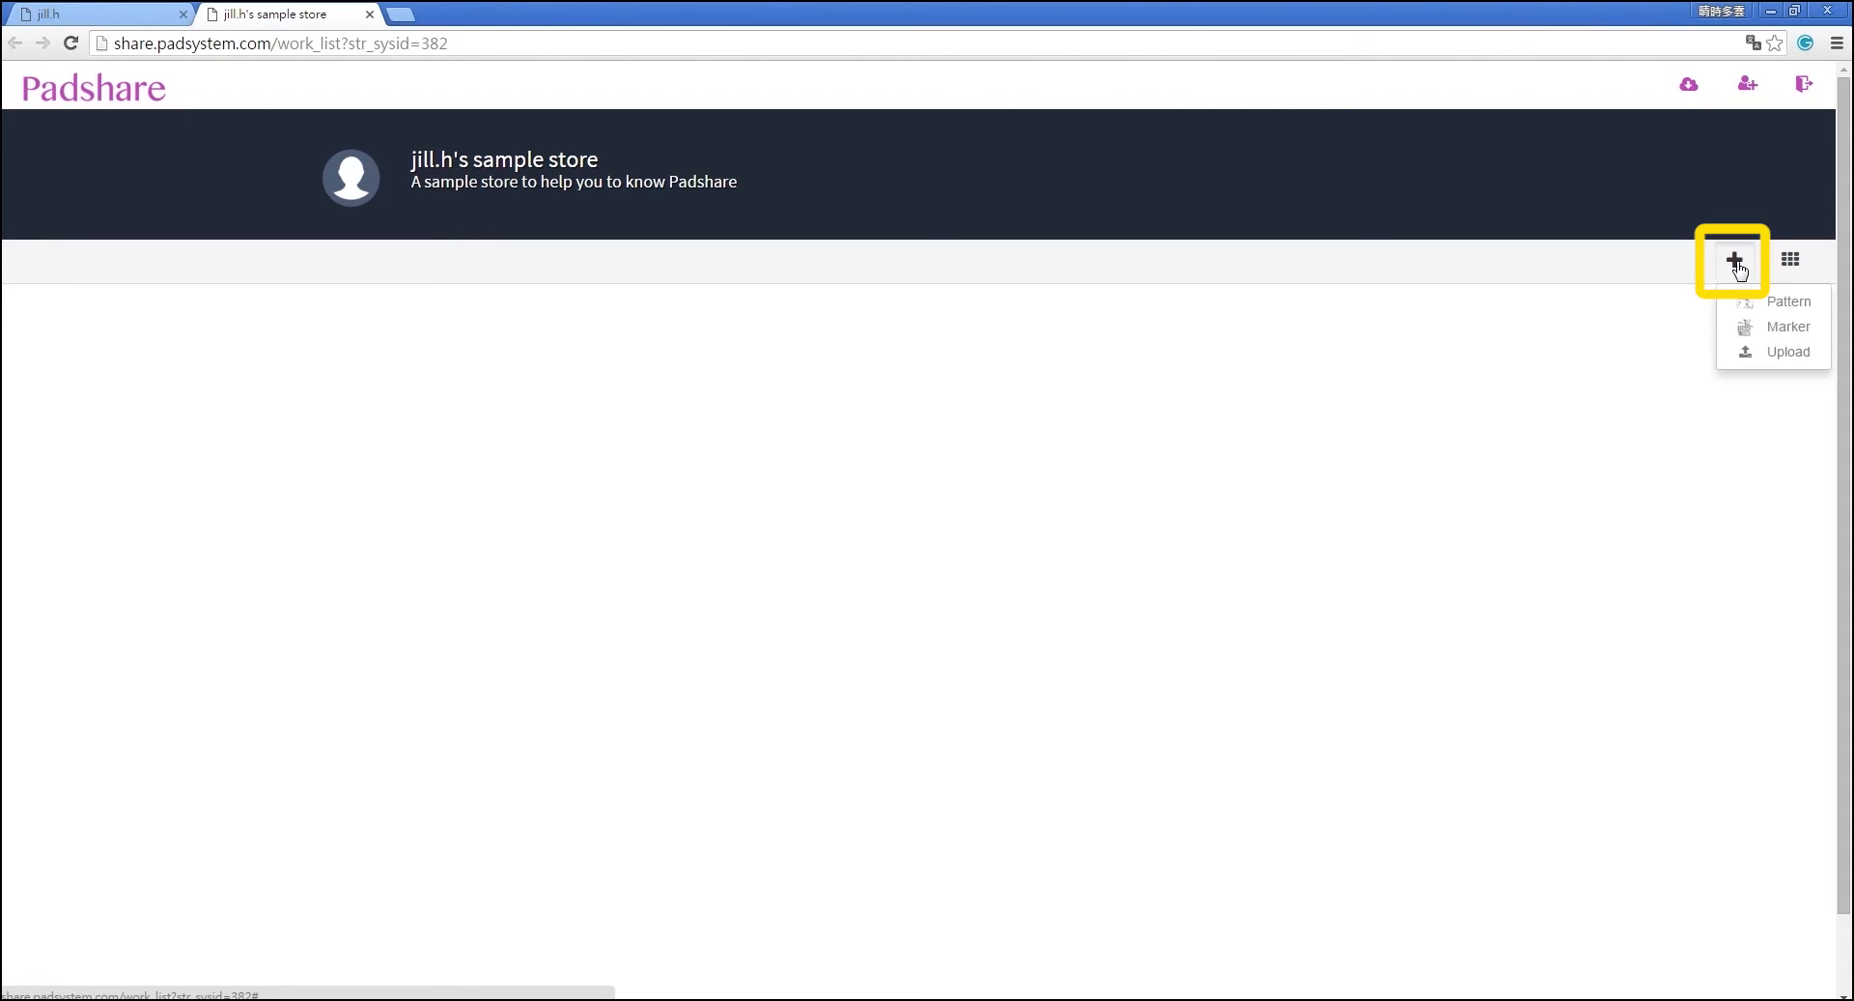
{"action": "mouse_move", "coordinate": [1788, 326]}
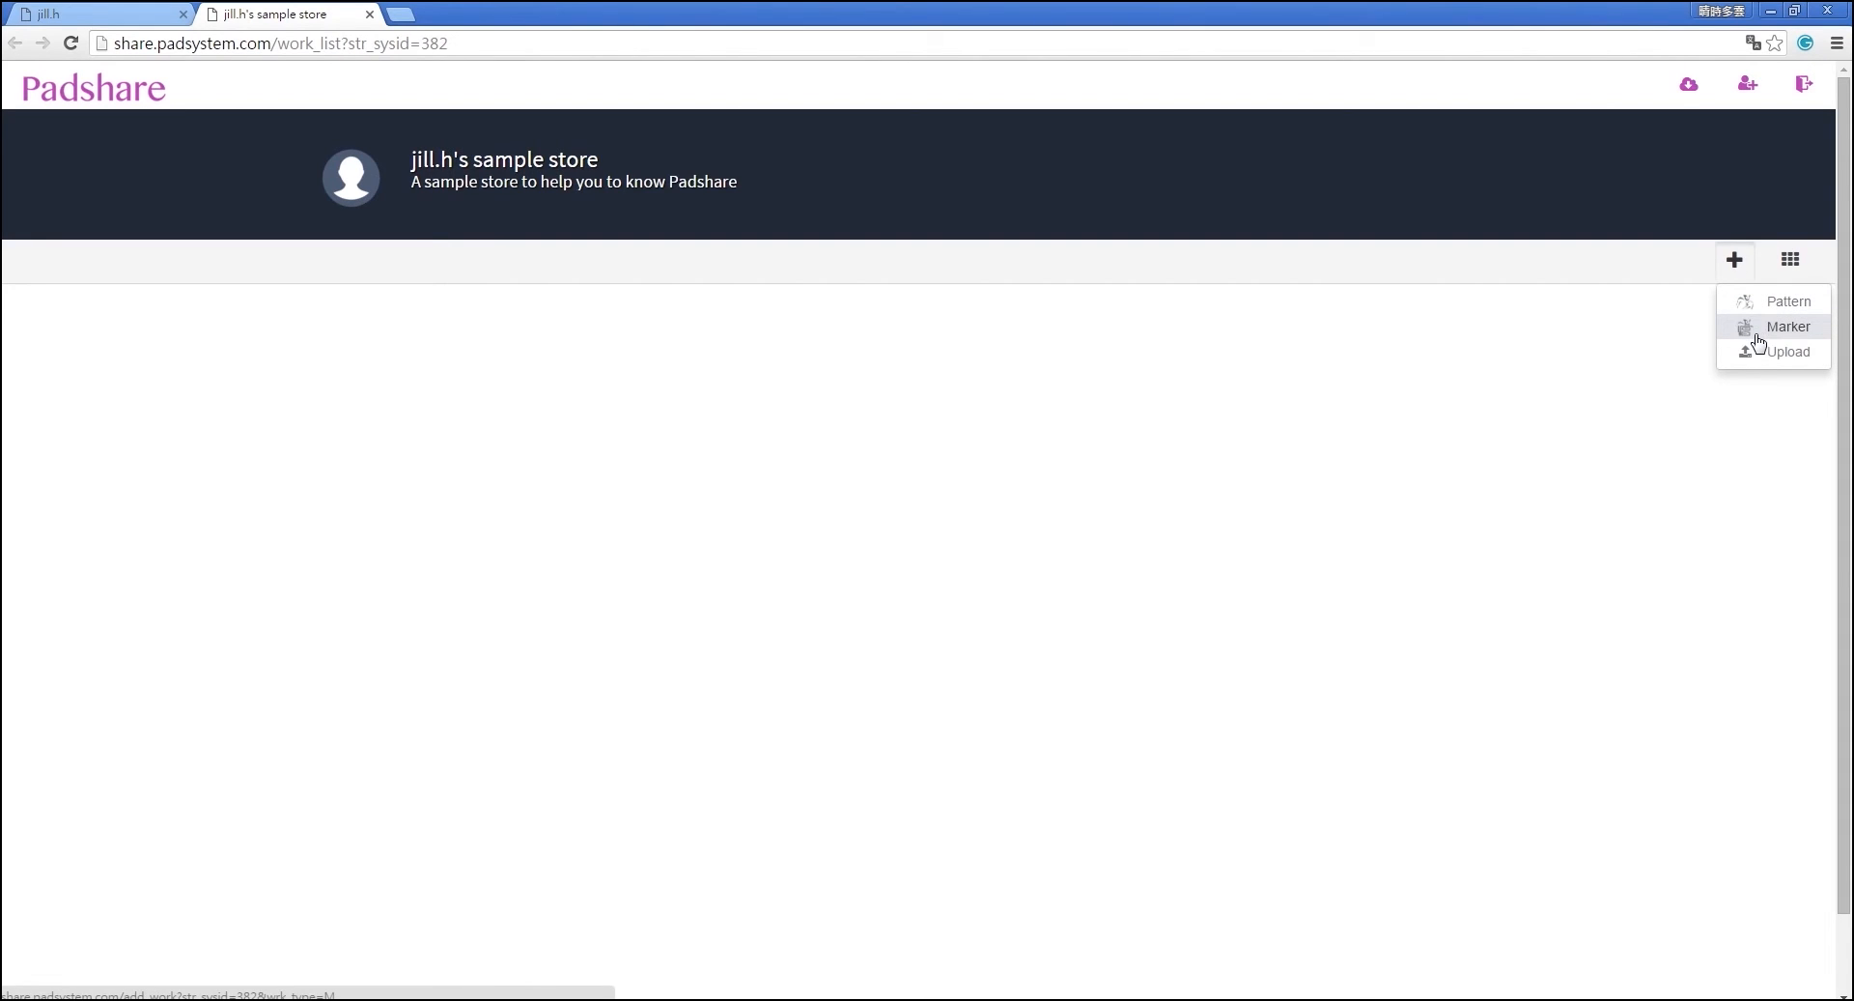
{"action": "mouse_move", "coordinate": [1789, 351]}
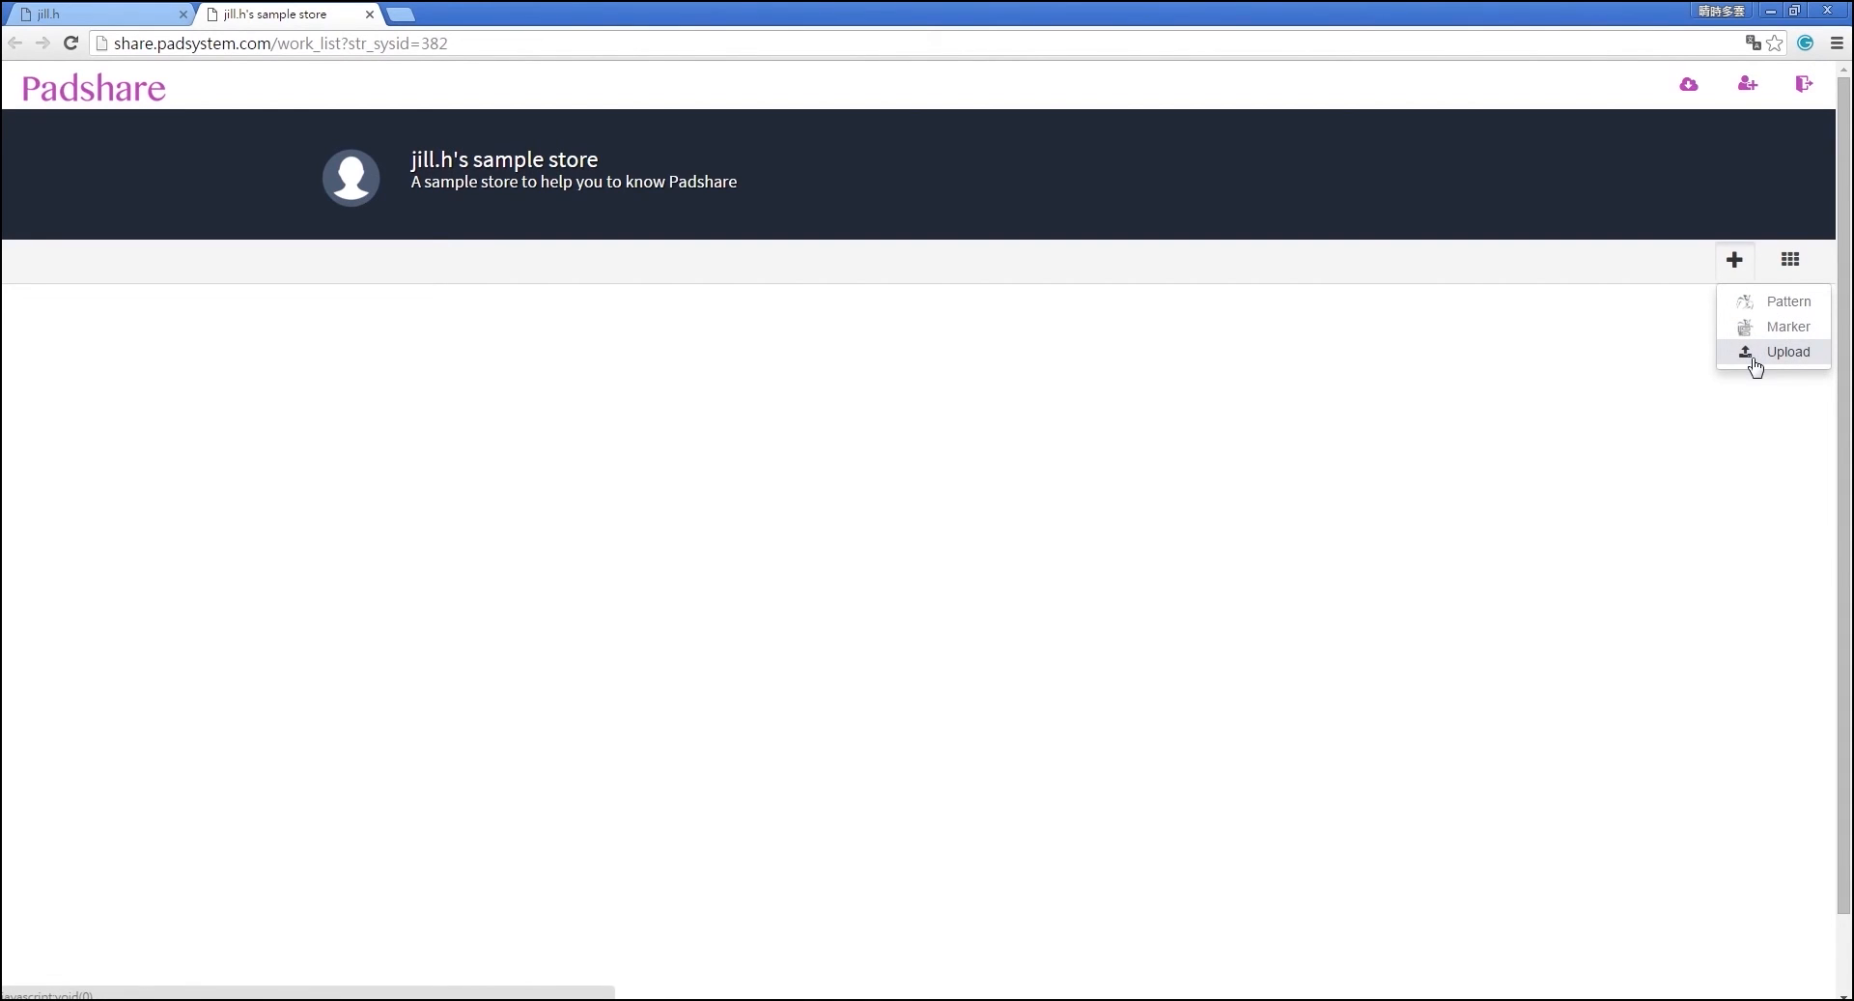
{"action": "left_click", "coordinate": [1789, 301]}
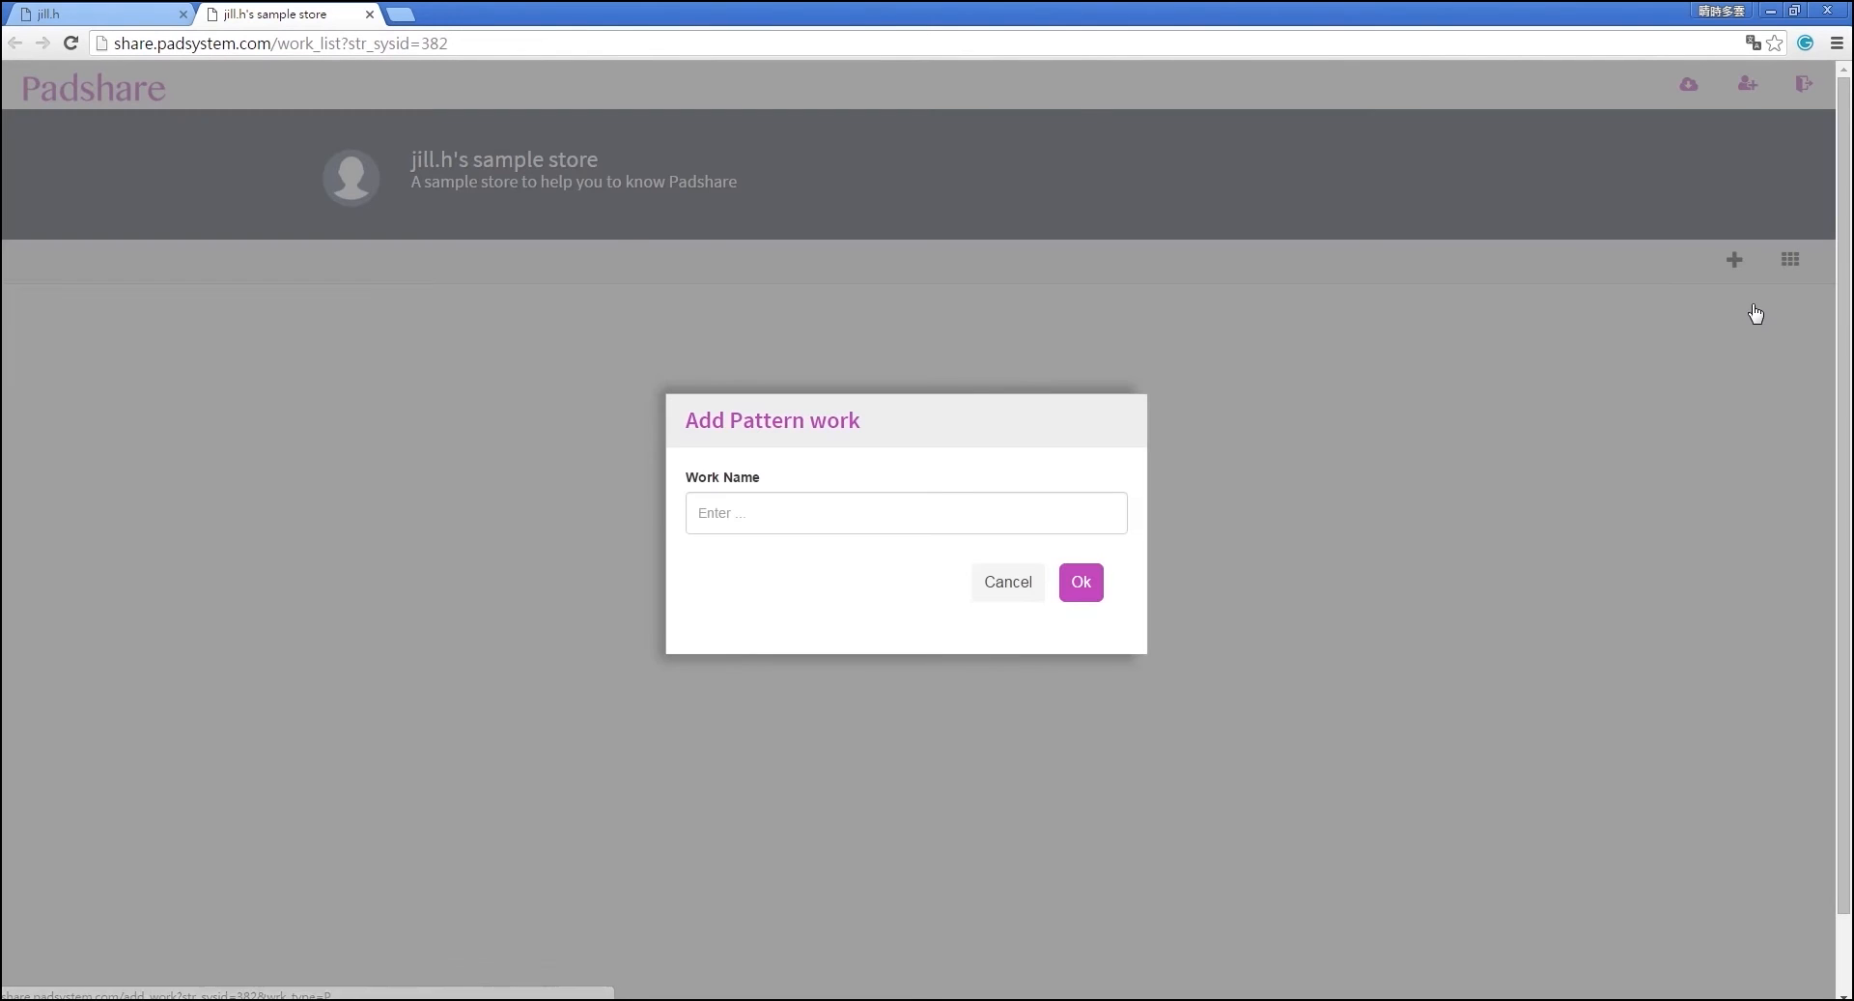
{"action": "type", "text": "winter"}
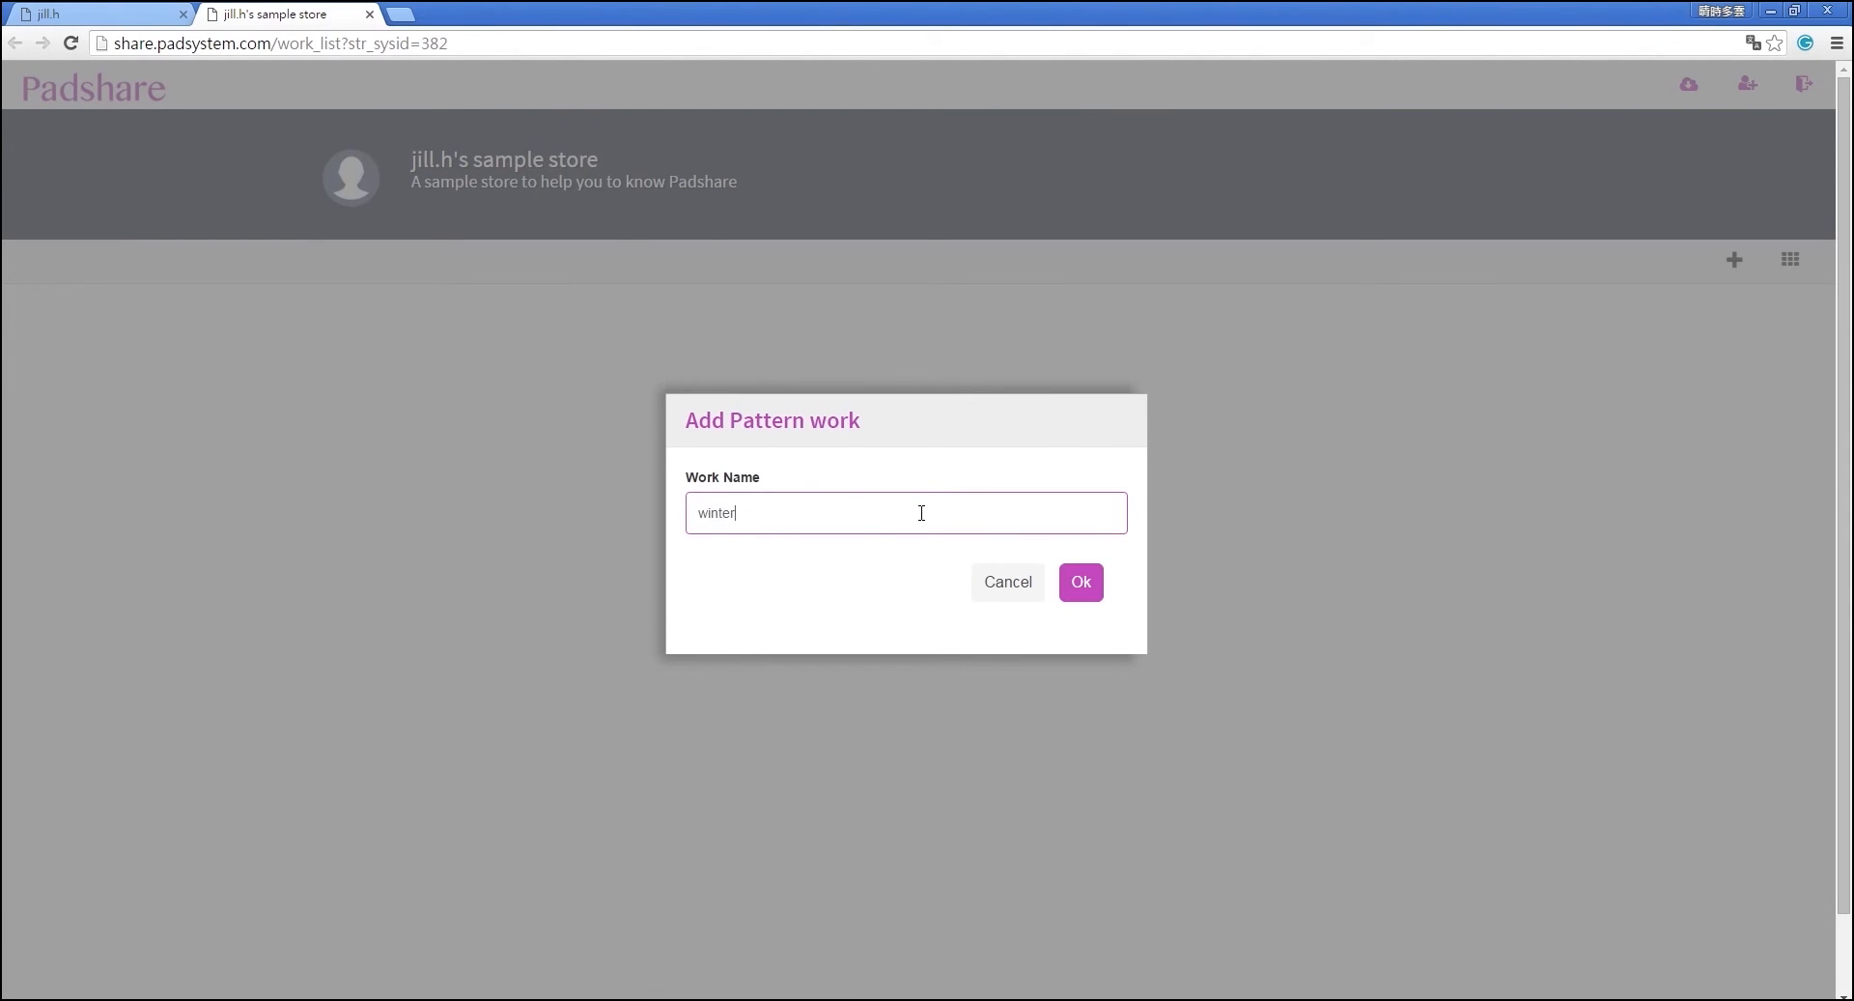
{"action": "type", "text": "jacket"}
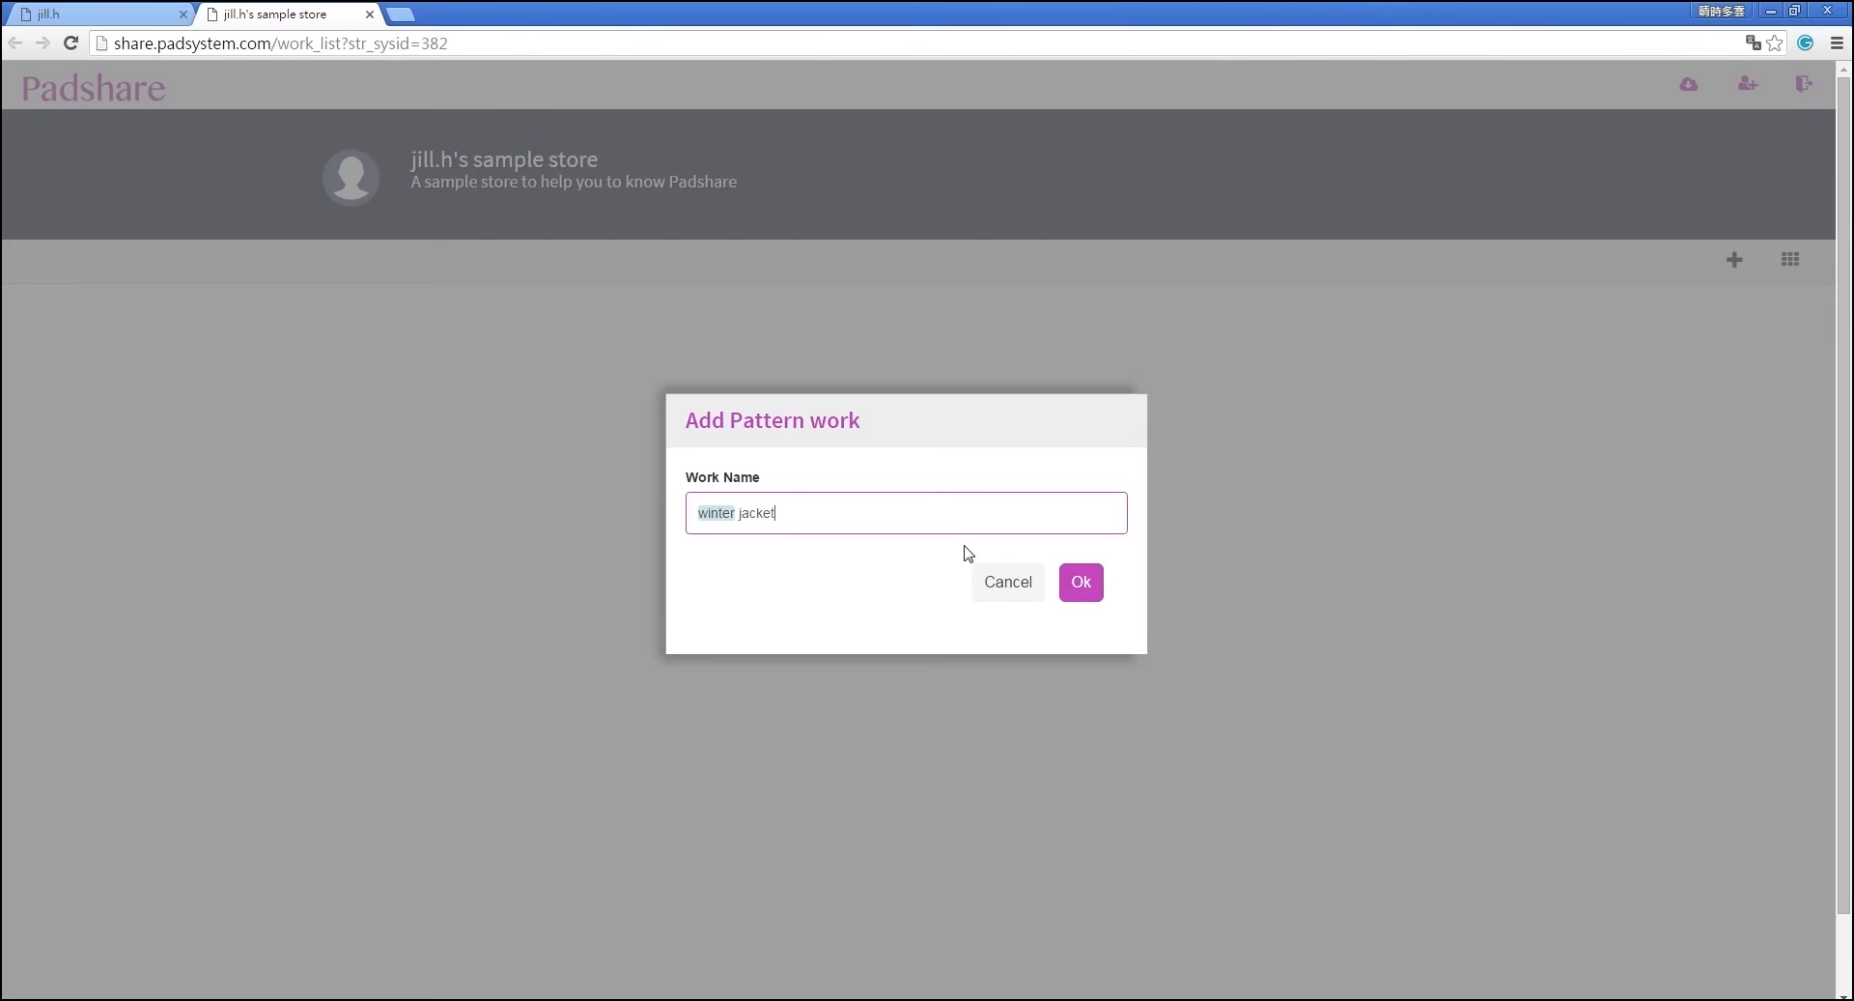
{"action": "left_click", "coordinate": [1080, 581]}
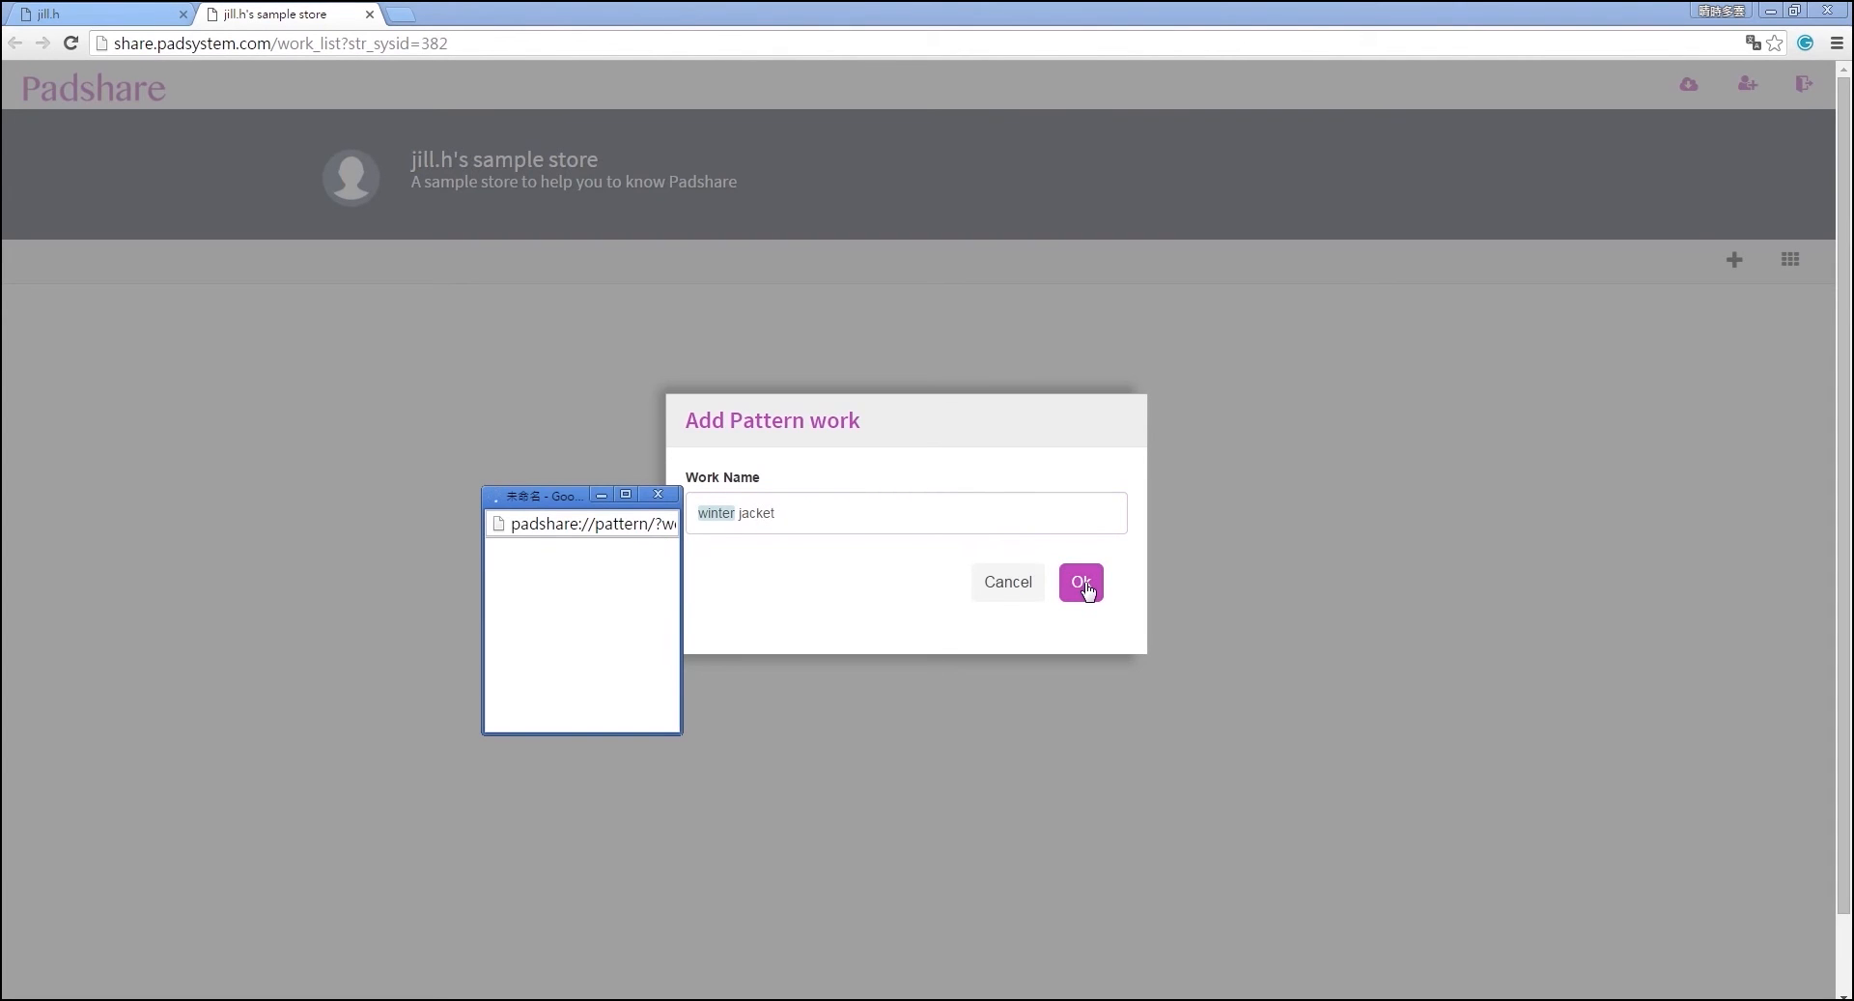
- Build the winter jacket pattern from a New Style and save its pieces
{"action": "left_click", "coordinate": [1080, 581]}
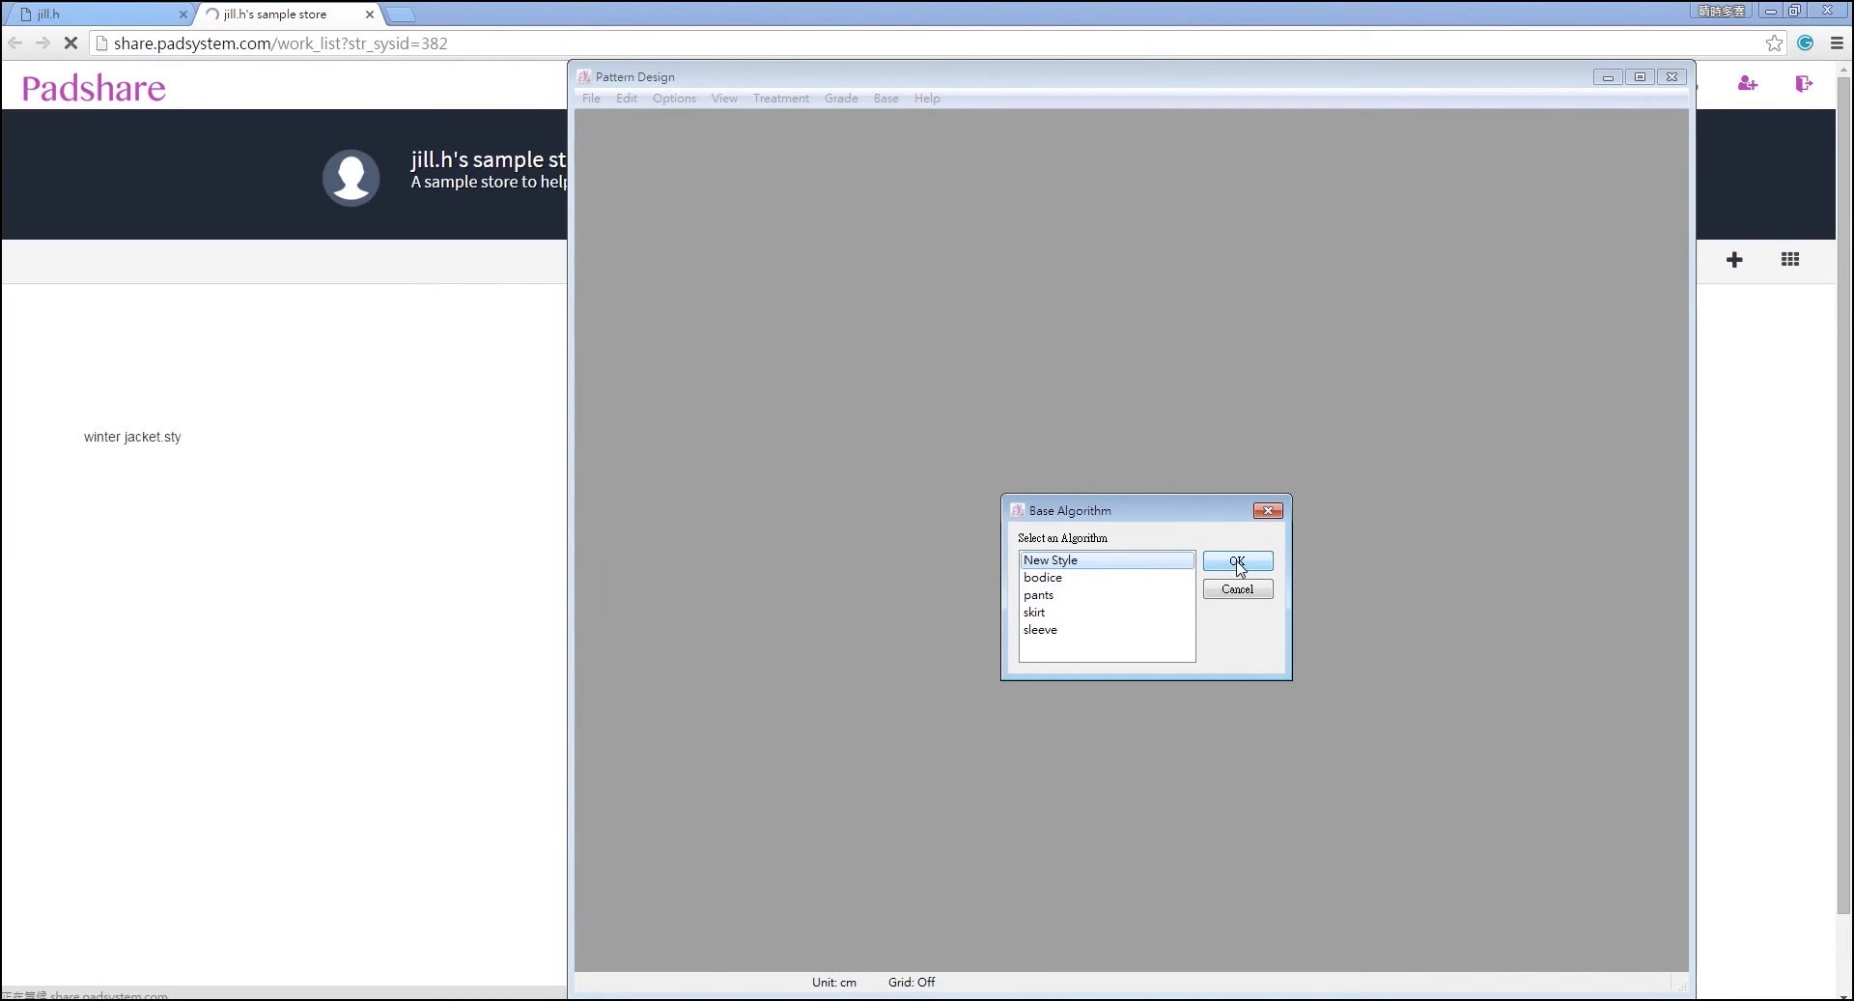
{"action": "left_click", "coordinate": [1236, 560]}
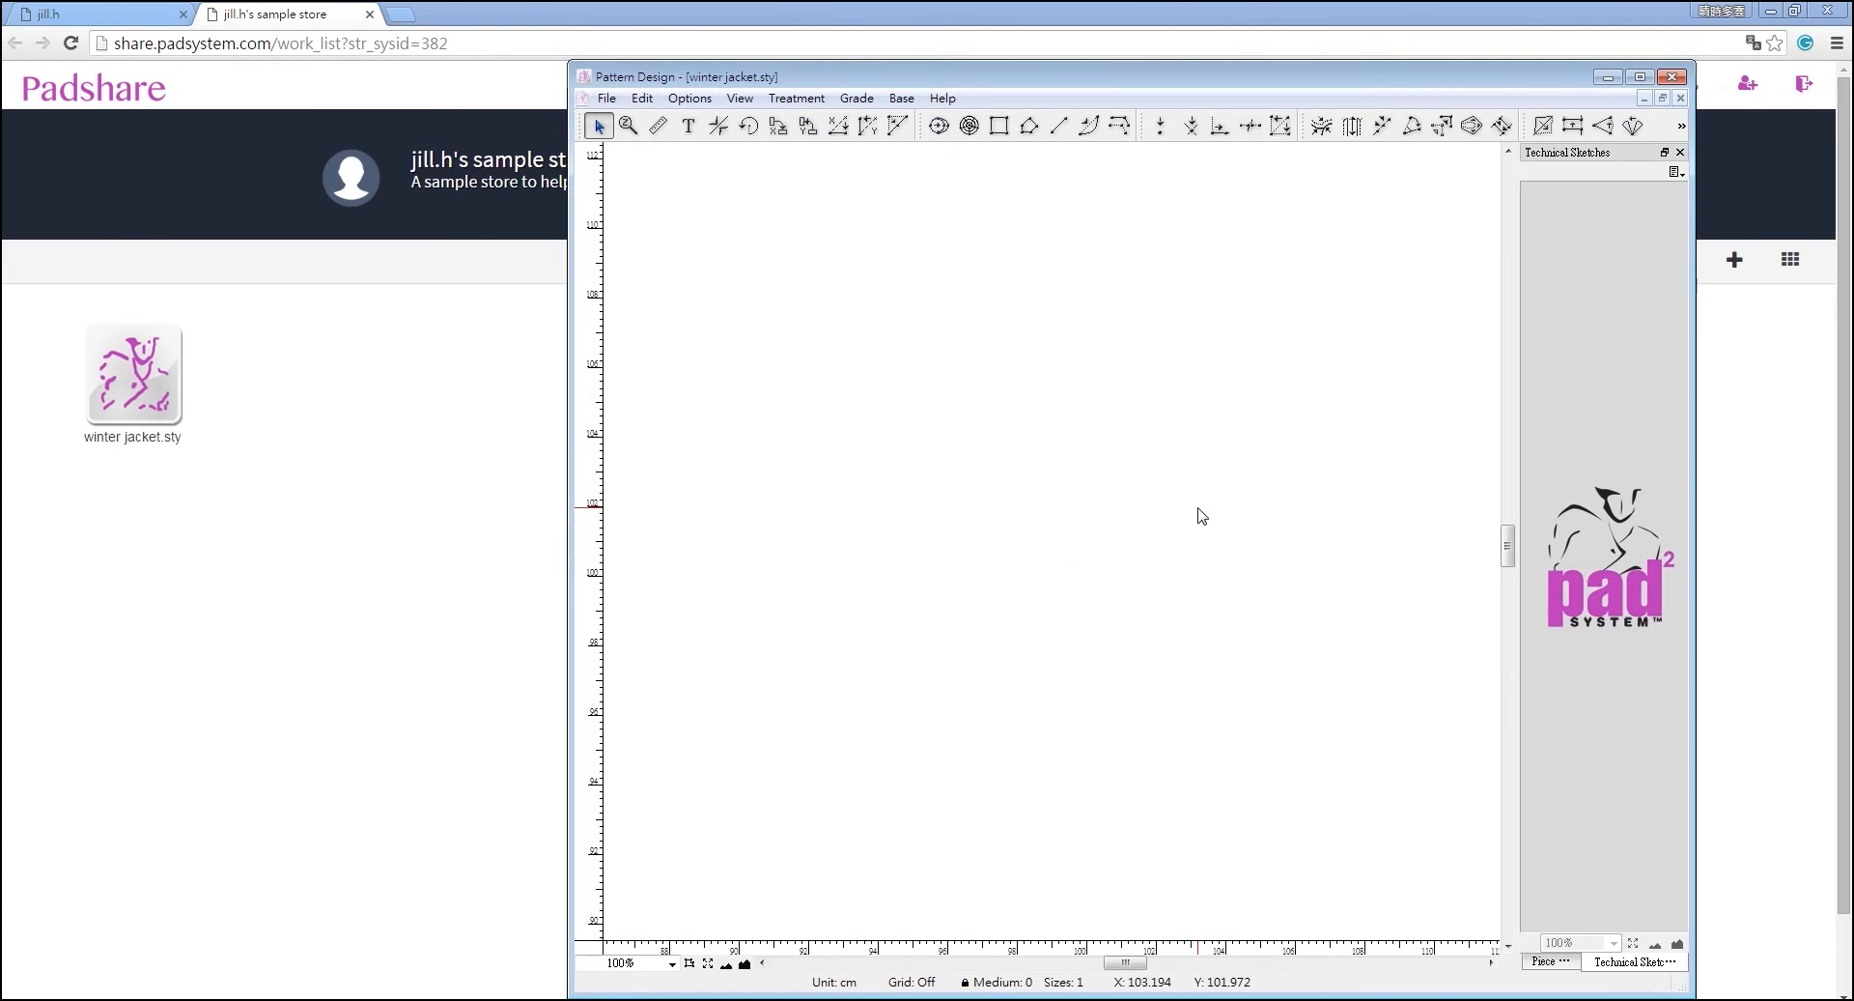
{"action": "mouse_move", "coordinate": [1003, 543]}
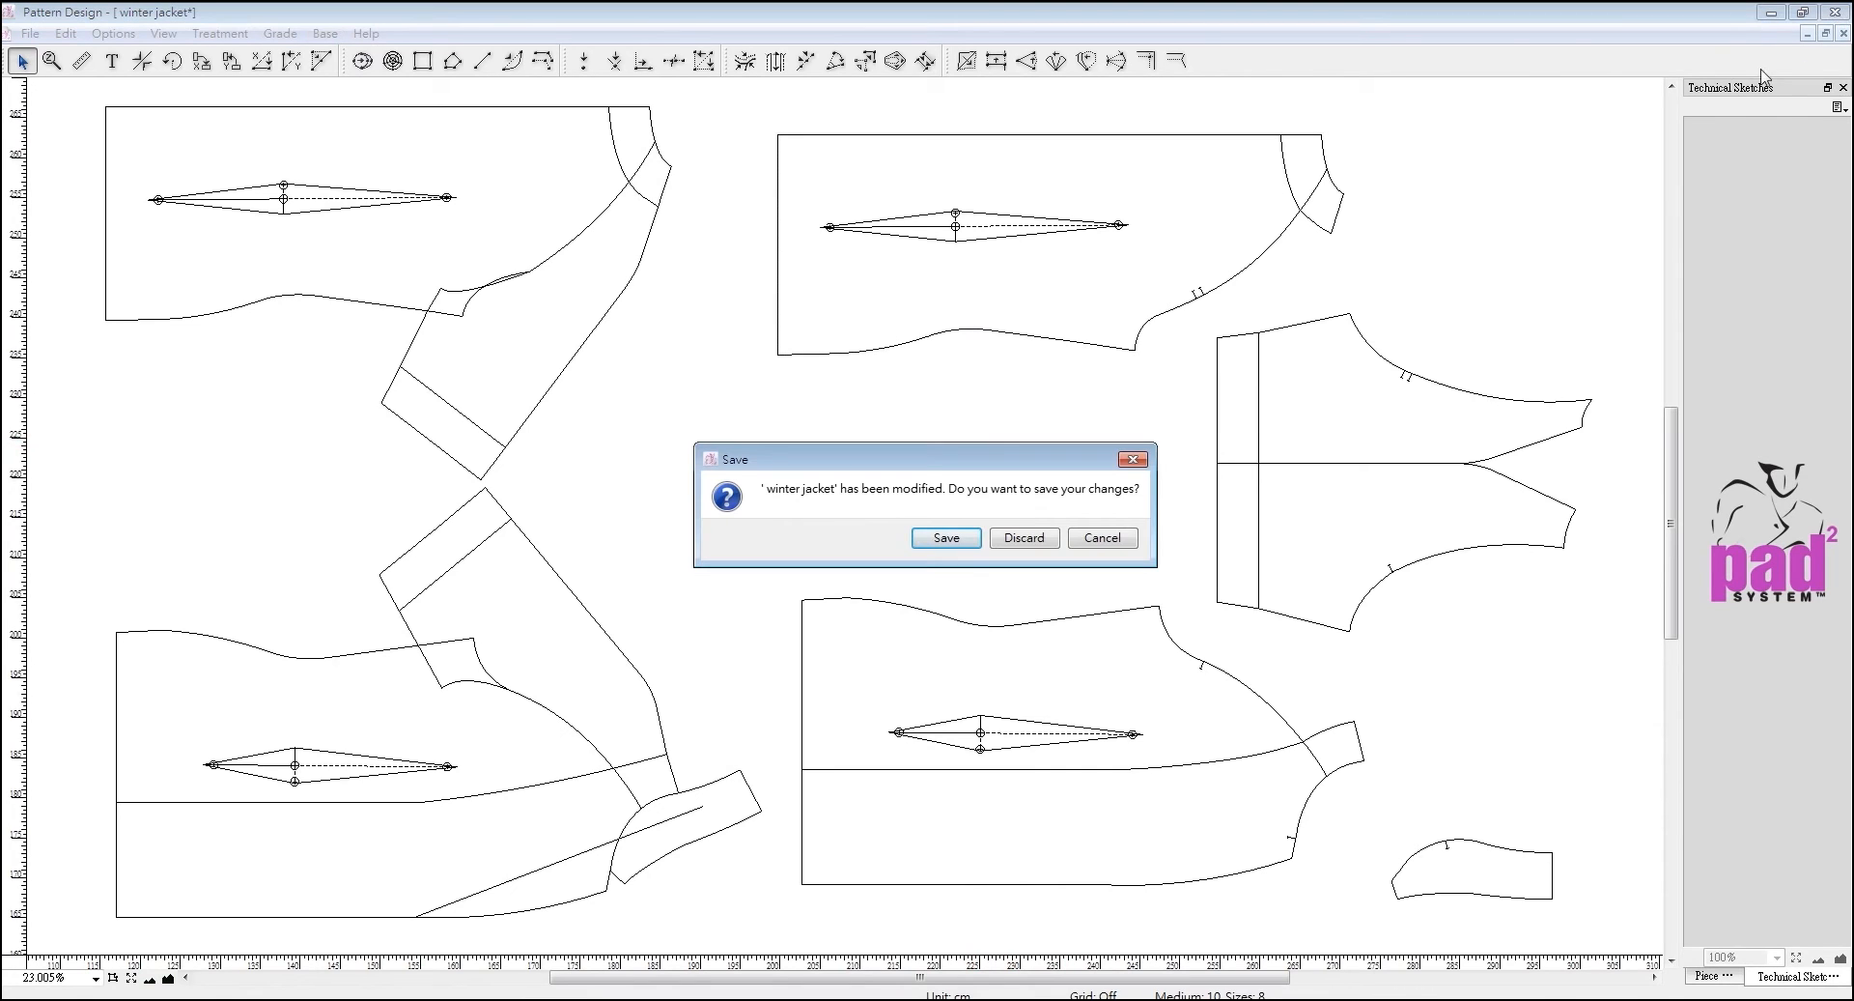
{"action": "mouse_move", "coordinate": [947, 539]}
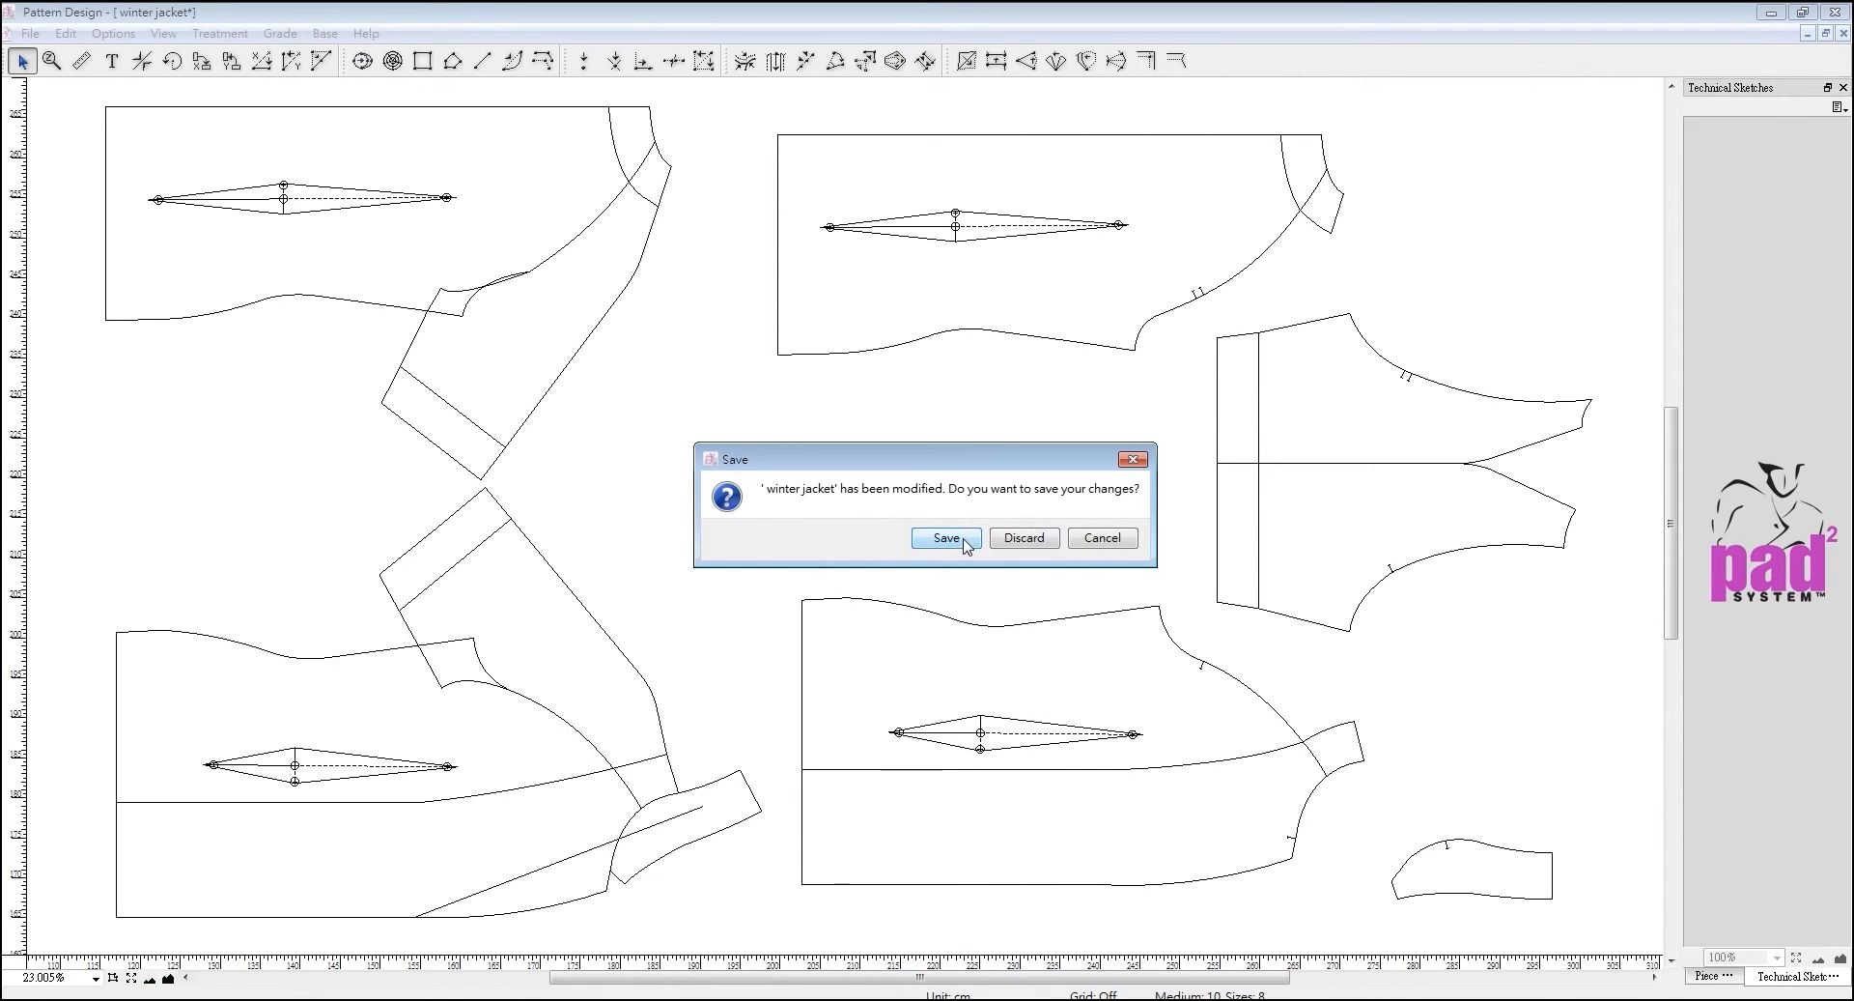
{"action": "left_click", "coordinate": [946, 537]}
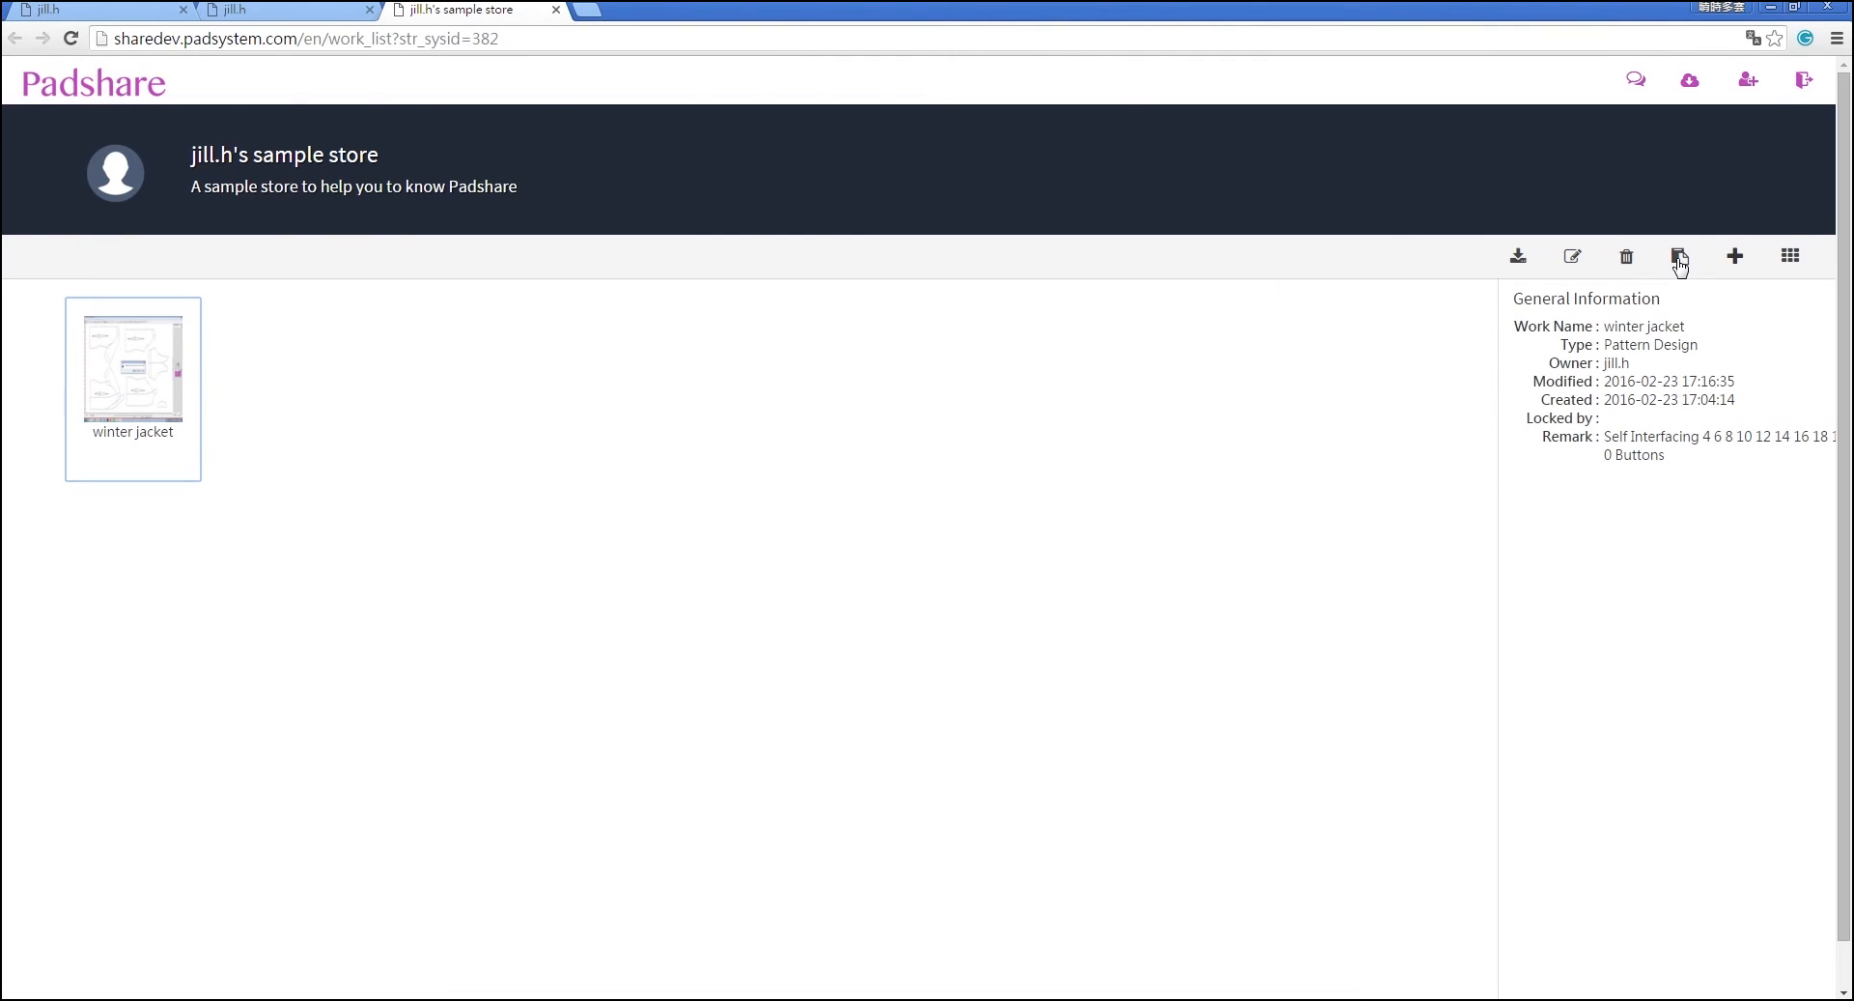
{"action": "mouse_move", "coordinate": [1679, 257]}
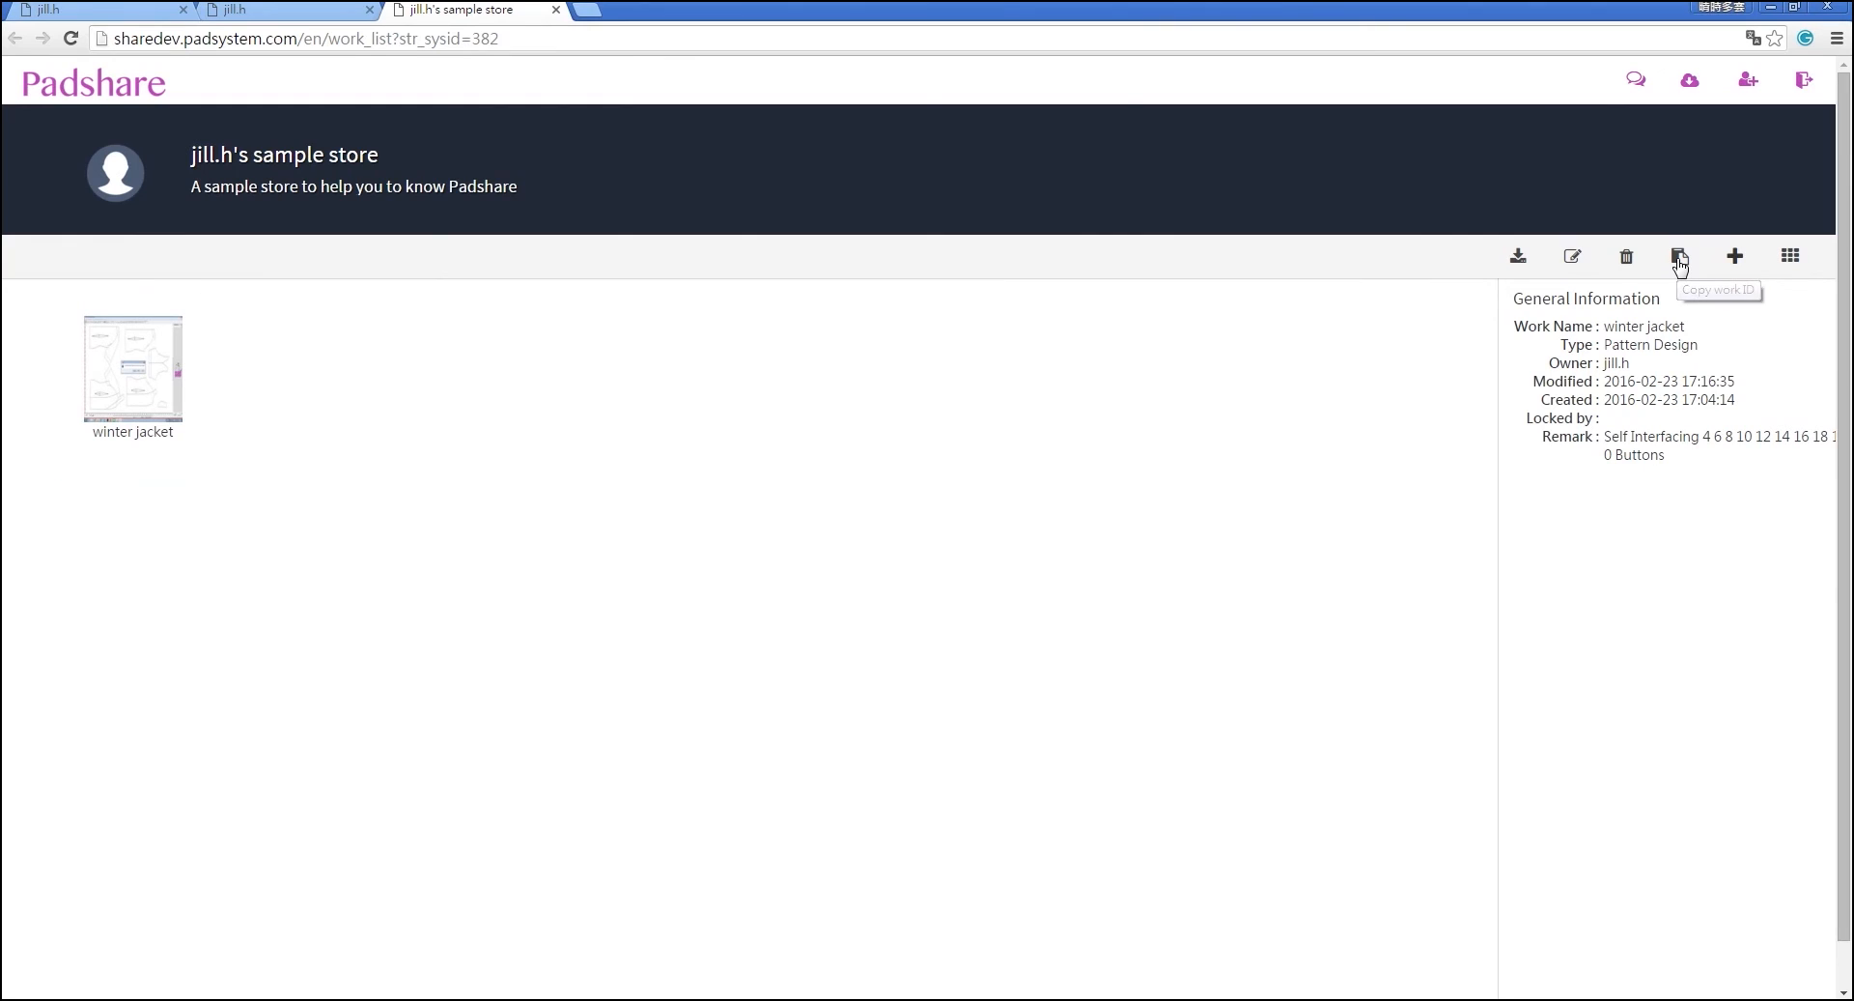
- Copy the winter jacket work ID and start adding another work
{"action": "left_click", "coordinate": [1678, 255]}
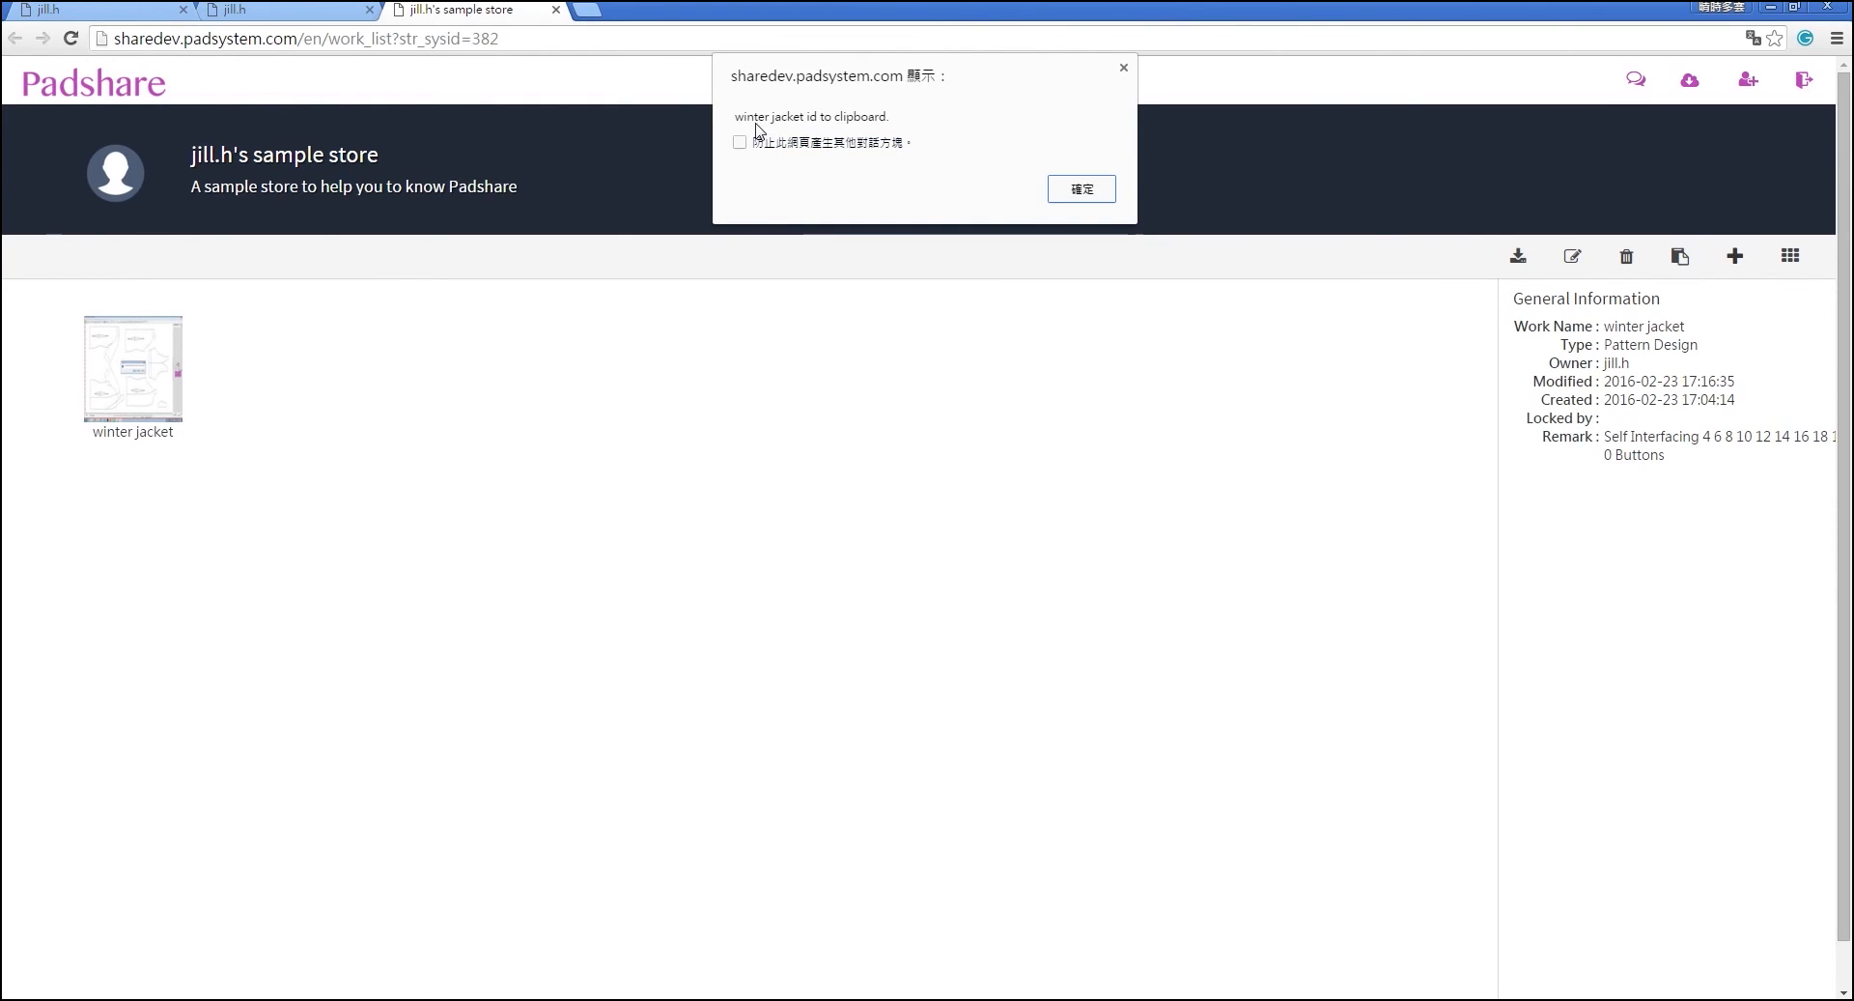
{"action": "left_click", "coordinate": [1078, 190]}
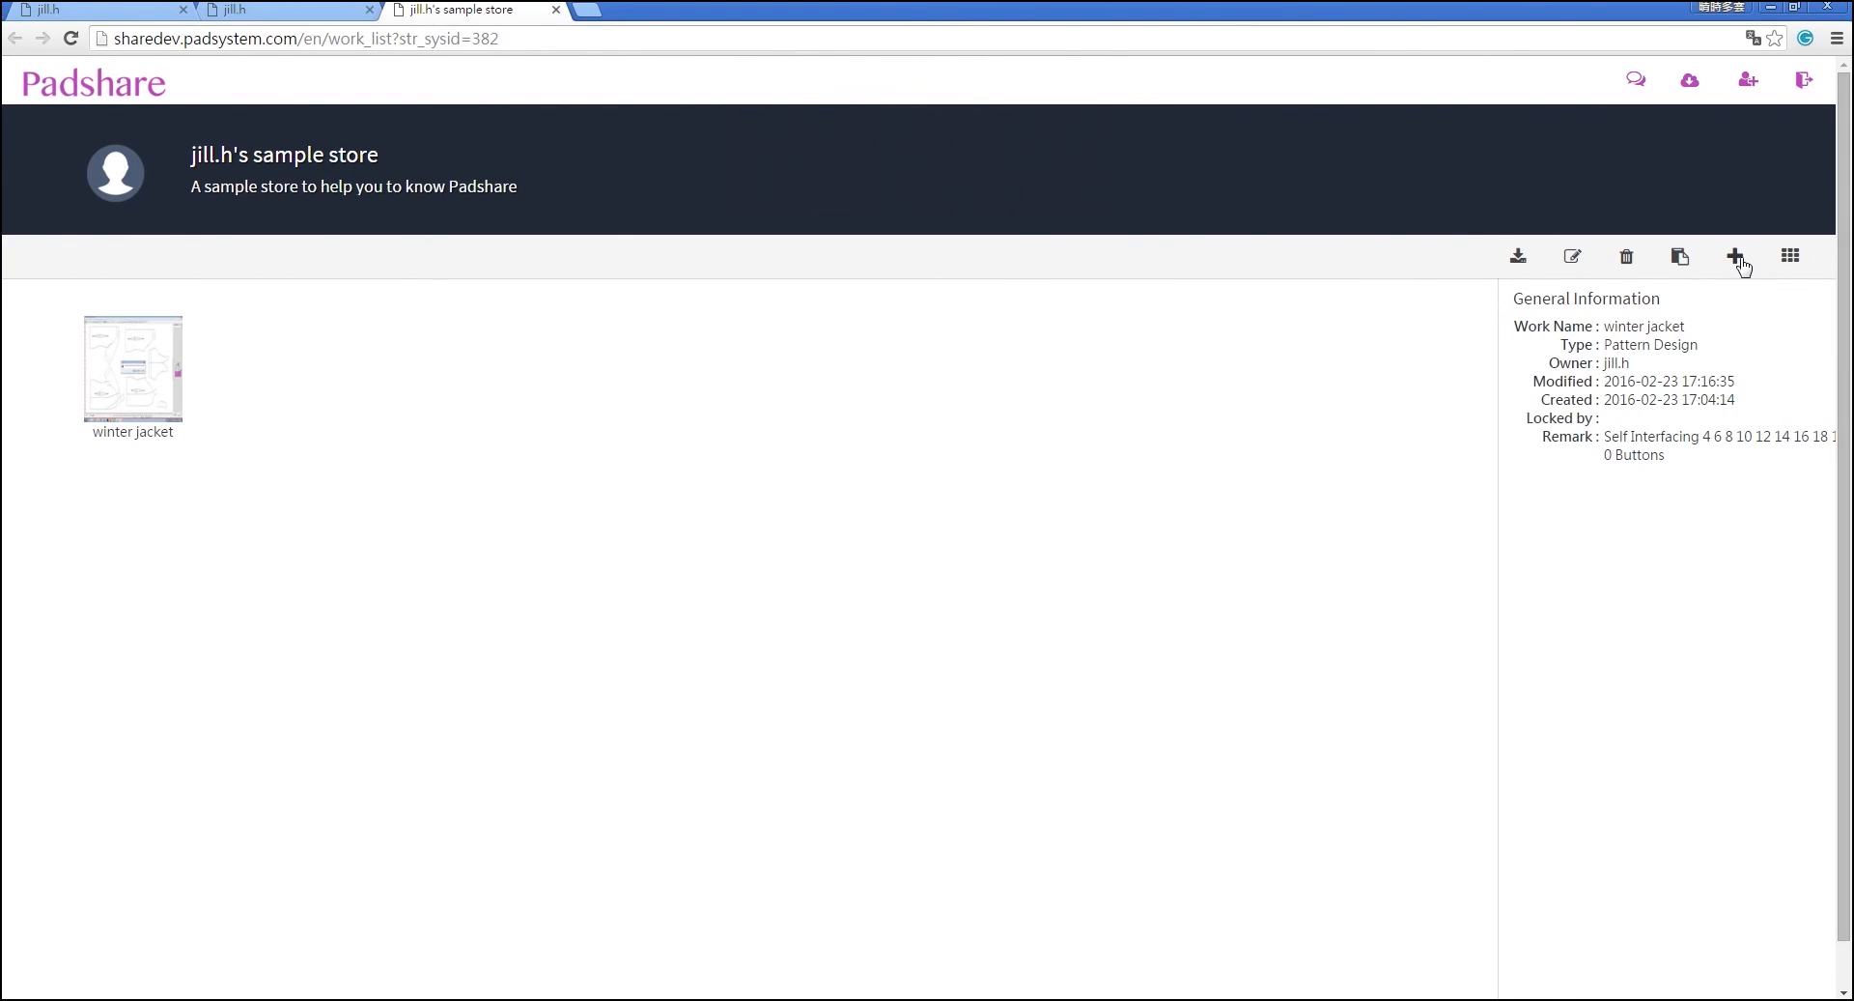
{"action": "left_click", "coordinate": [1735, 255]}
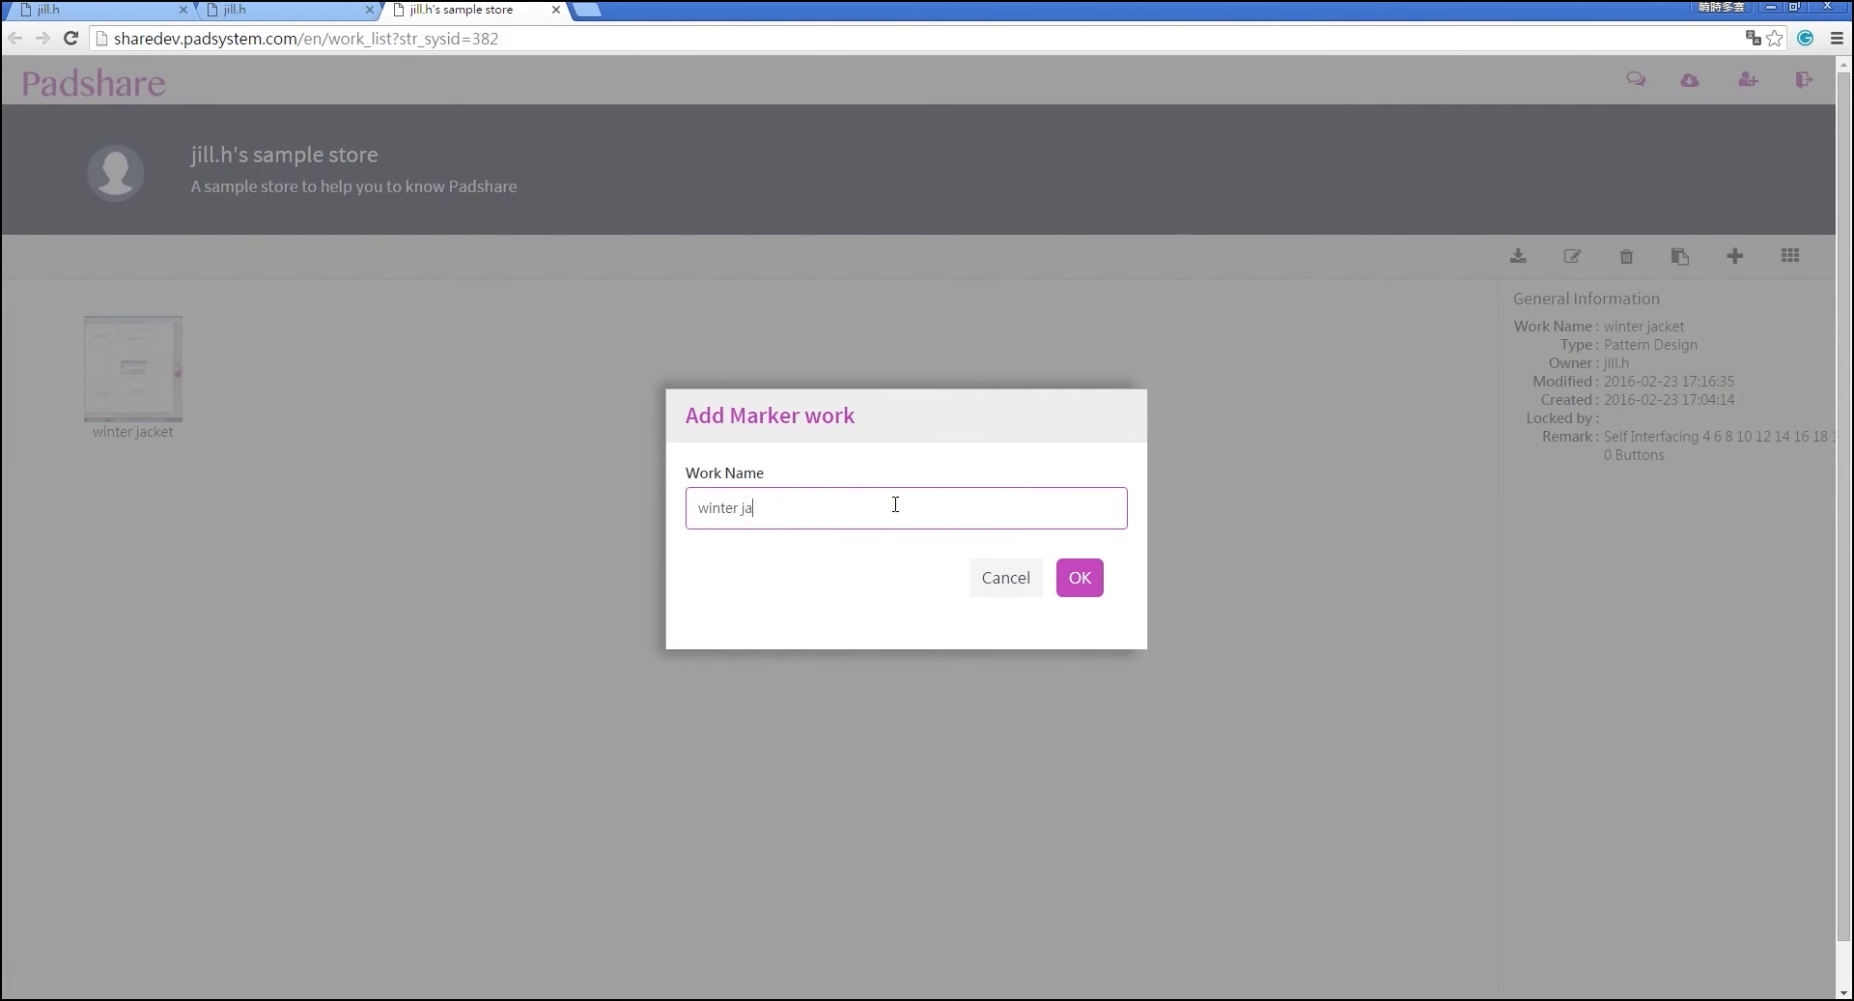
- Create the 'winter jacket marker' work and let it open in Marker Design
{"action": "left_click", "coordinate": [1078, 578]}
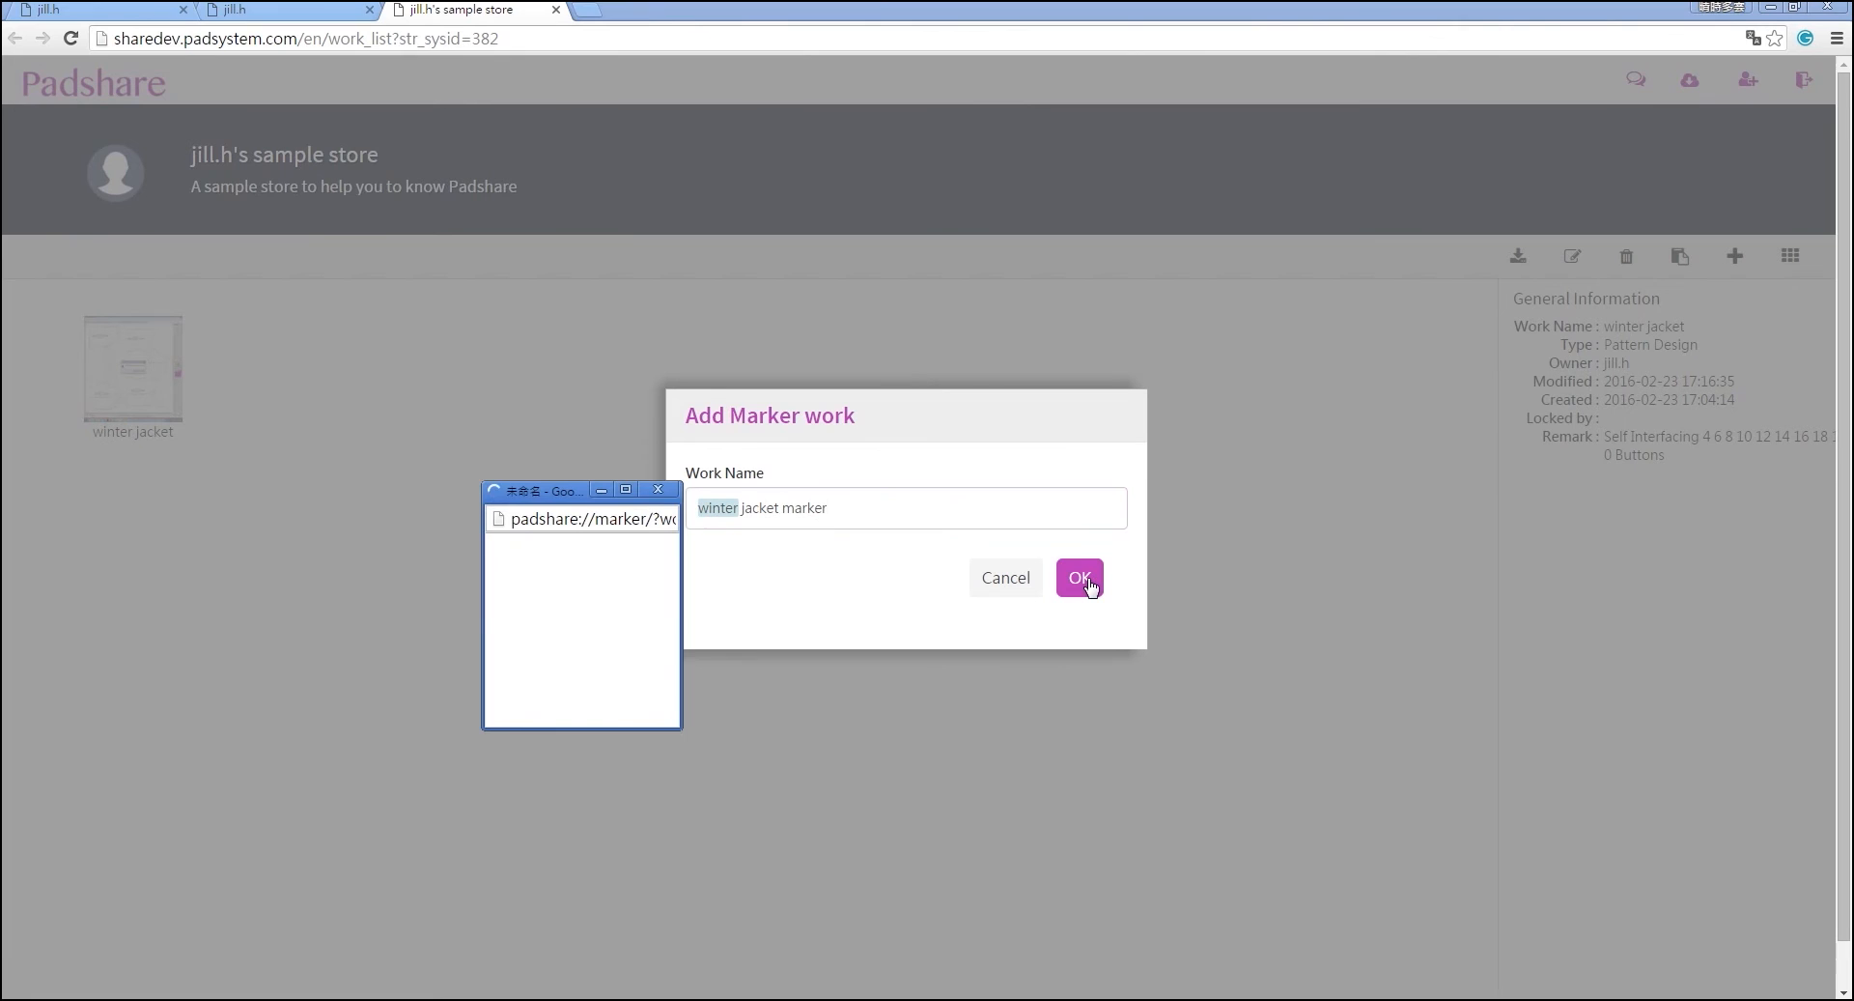
{"action": "left_click", "coordinate": [1078, 577]}
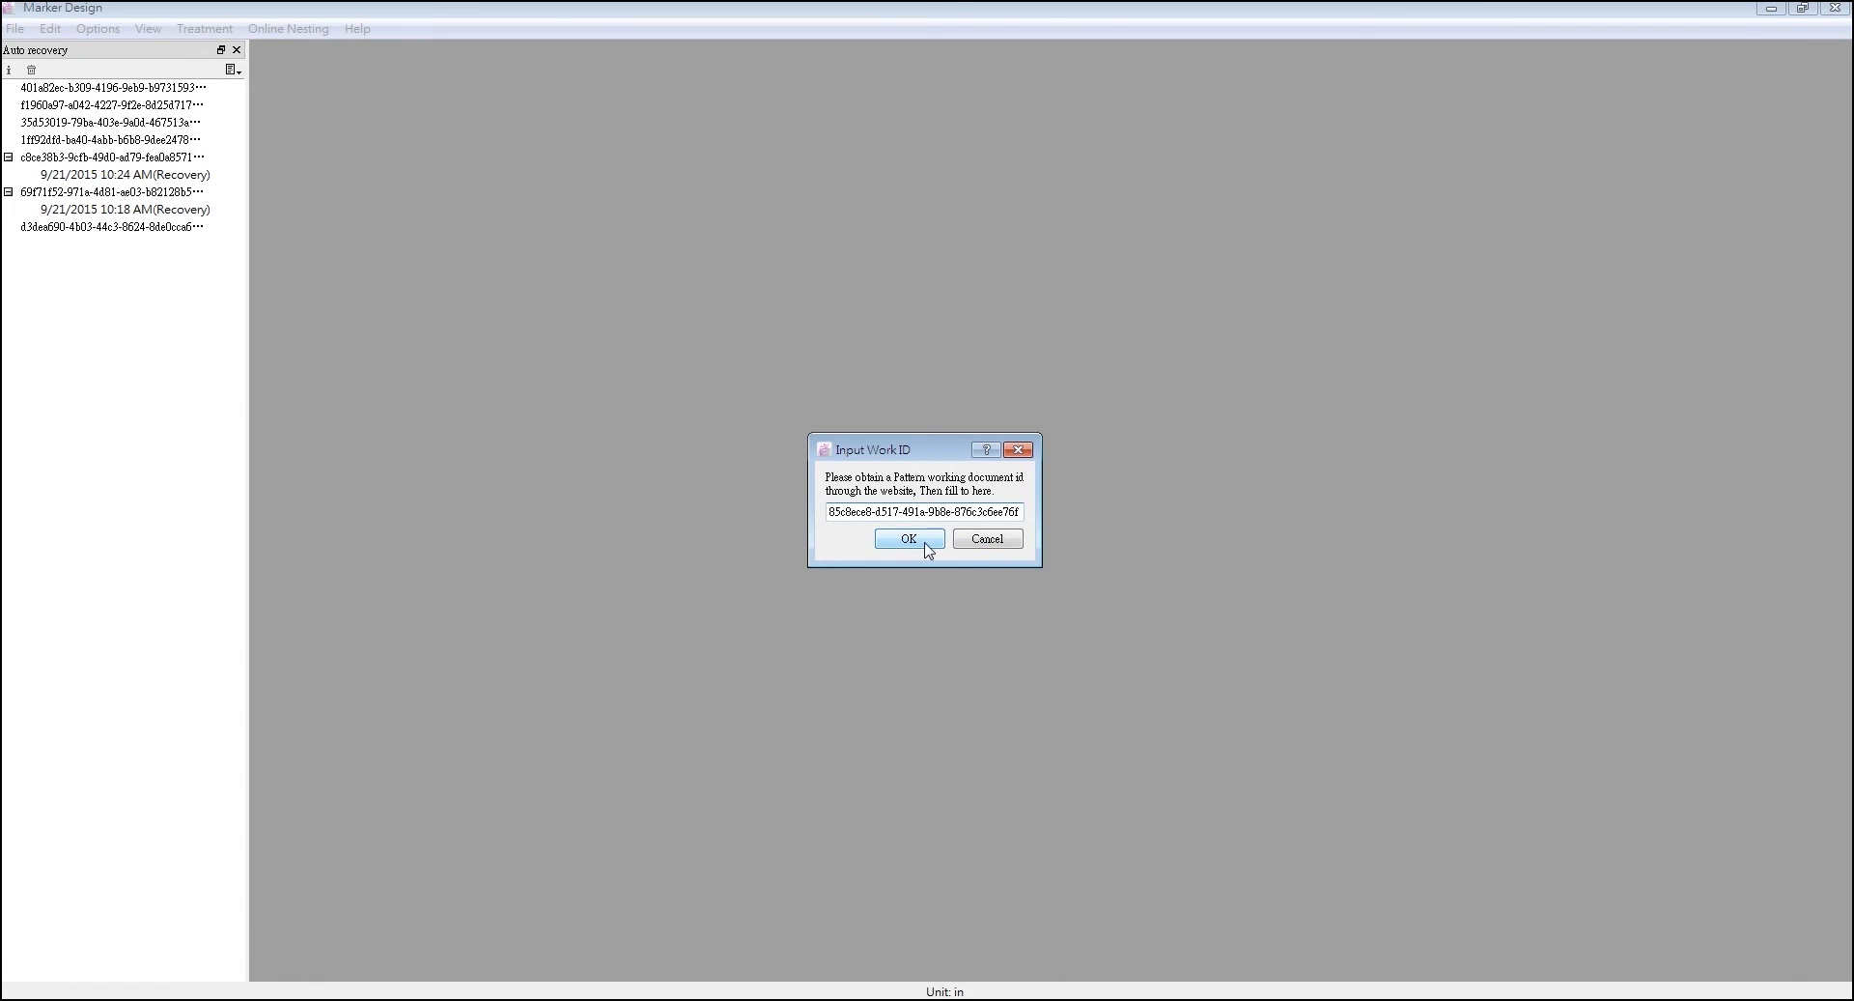
- Confirm the pasted work ID and set up the new marker from the winter jacket style
{"action": "left_click", "coordinate": [908, 538]}
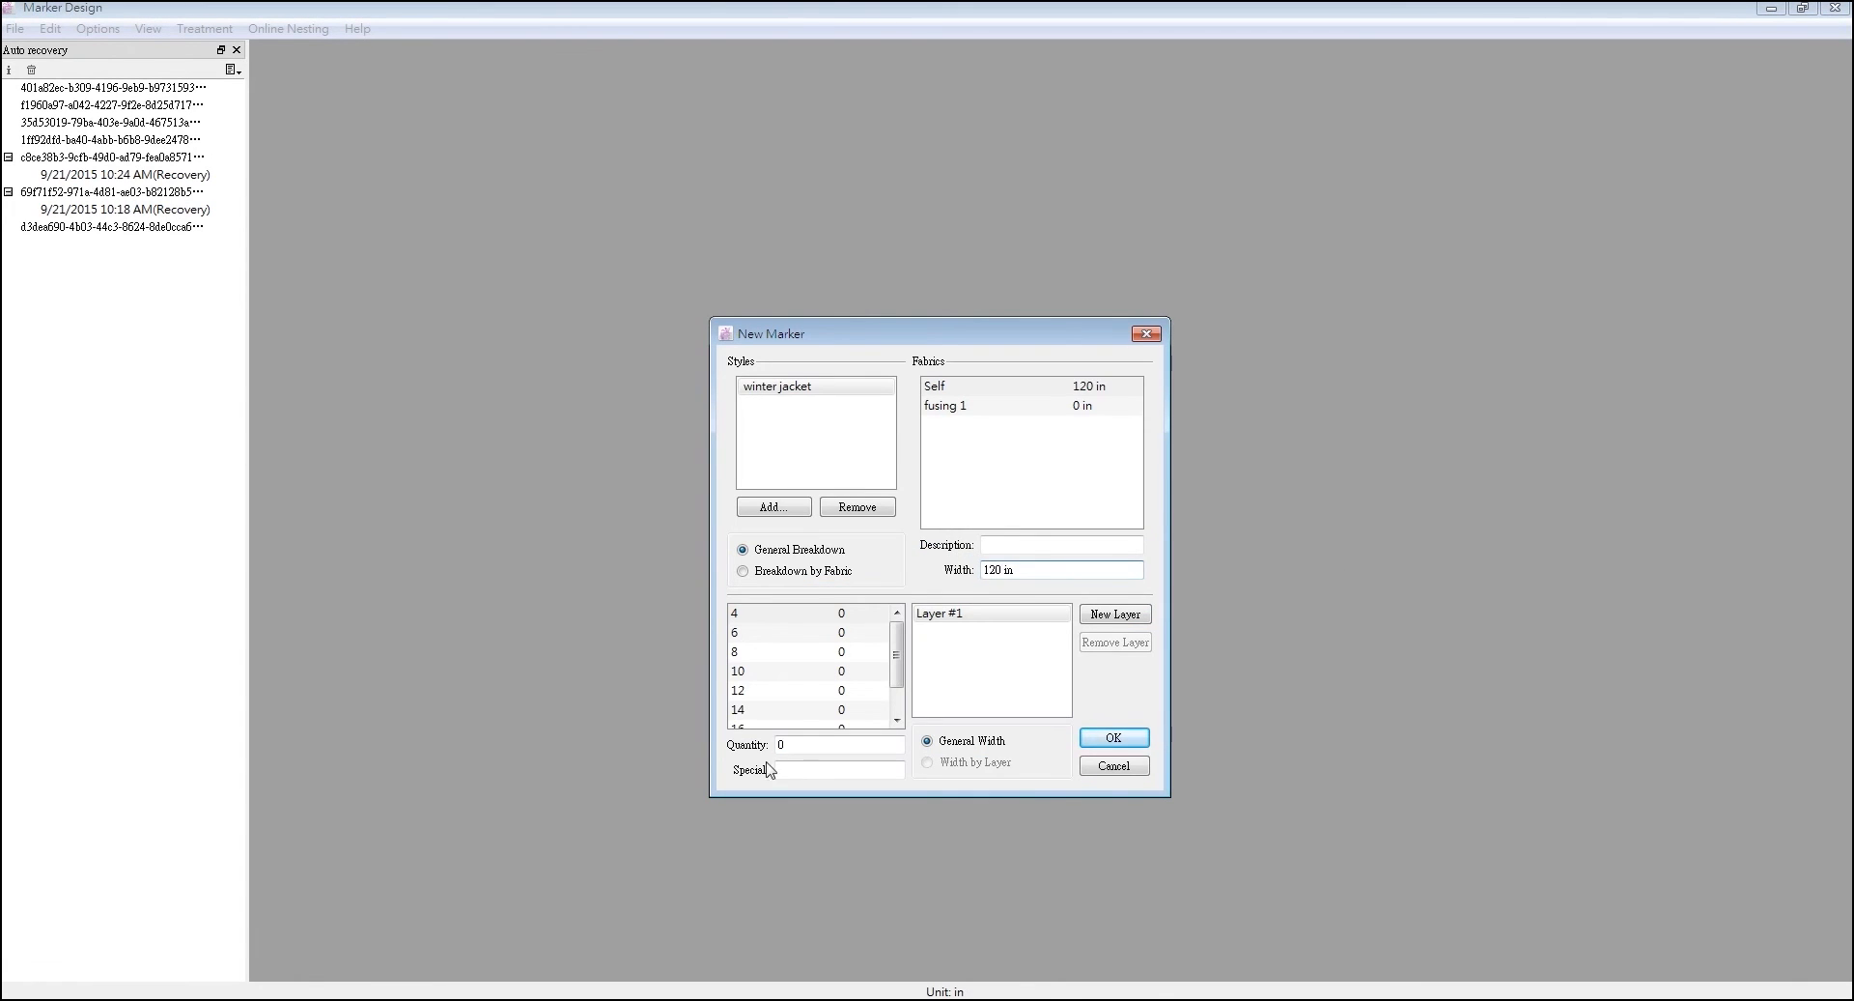
{"action": "left_click", "coordinate": [1113, 736]}
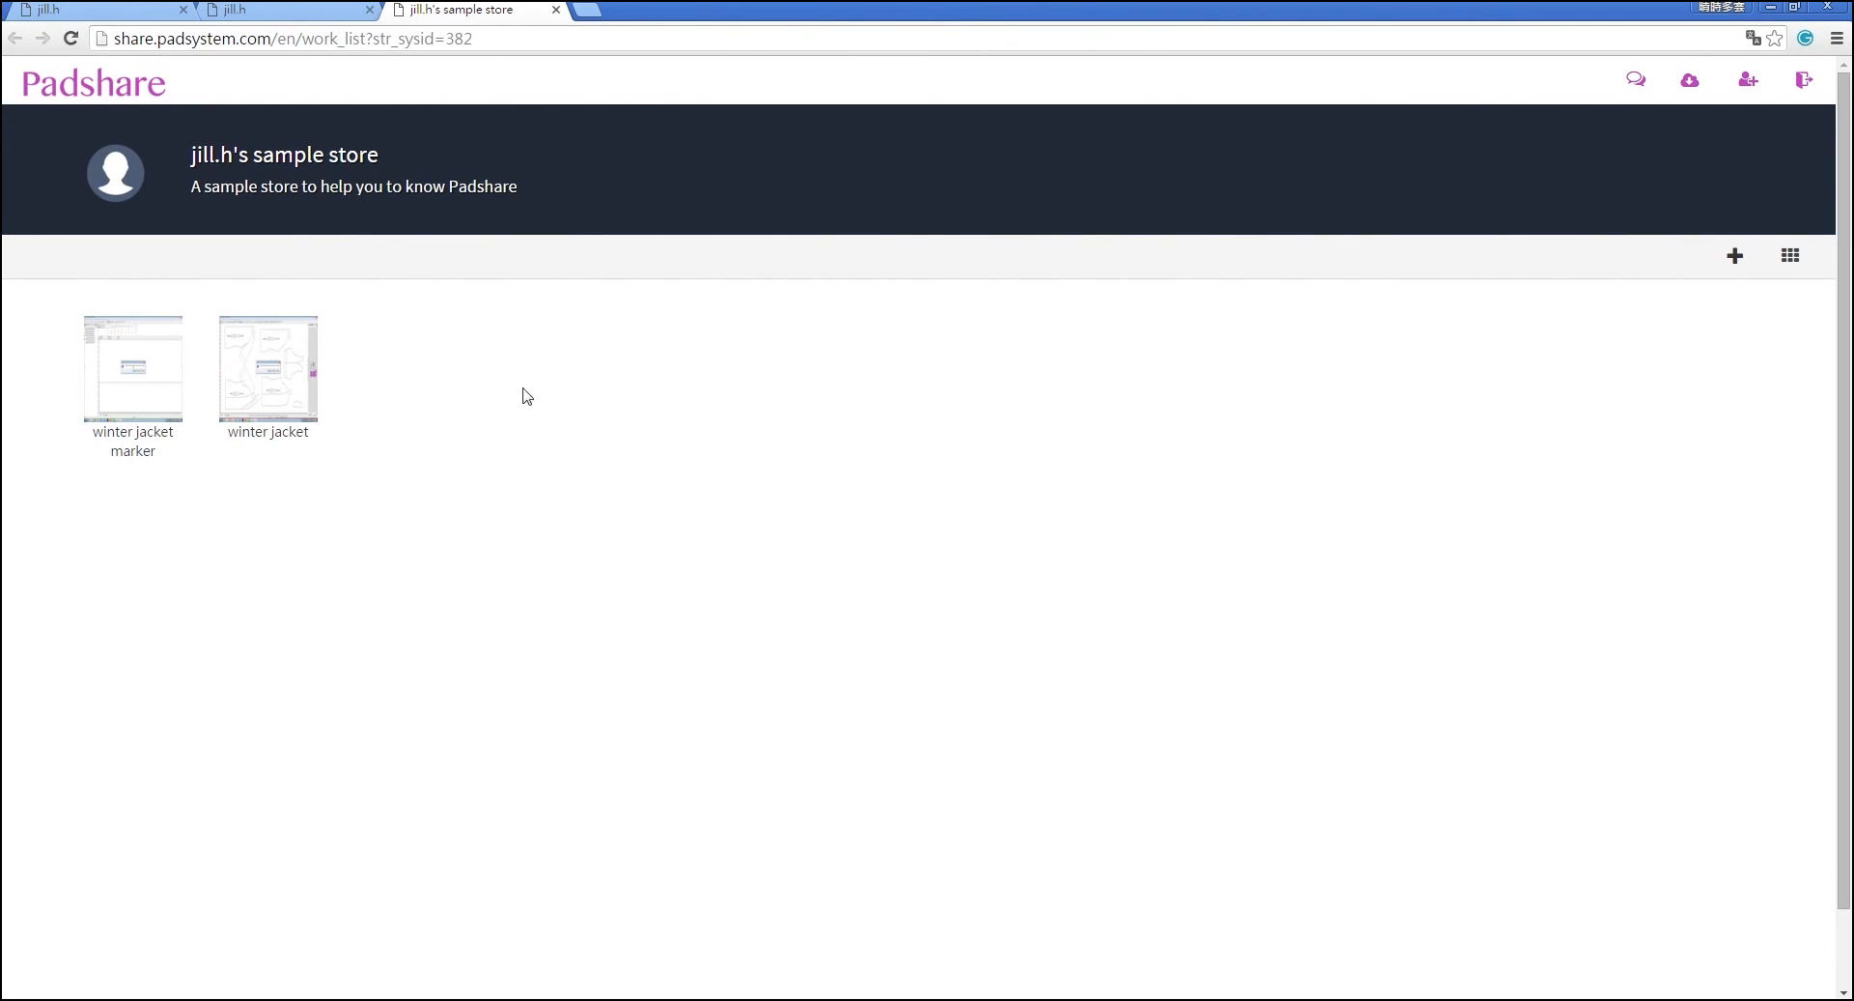
{"action": "mouse_move", "coordinate": [1721, 93]}
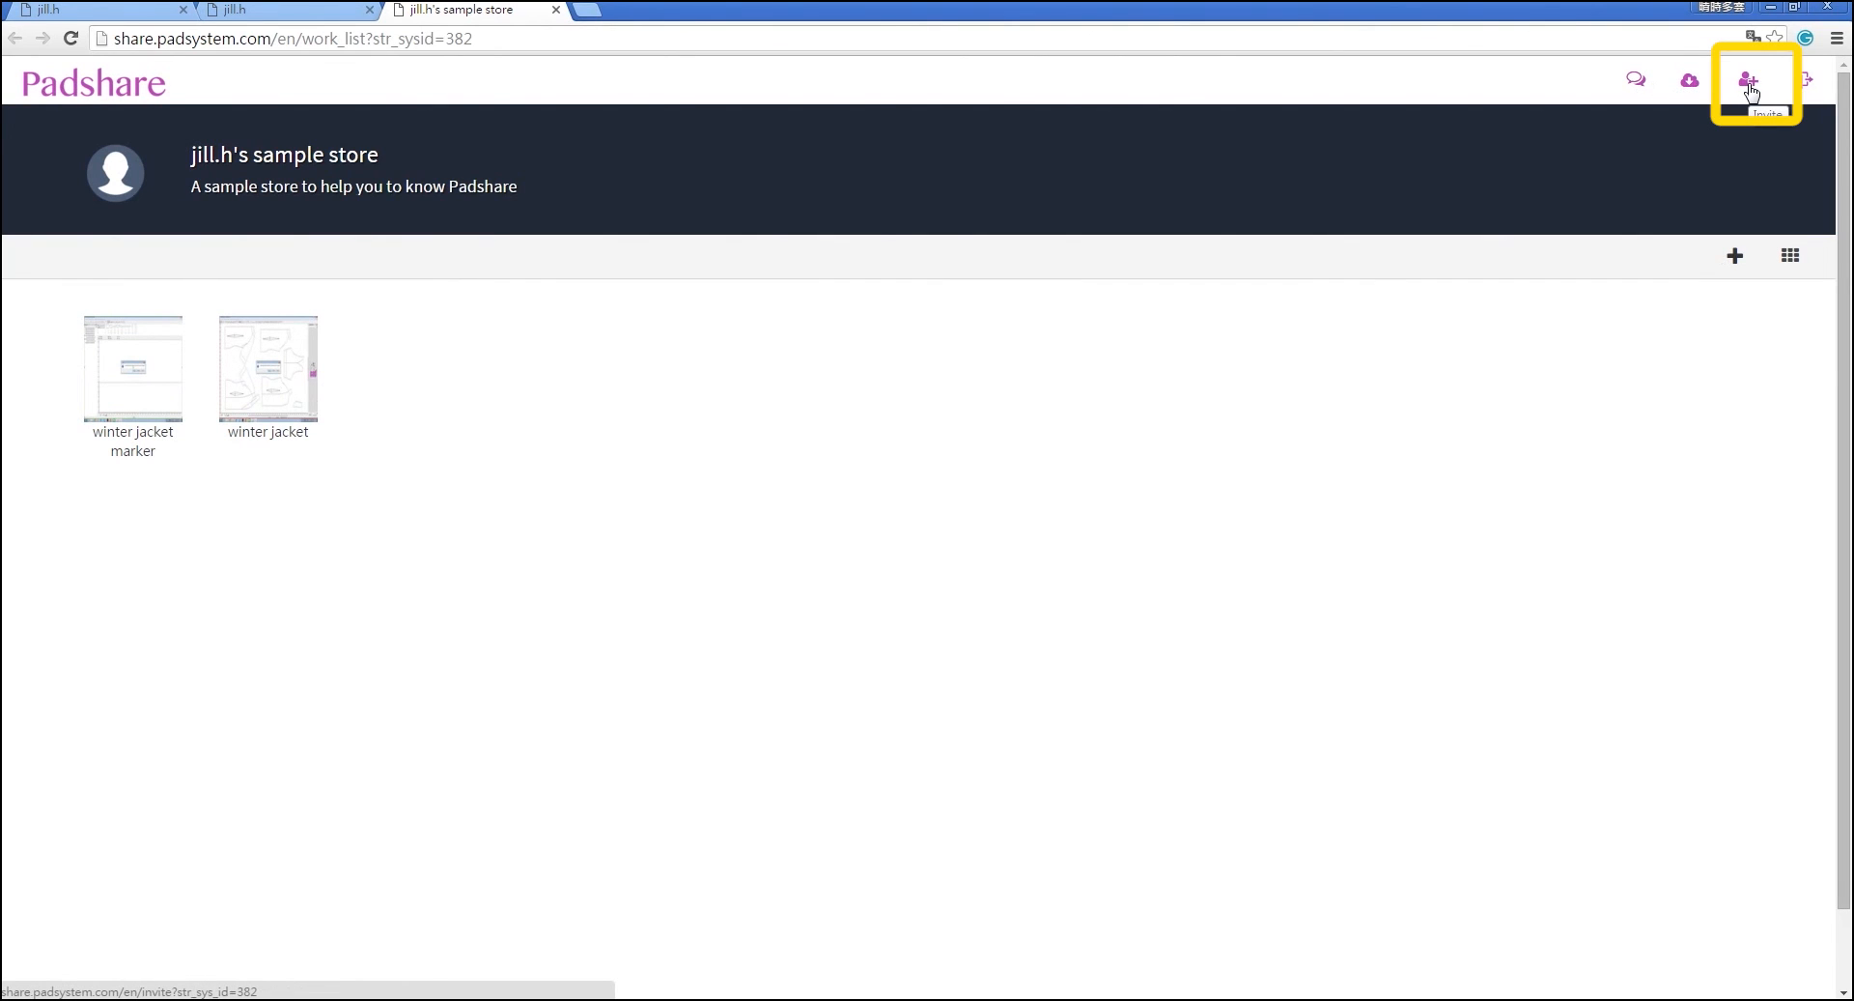
{"action": "left_click", "coordinate": [1752, 79]}
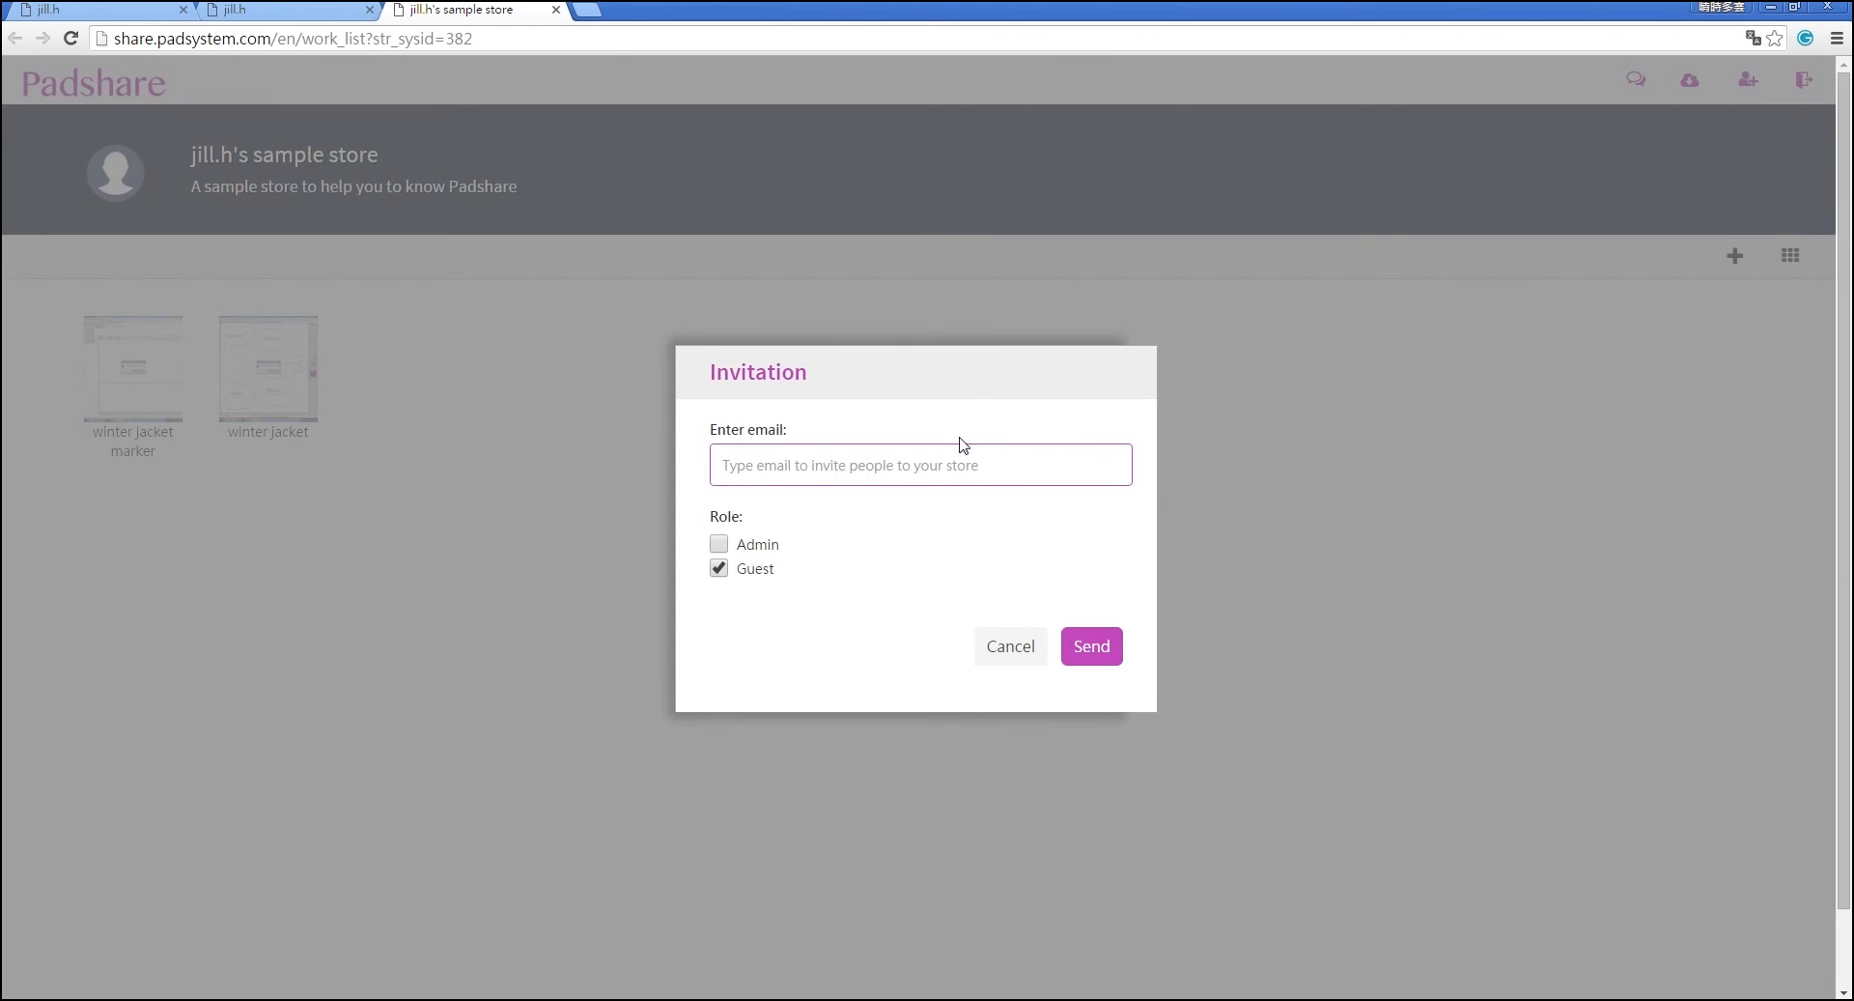
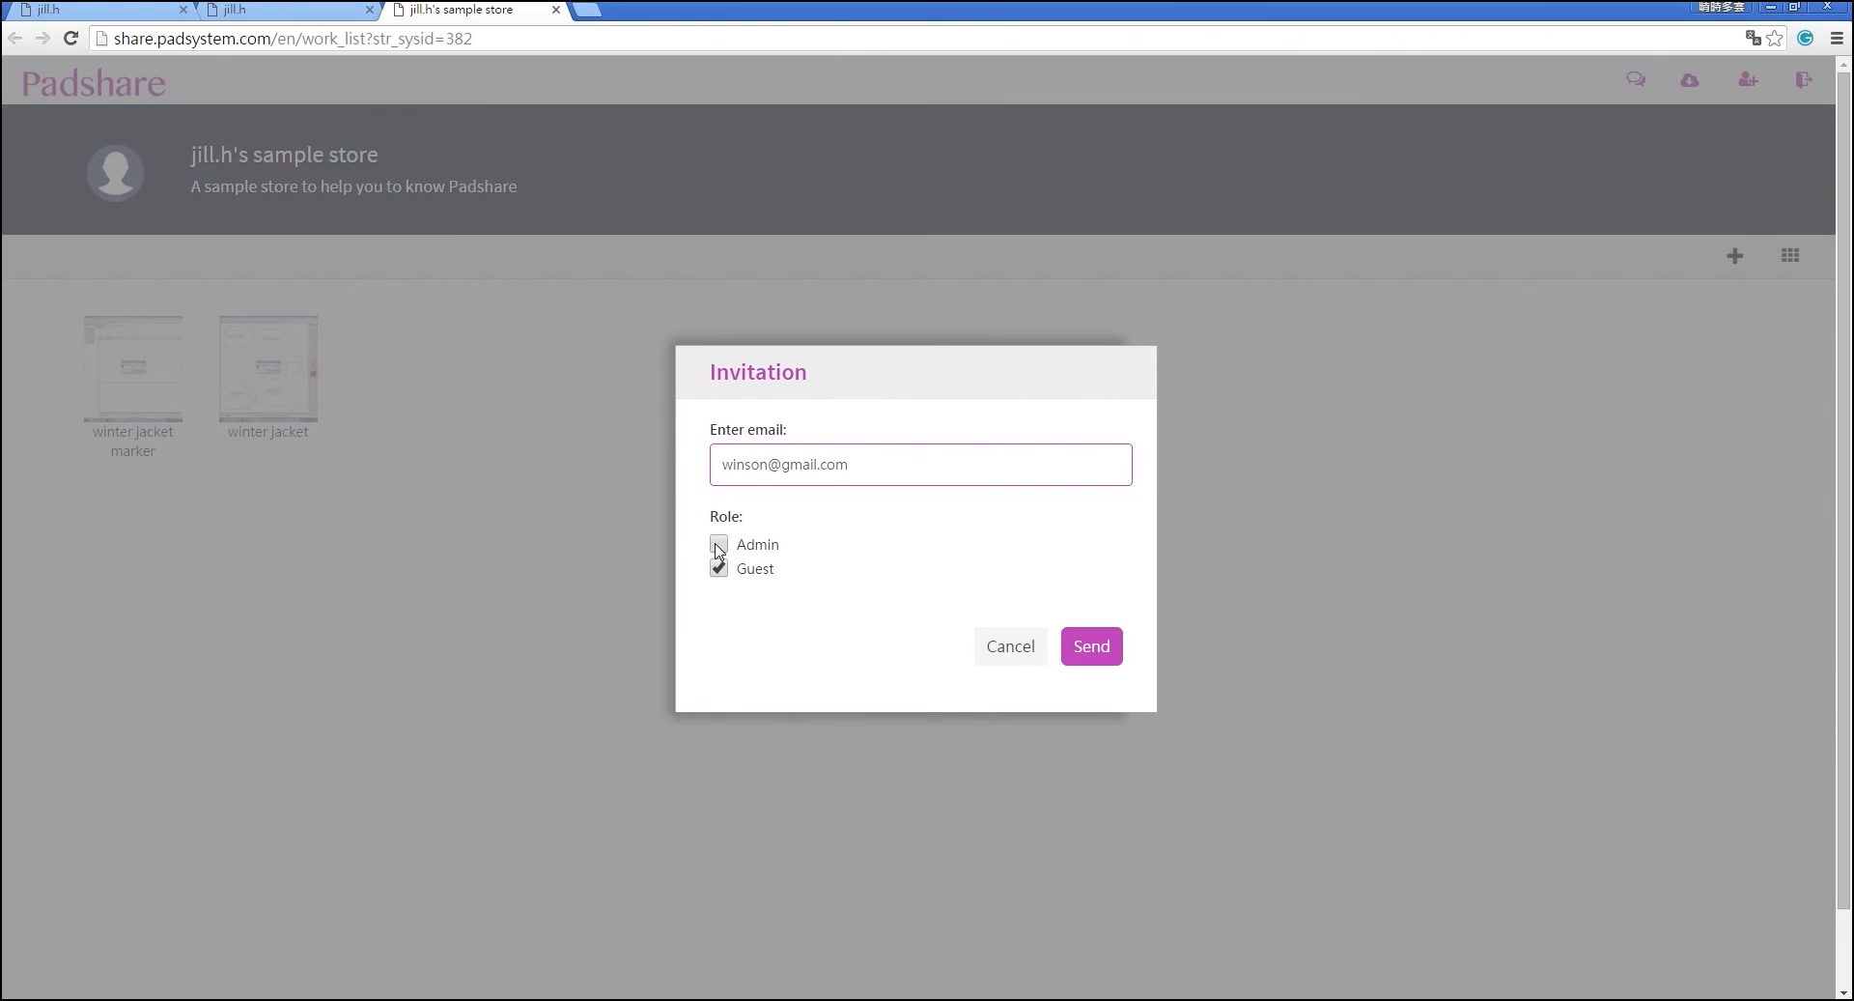
{"action": "left_click", "coordinate": [719, 545]}
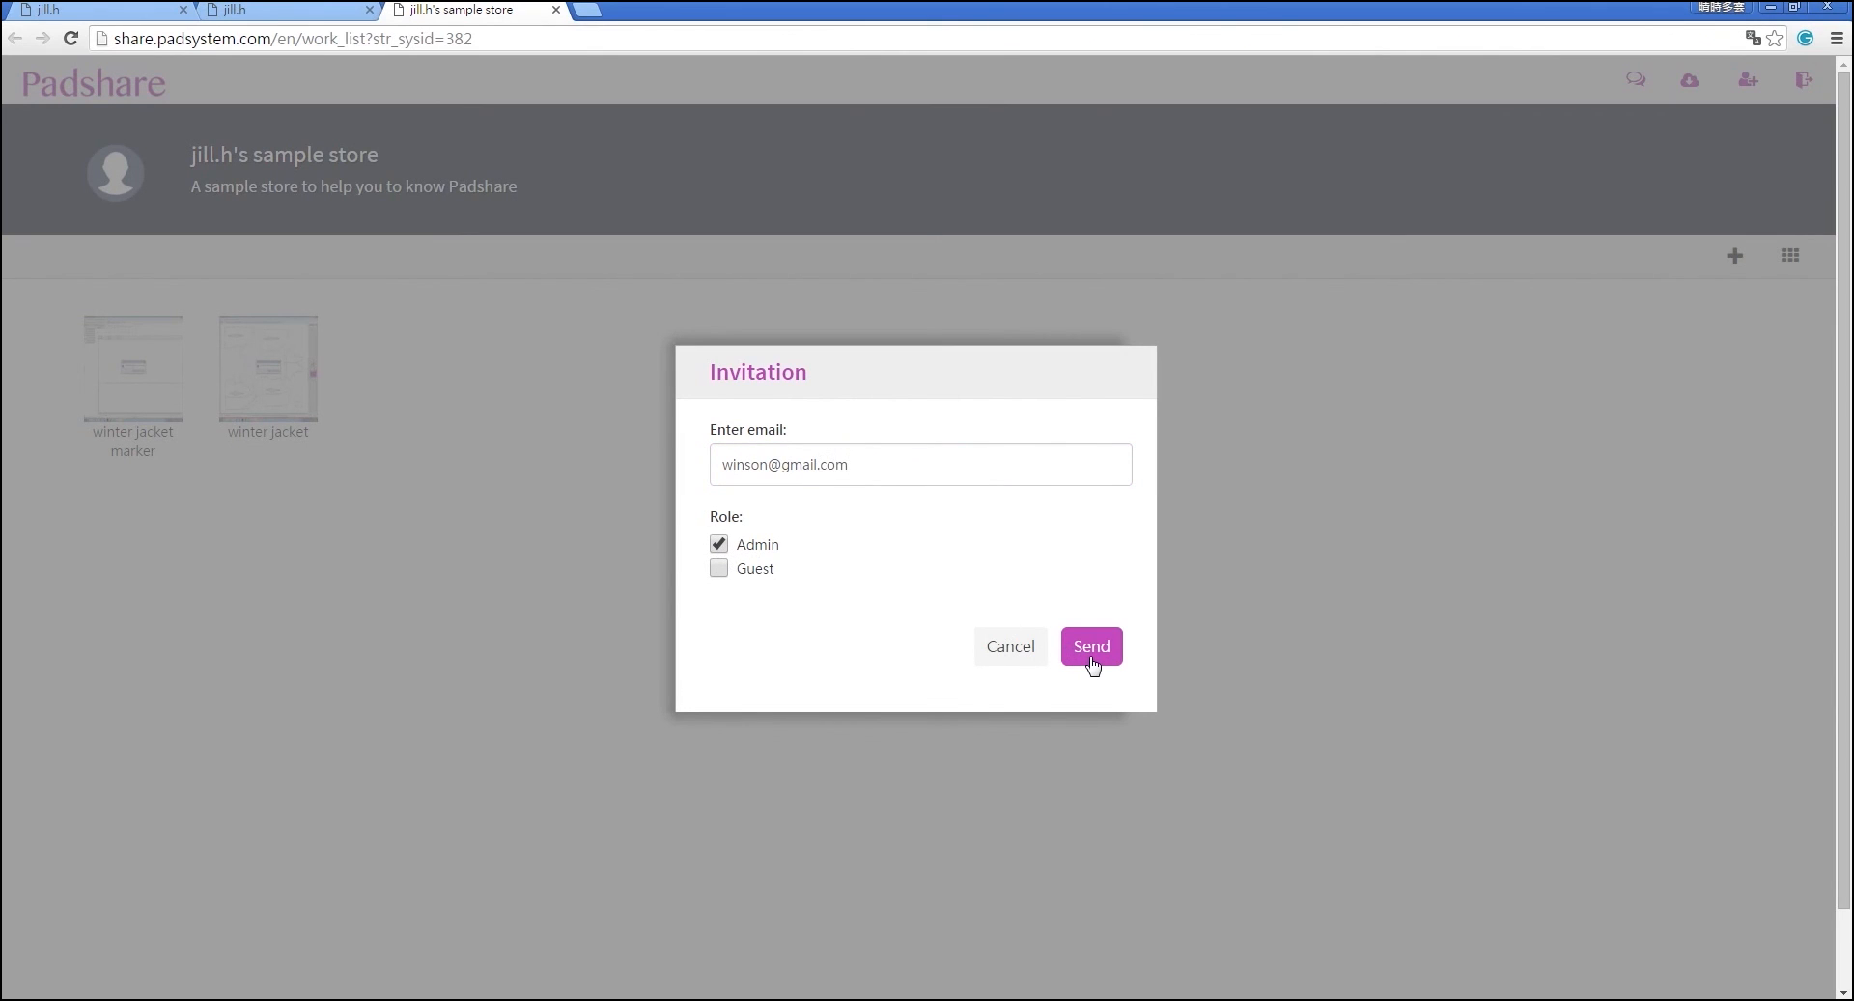
{"action": "left_click", "coordinate": [1090, 645]}
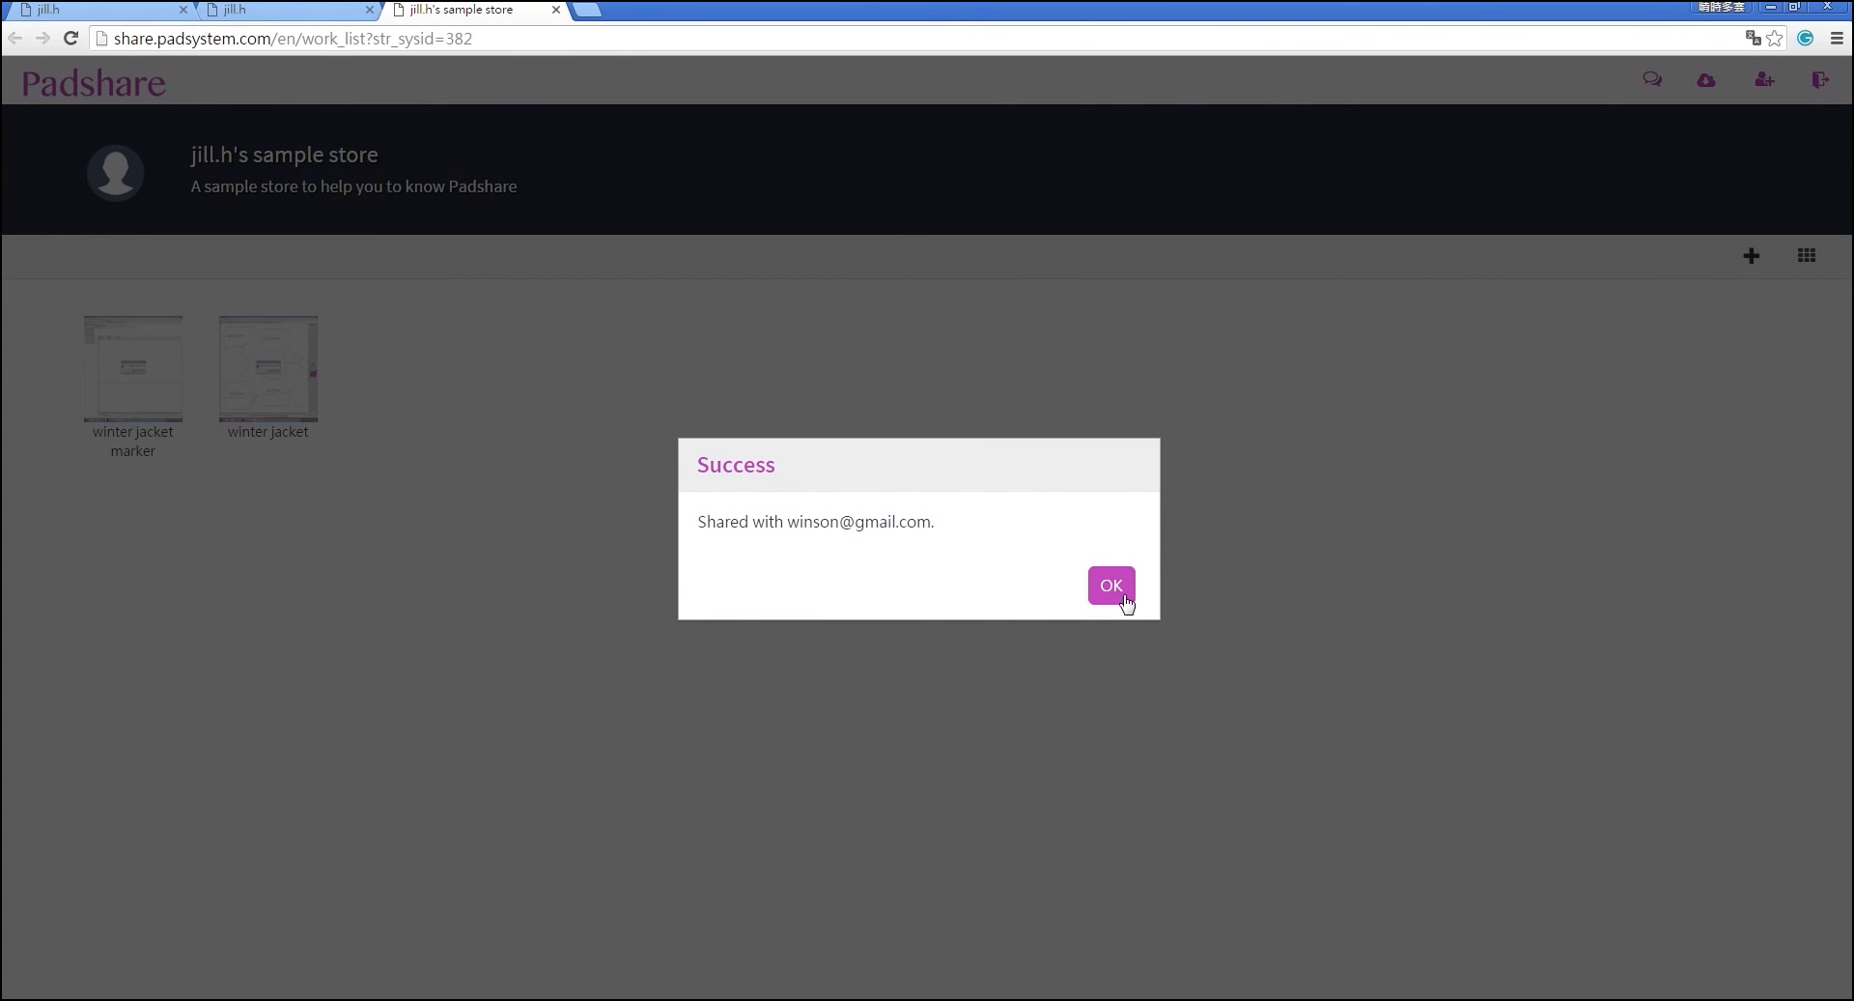
{"action": "left_click", "coordinate": [1109, 585]}
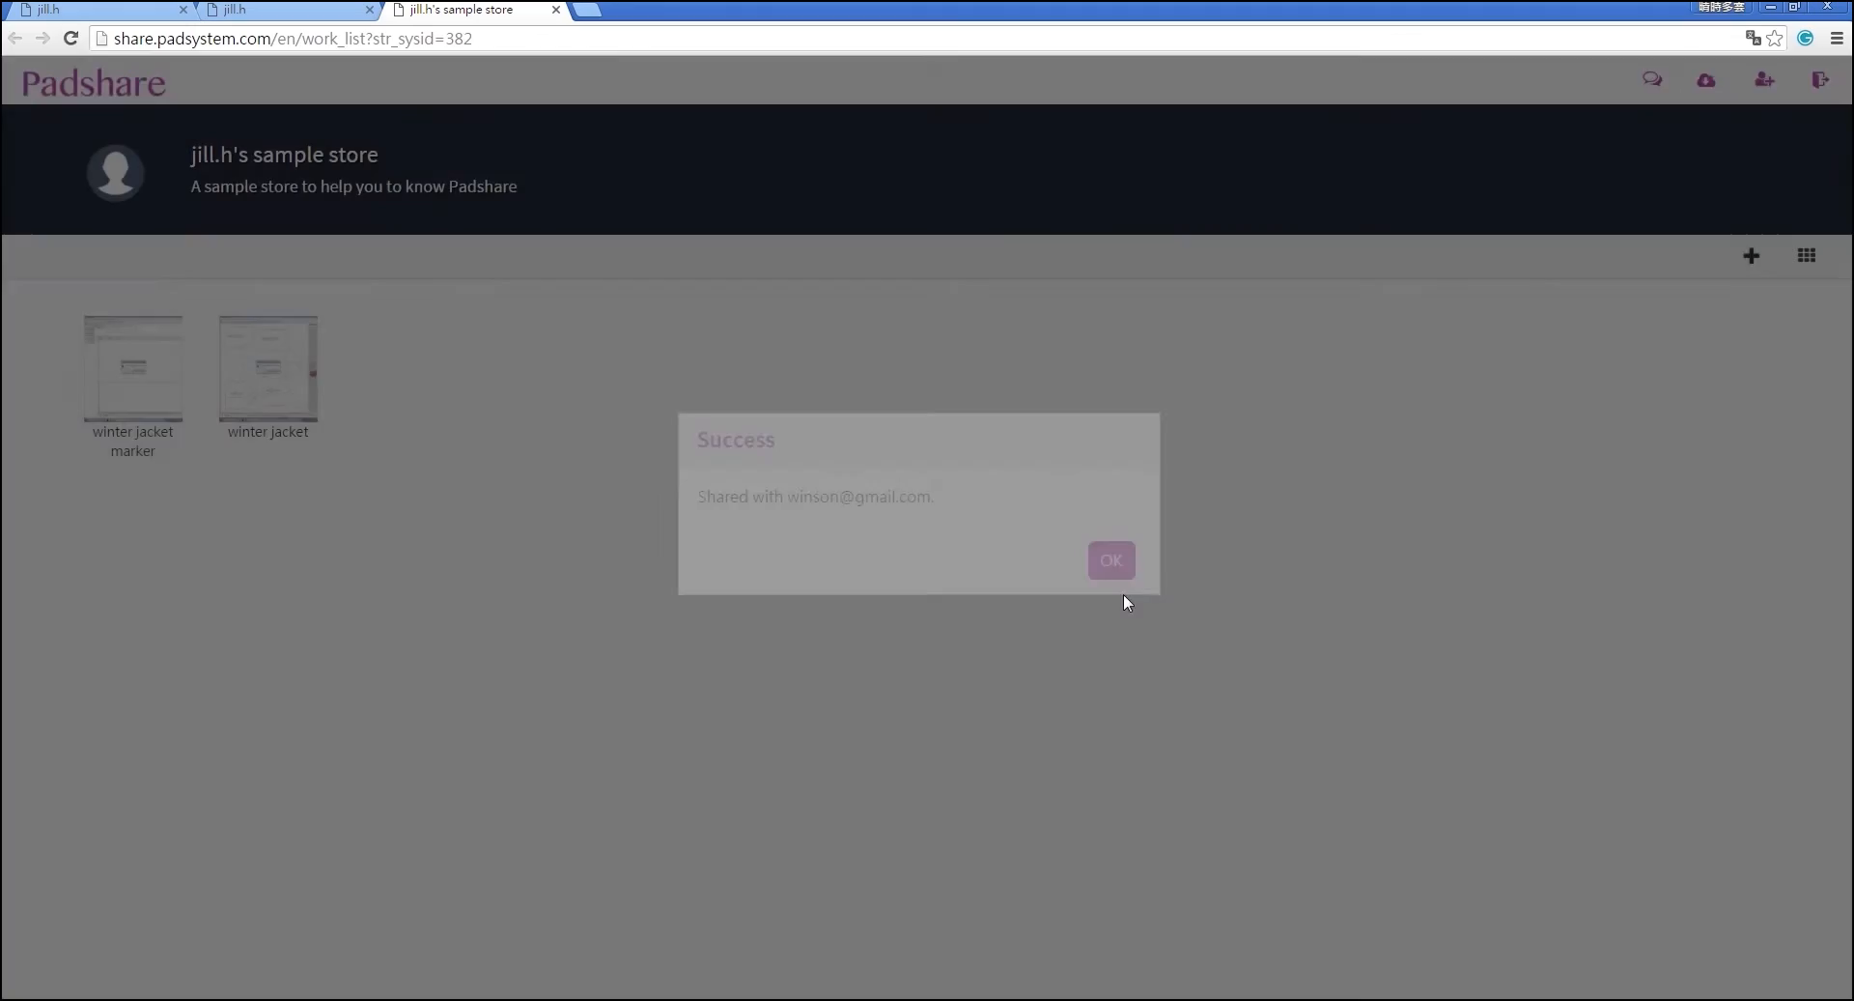